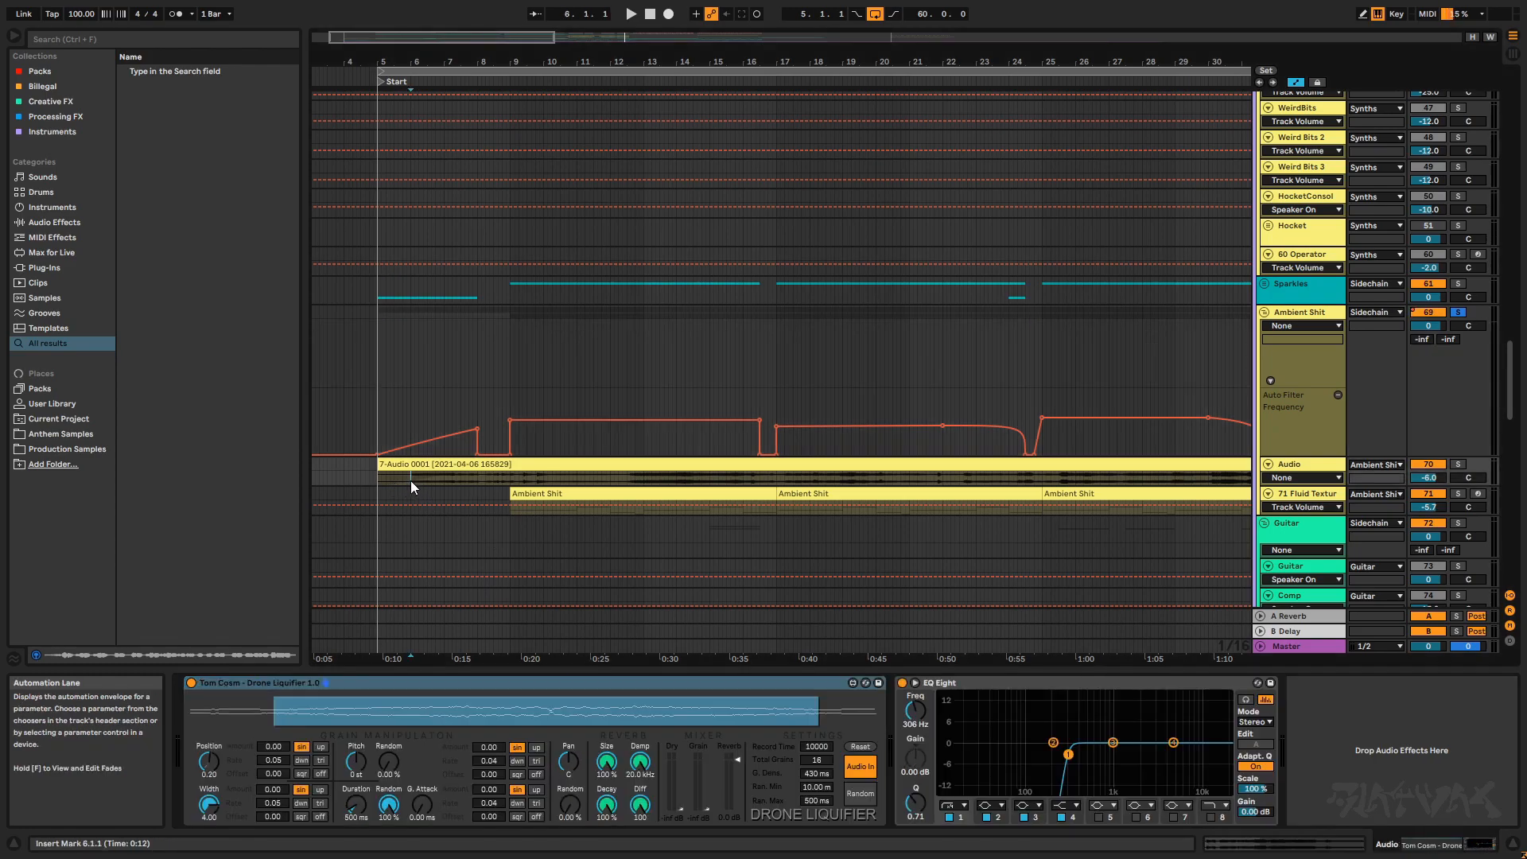
Step: Select the first Ambient Shit clip and set the playback start to bar 33
left_click(629, 14)
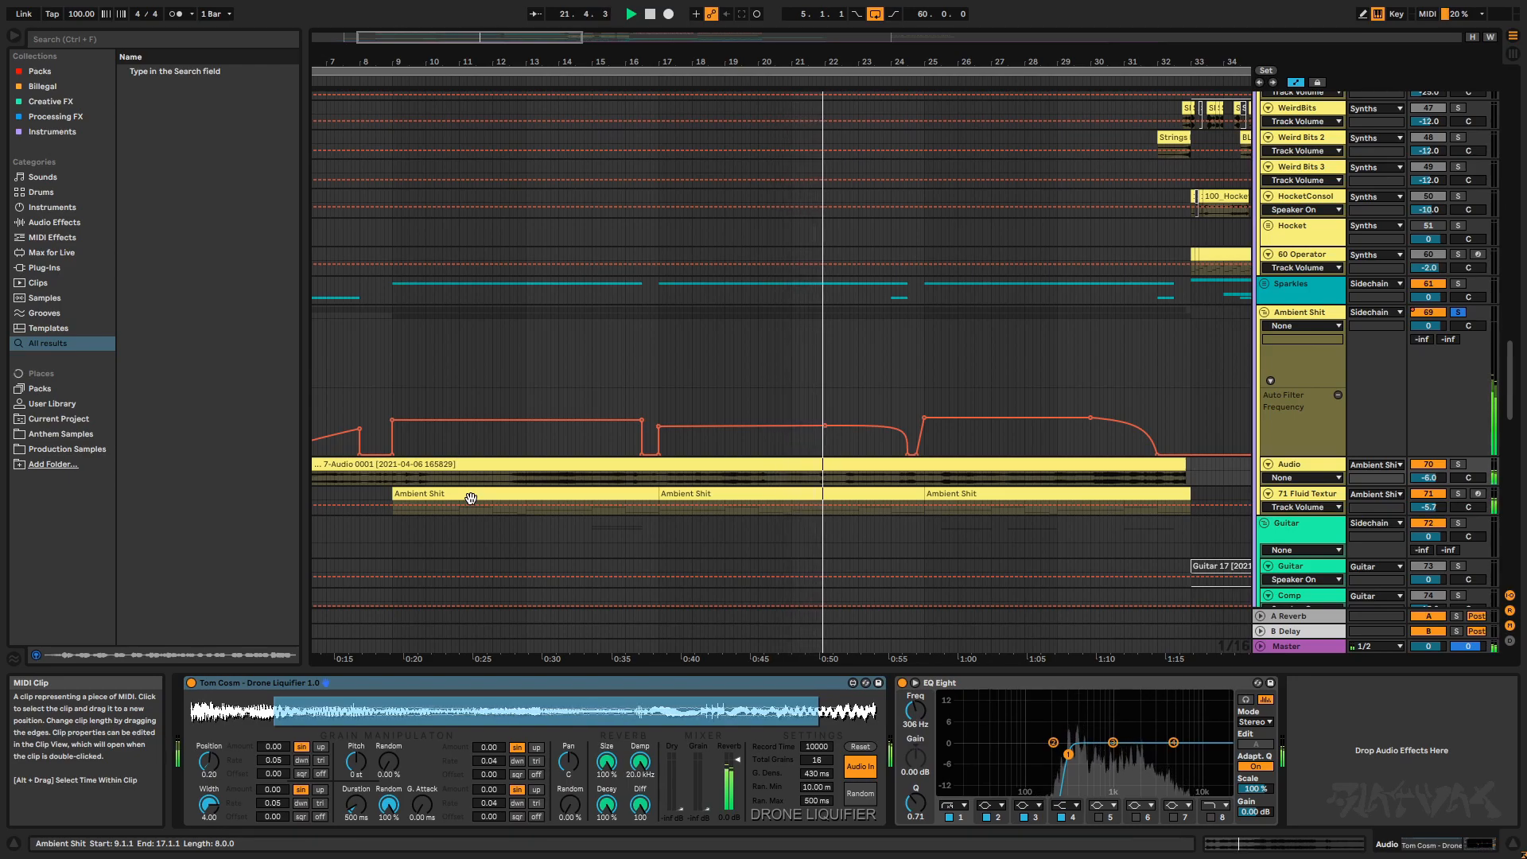
left_click(630, 12)
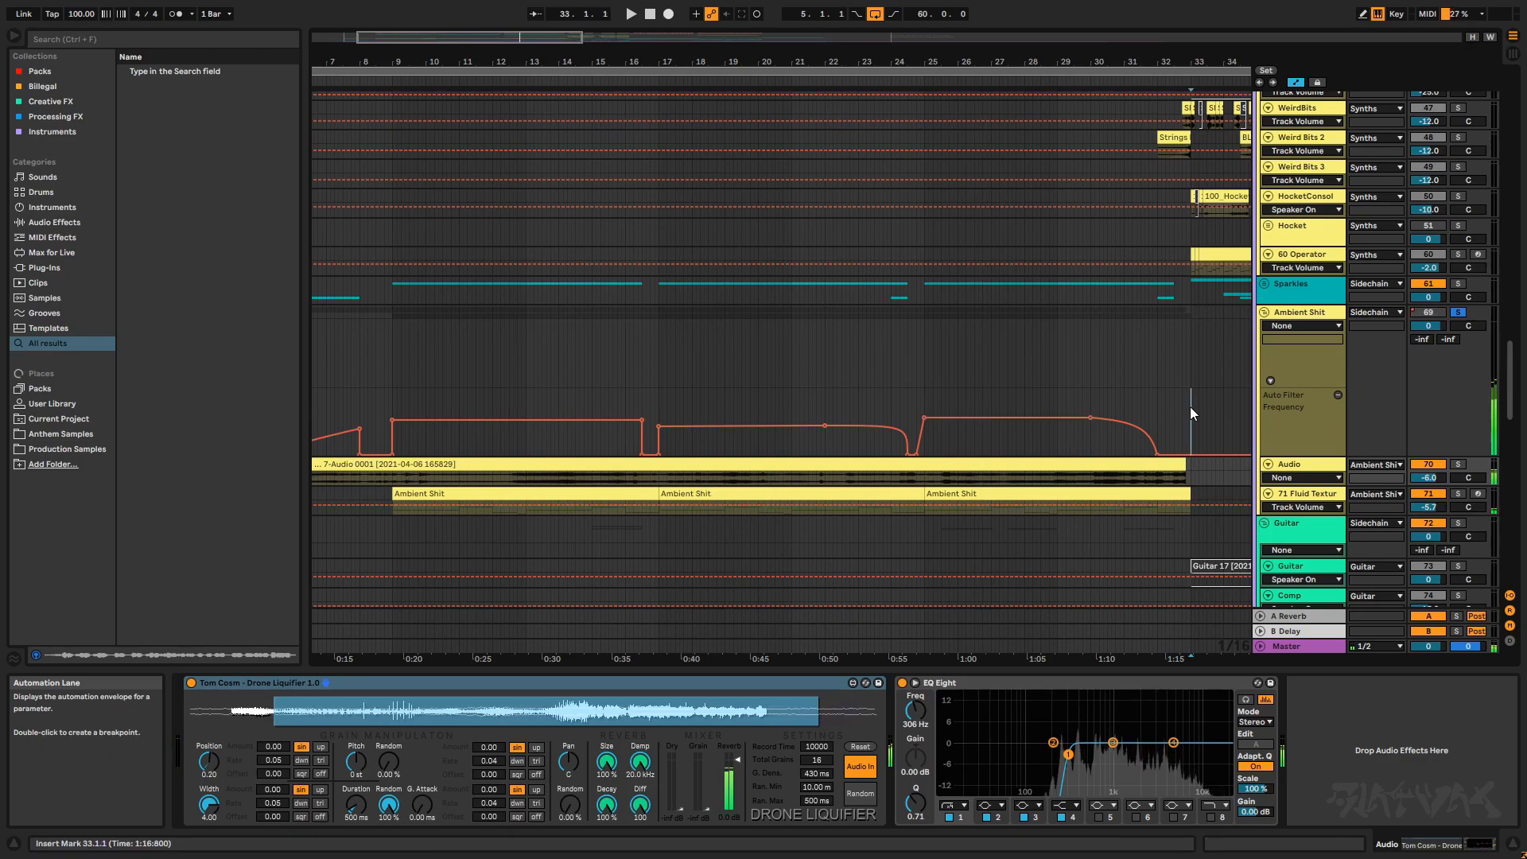
left_click(1290, 464)
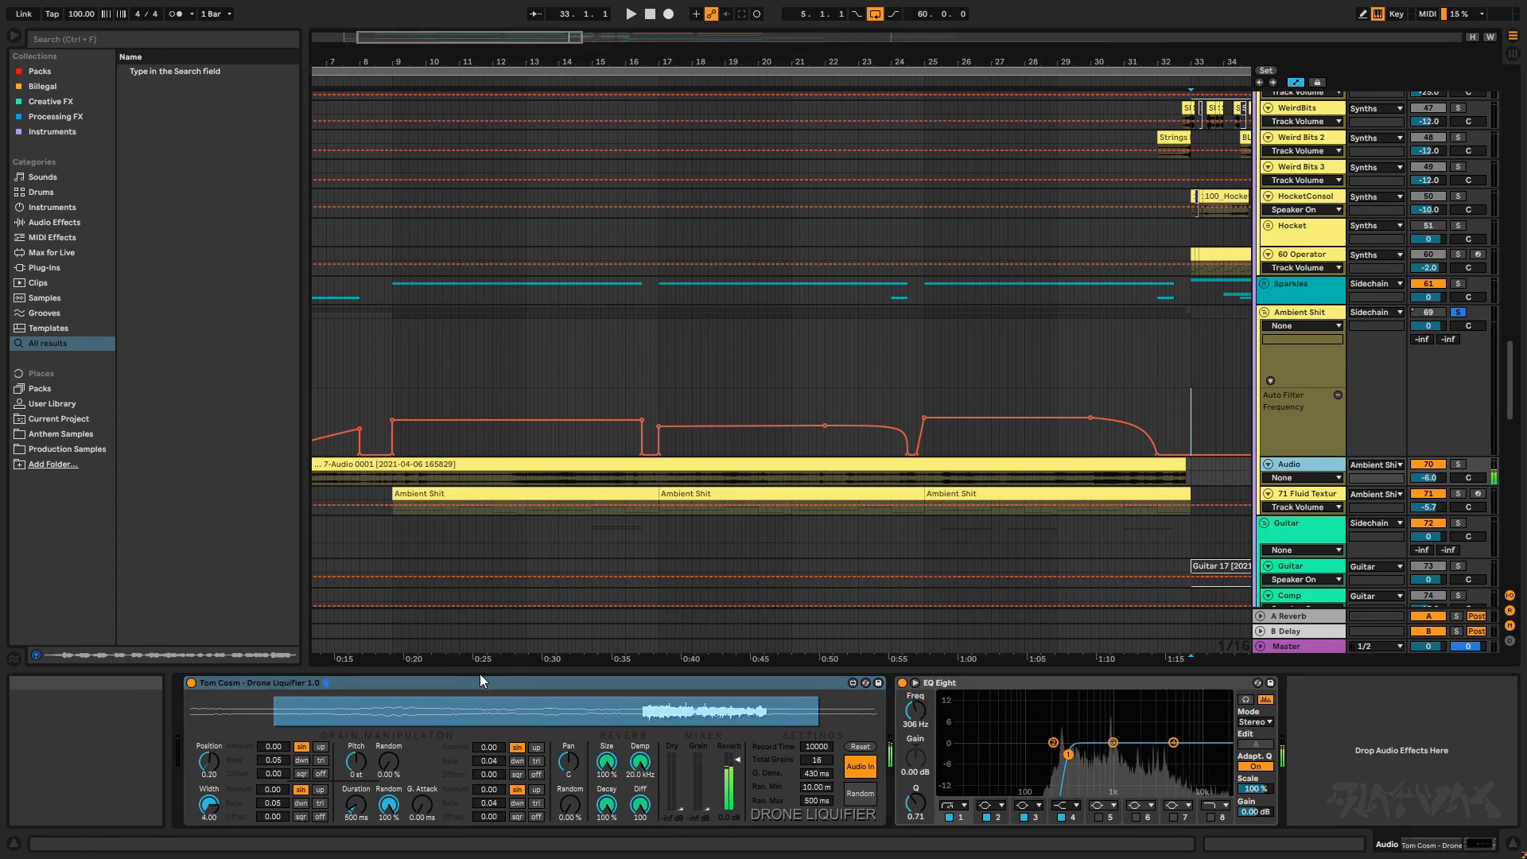
mouse_move(477, 681)
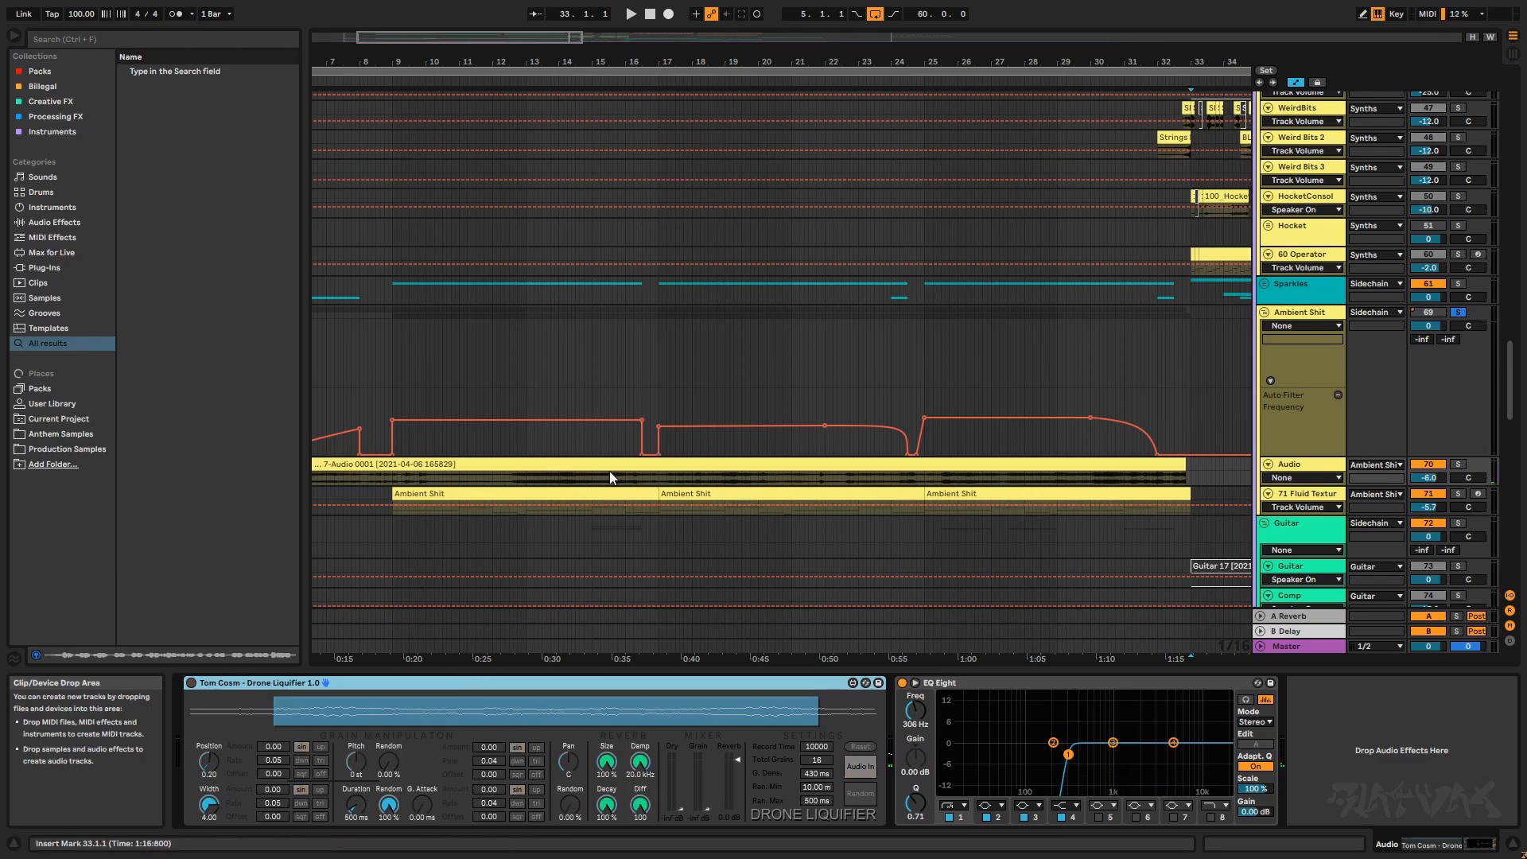
left_click(630, 13)
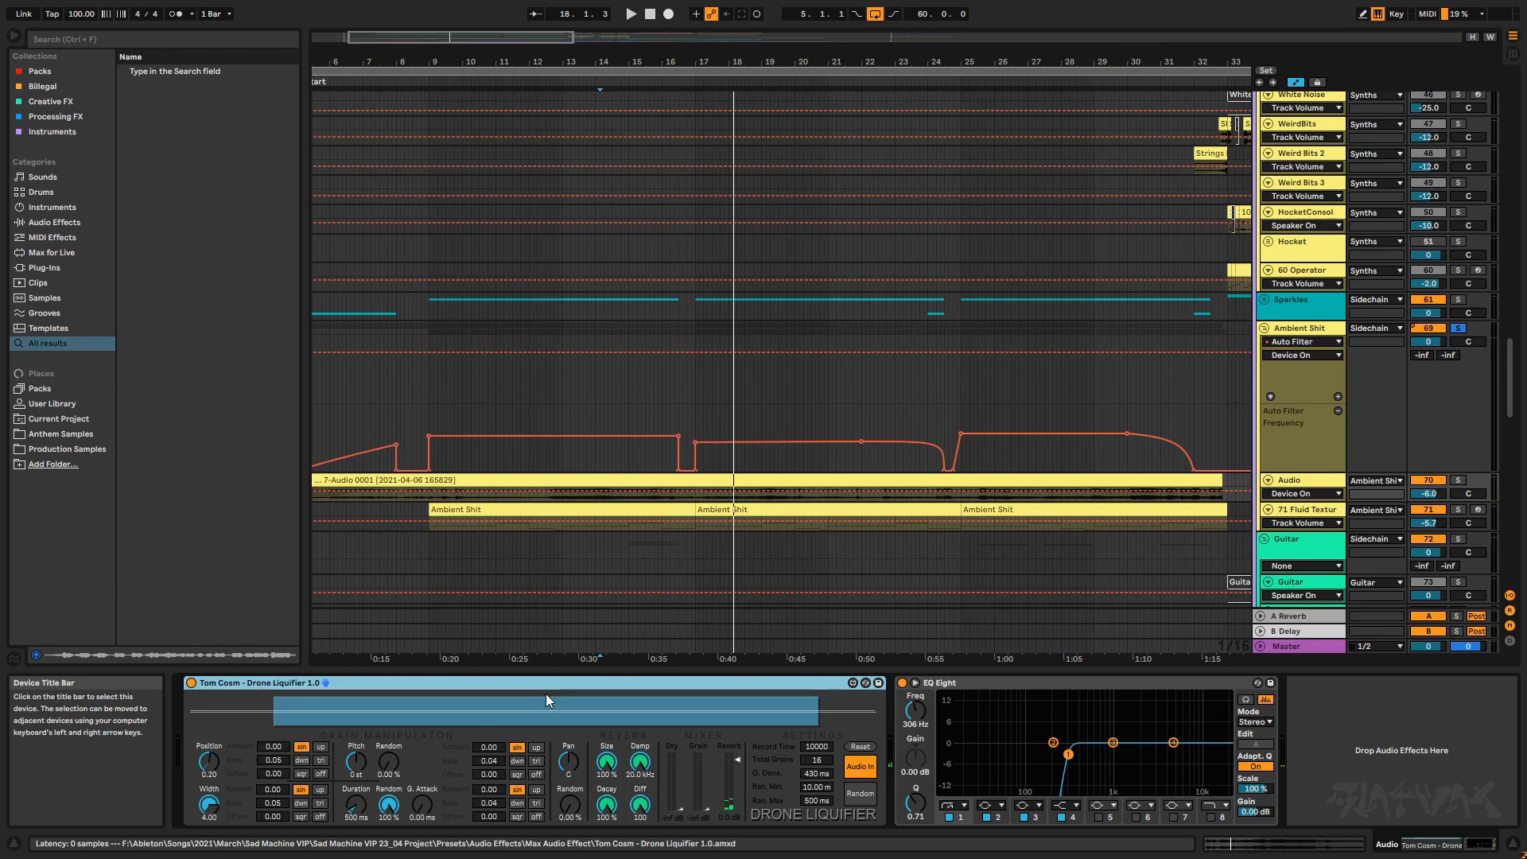
mouse_move(658, 564)
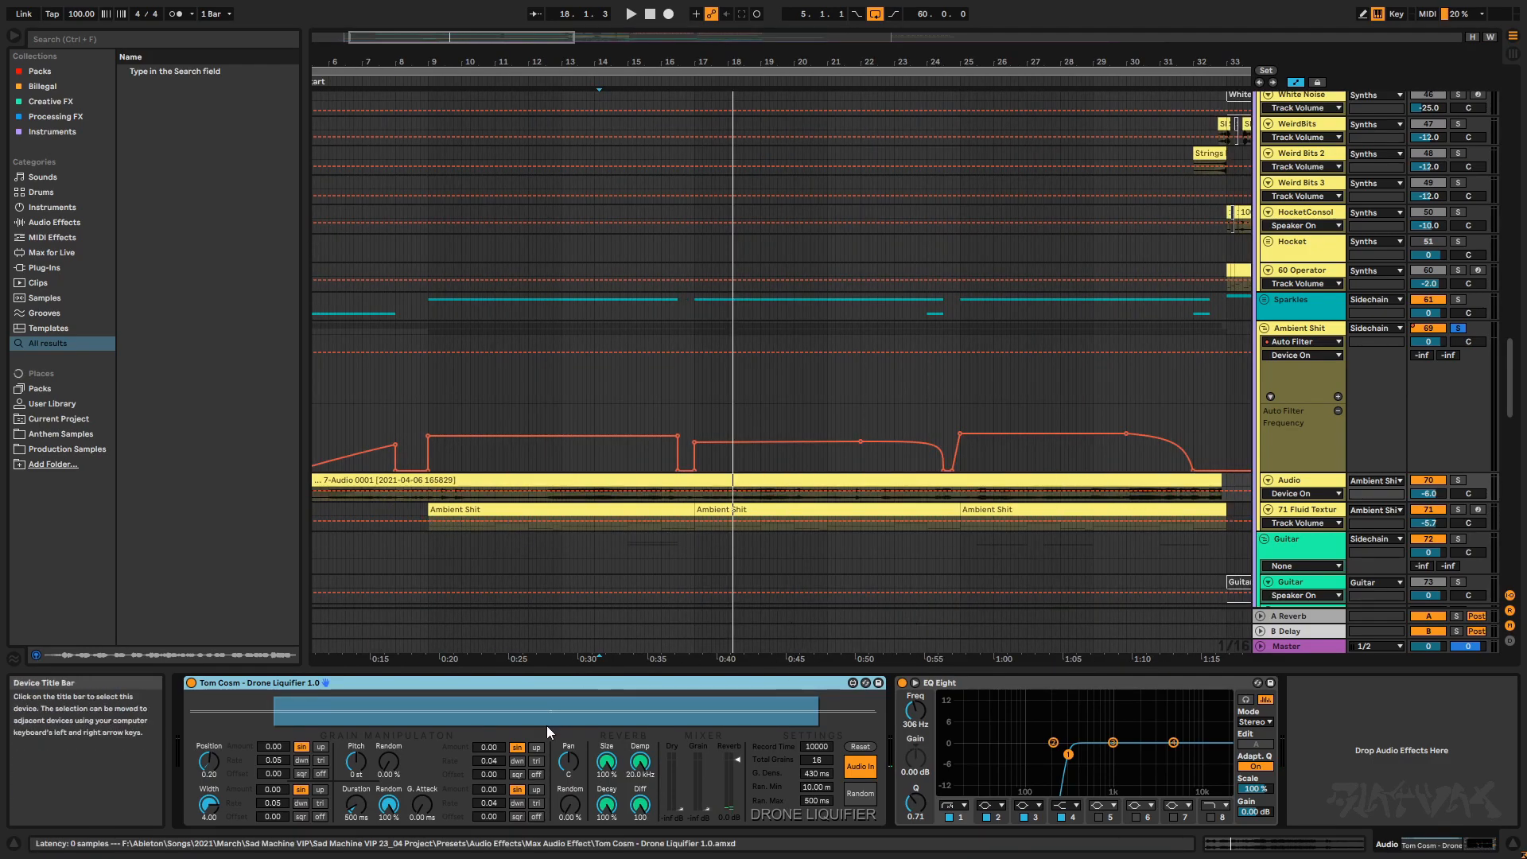
mouse_move(567, 759)
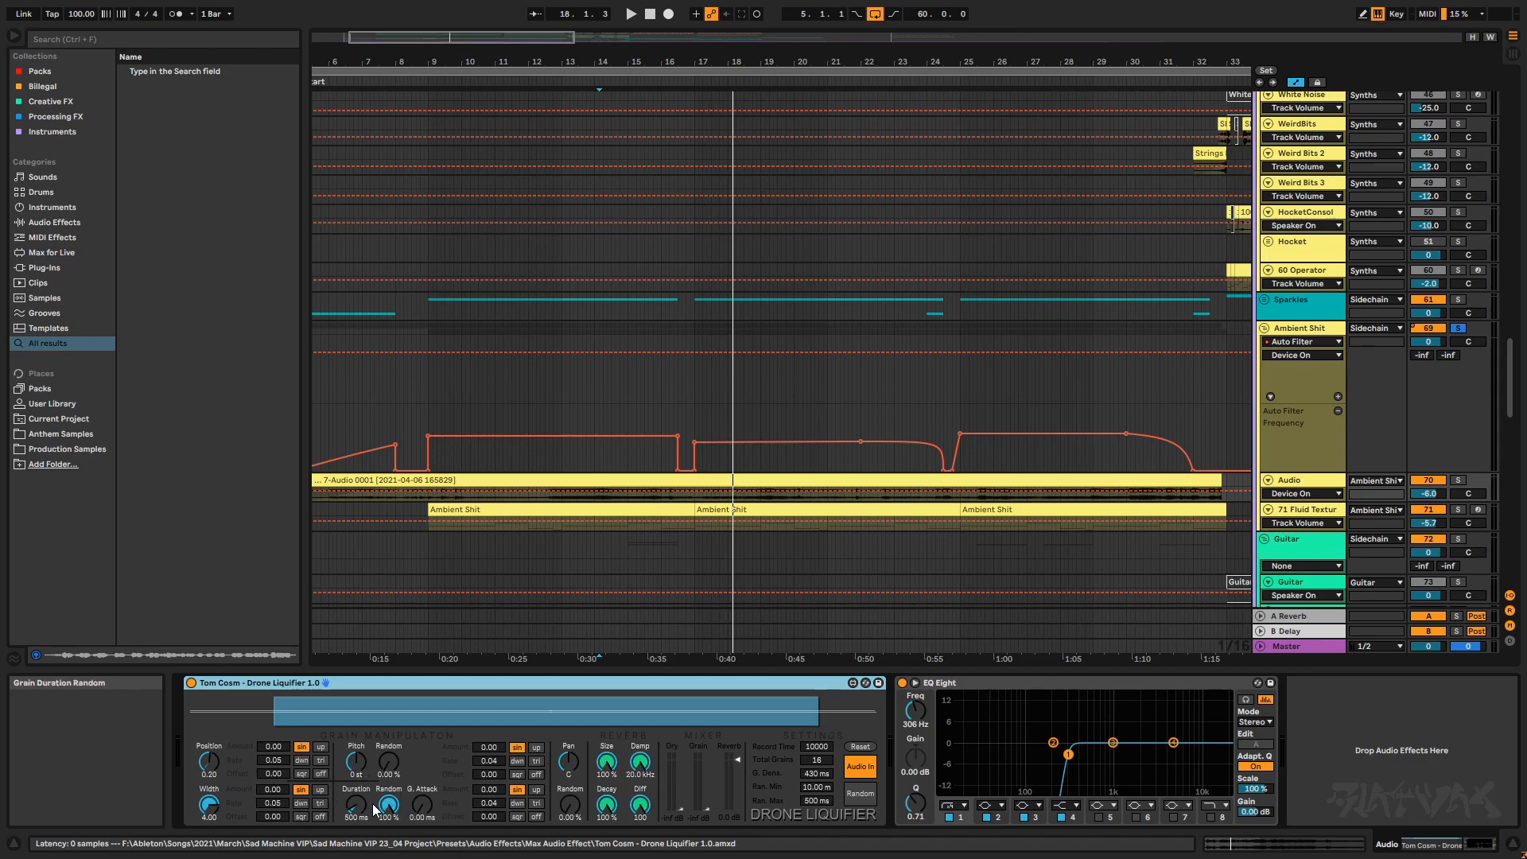
mouse_move(704, 764)
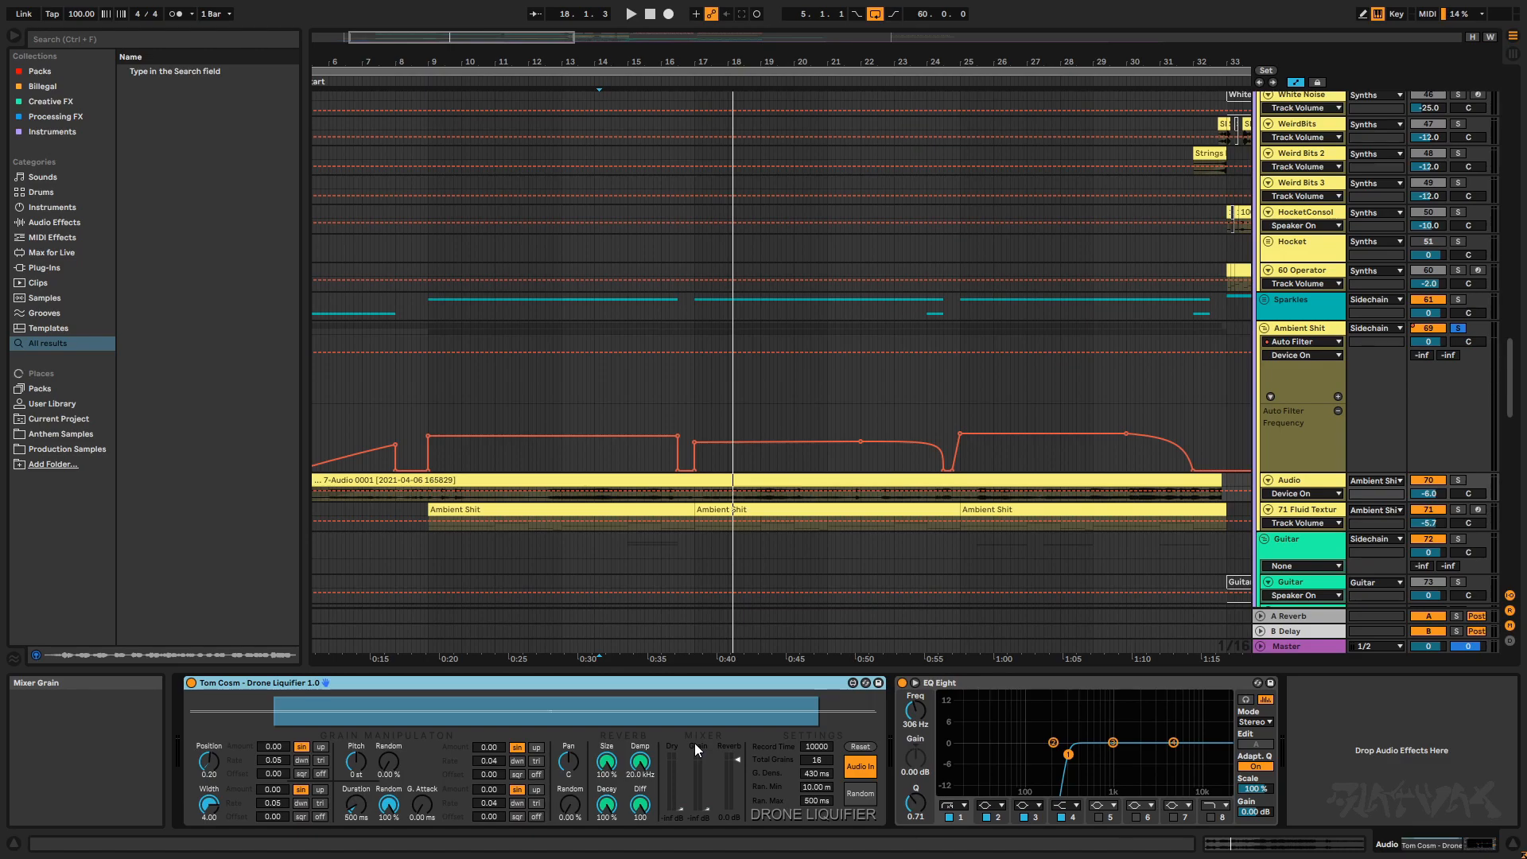
mouse_move(734, 769)
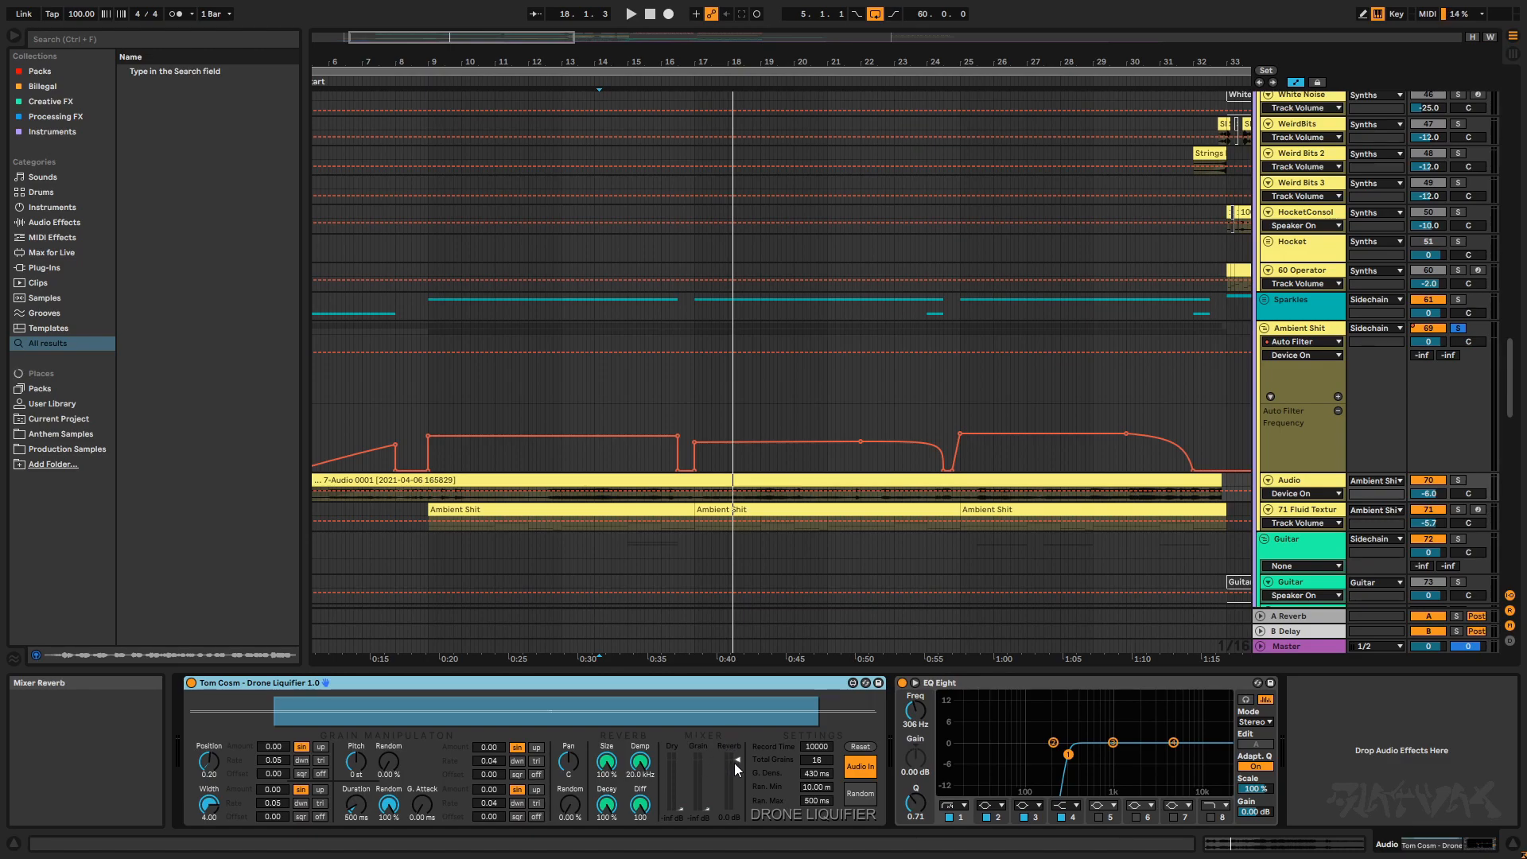
mouse_move(701, 793)
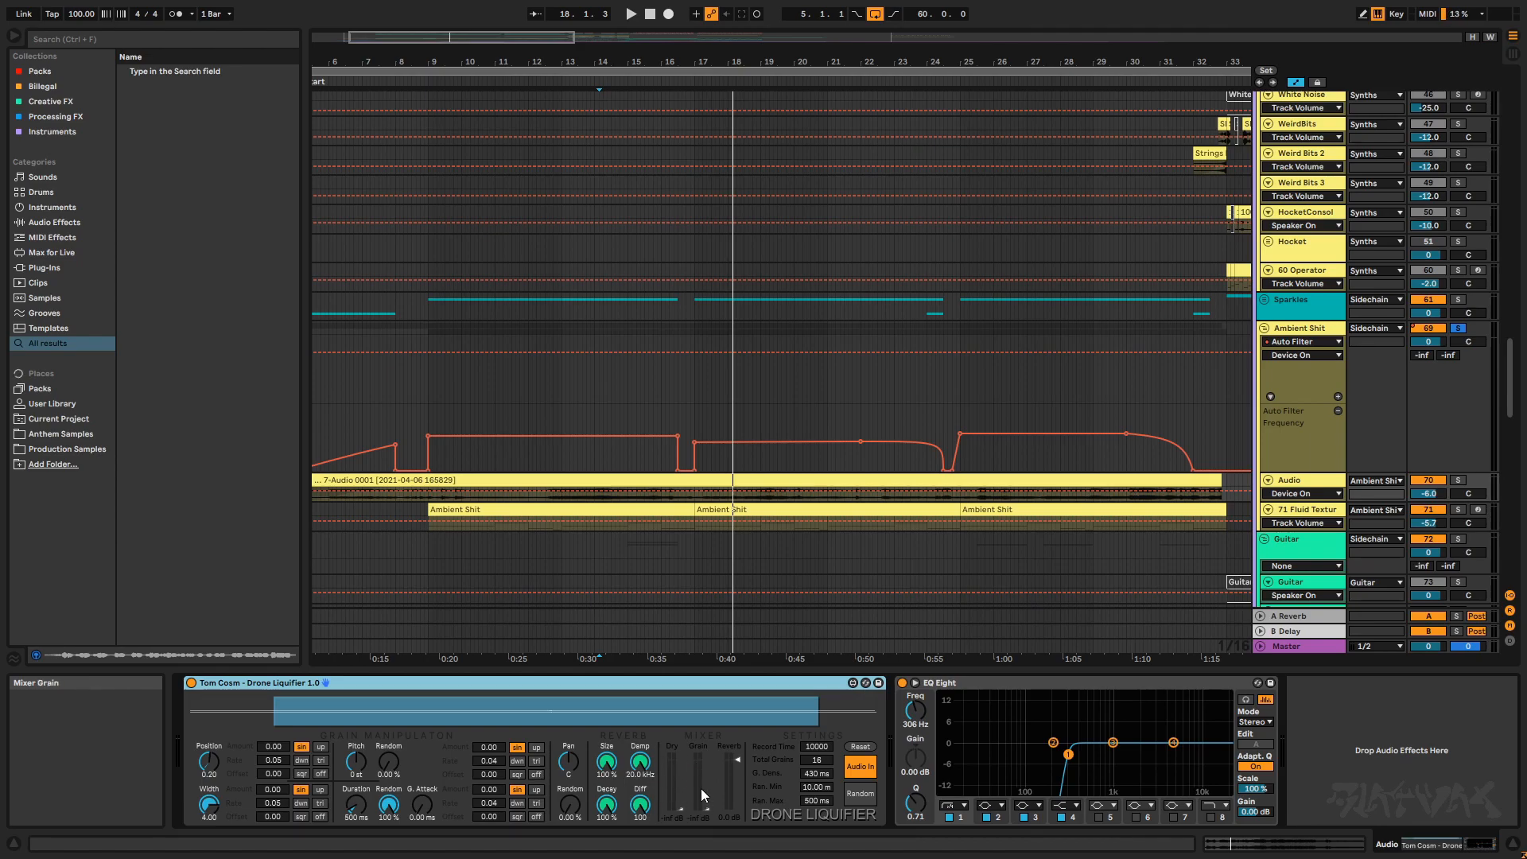
mouse_move(1298, 331)
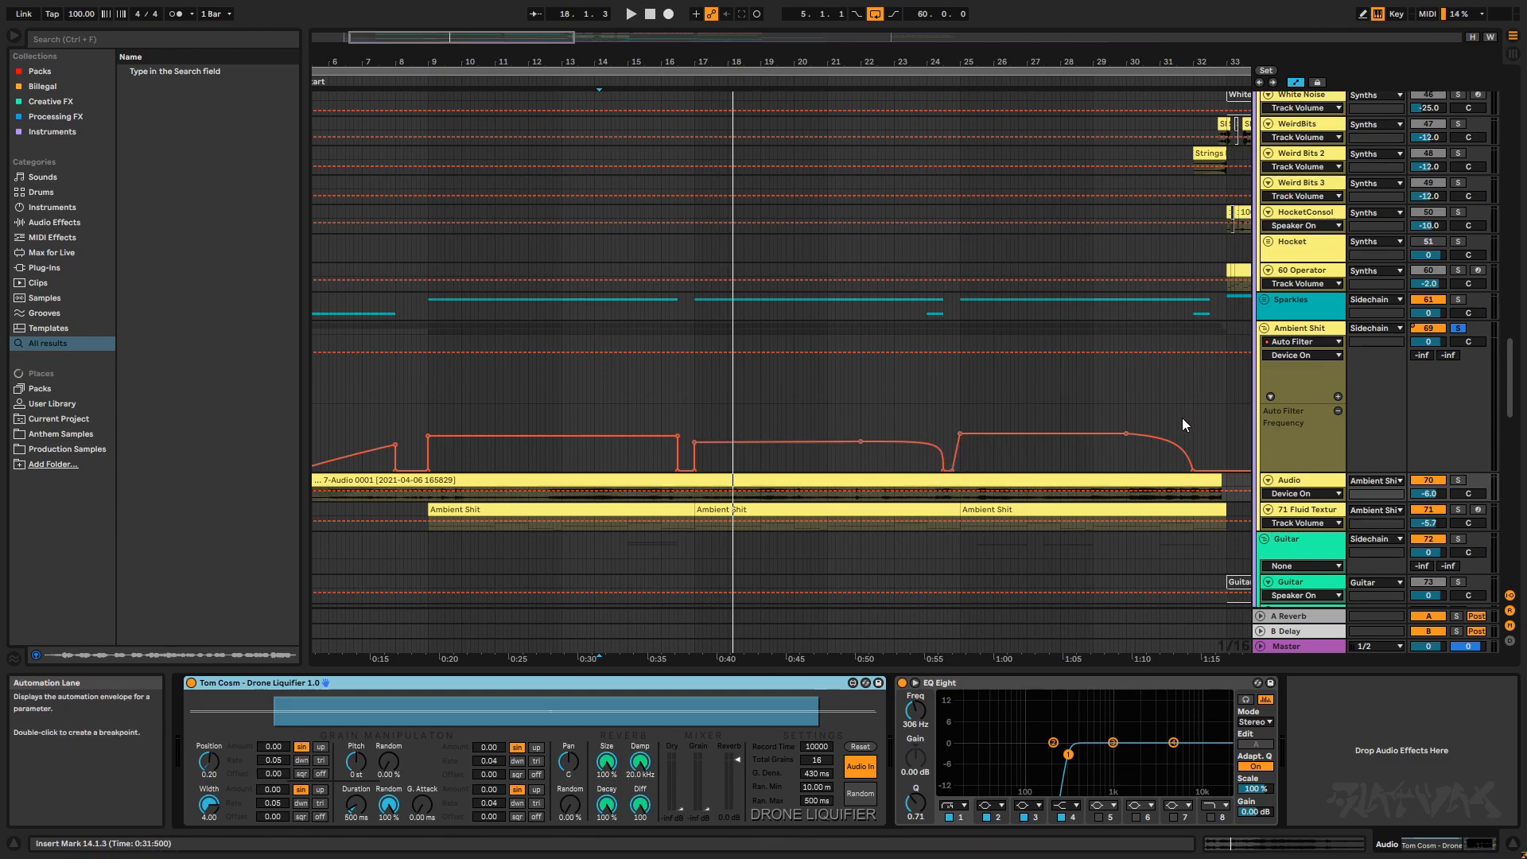
mouse_move(981, 686)
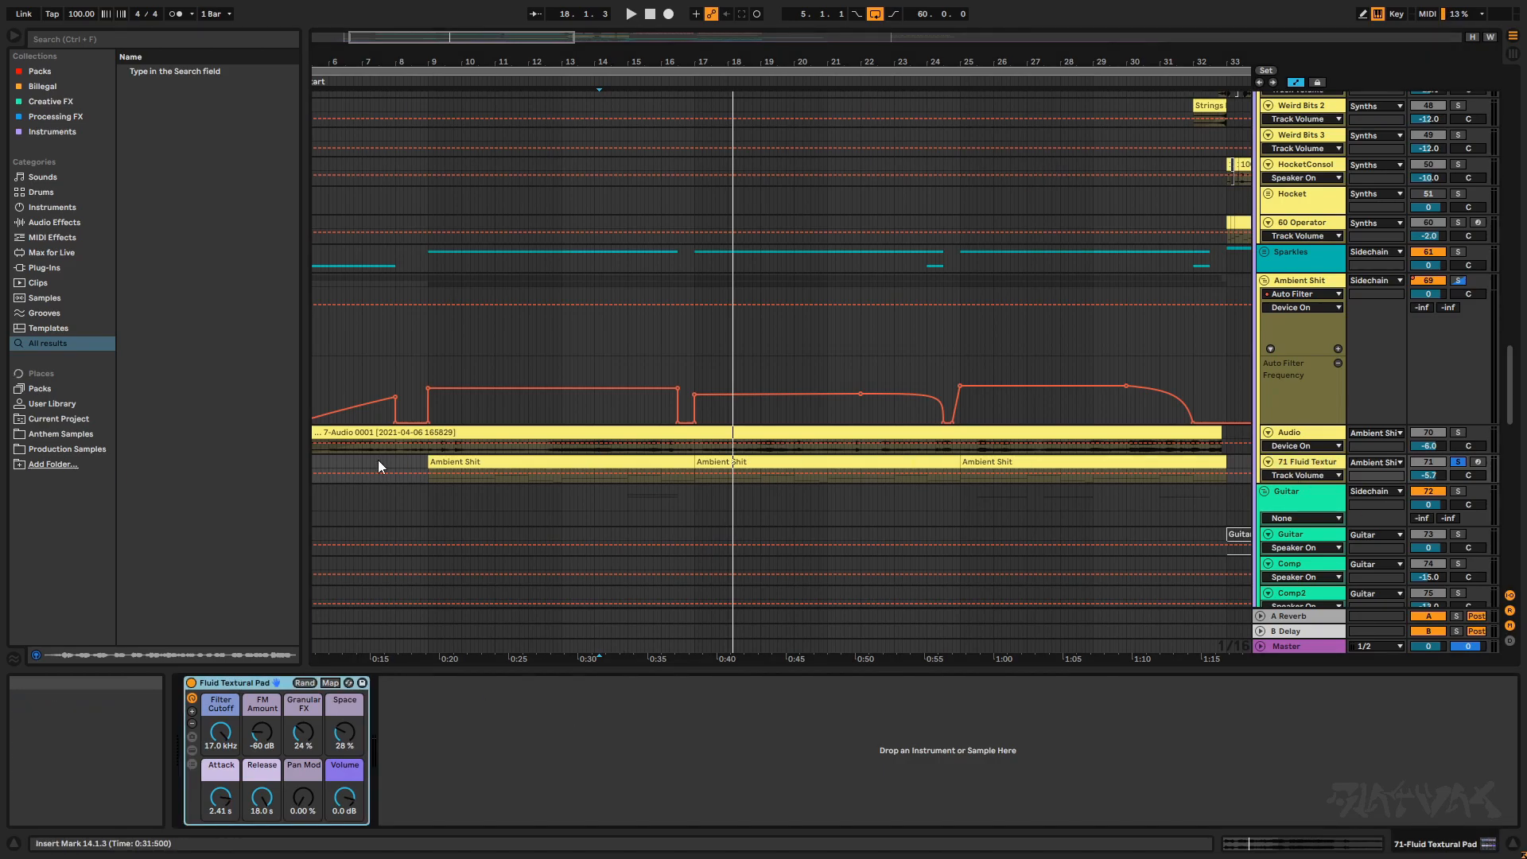
Step: Select the Fluid Textural Pad track and expand its rack to view the device chain
left_click(458, 461)
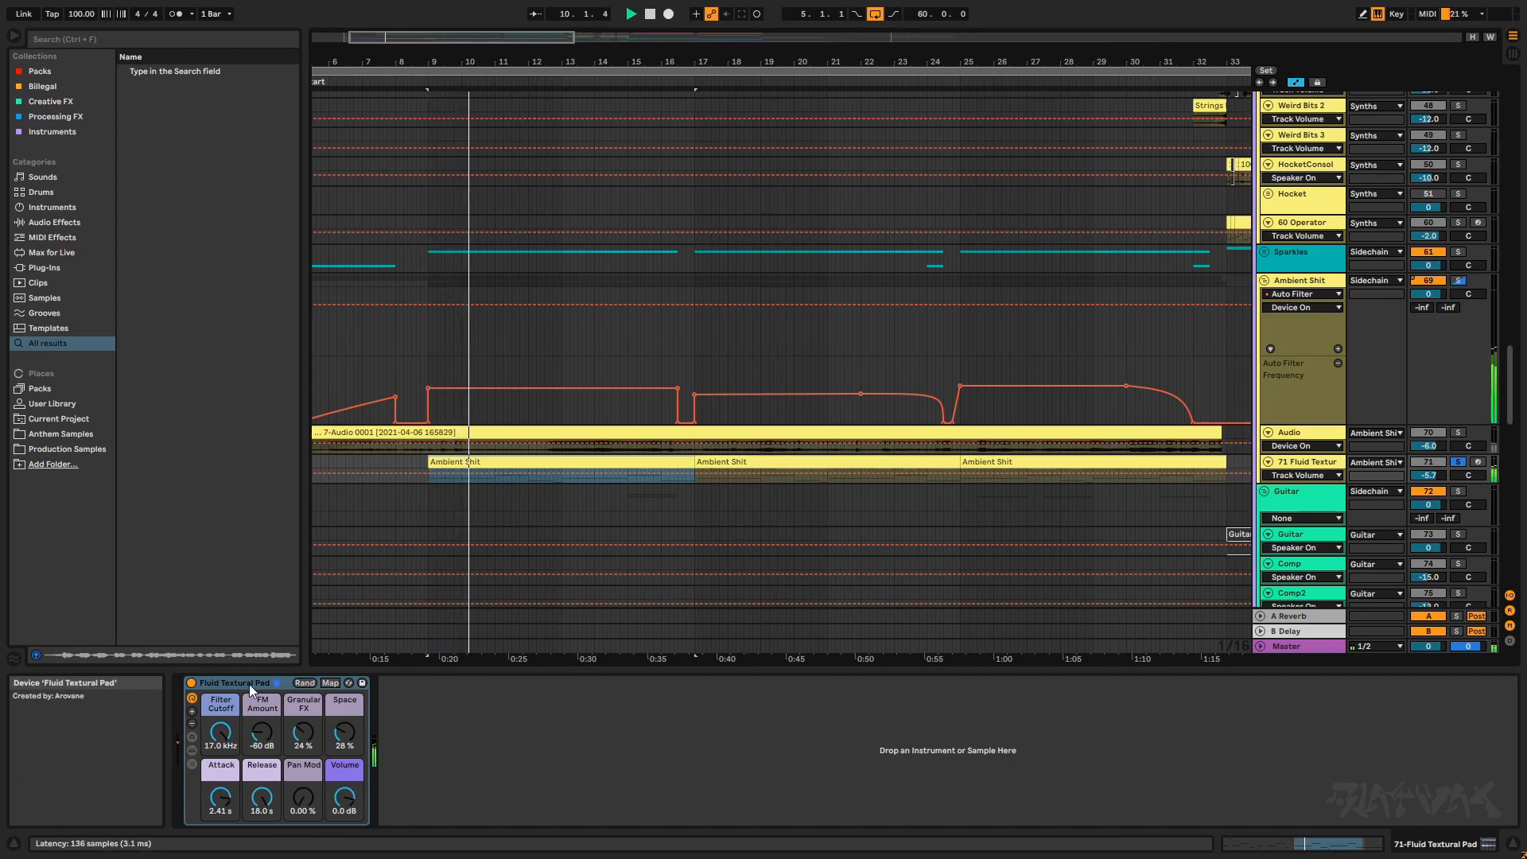
left_click(192, 737)
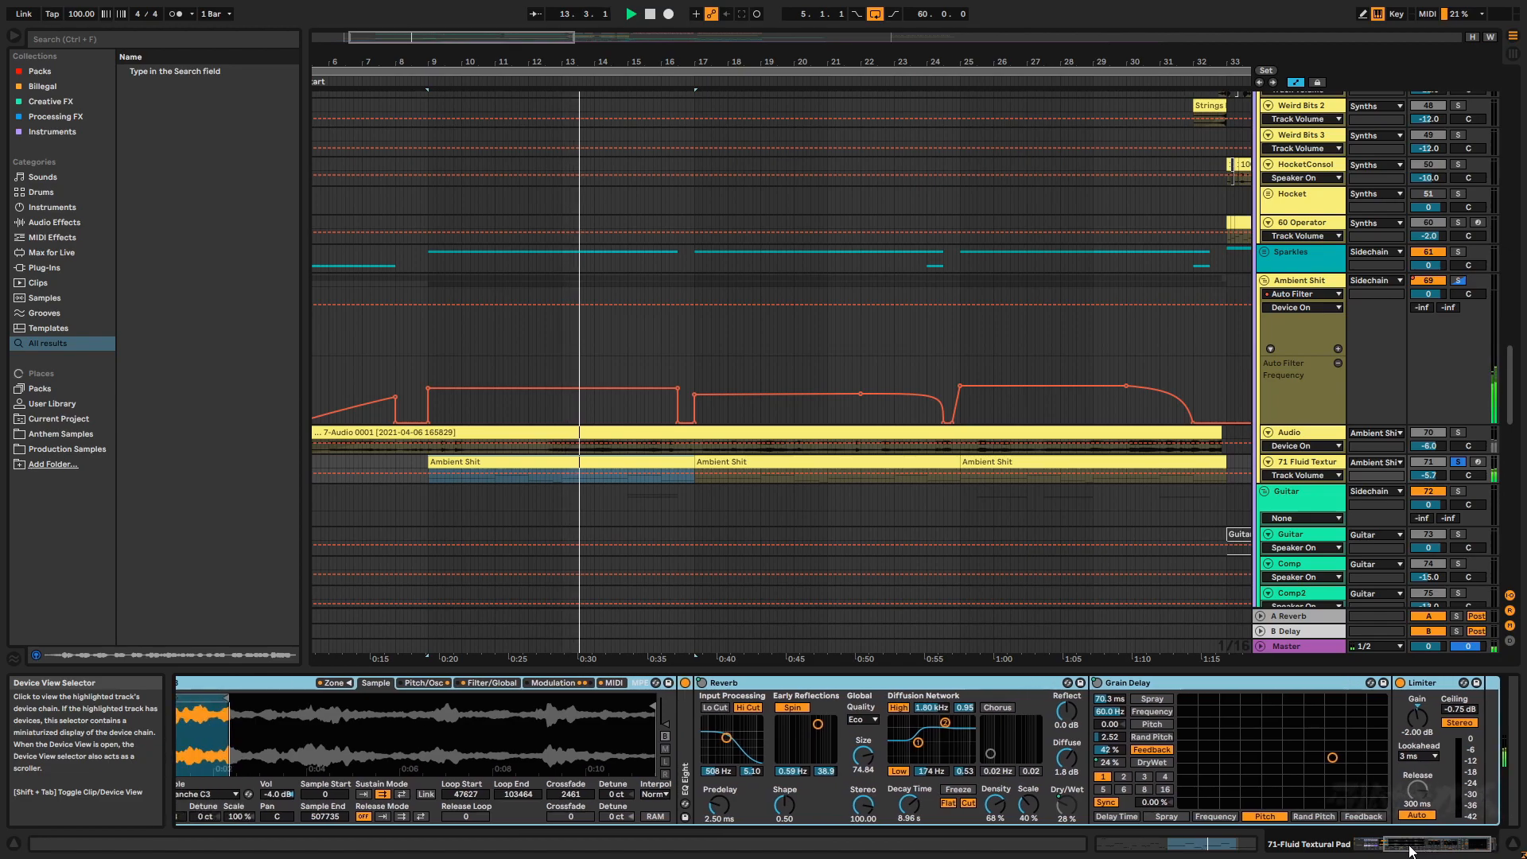
left_click(183, 750)
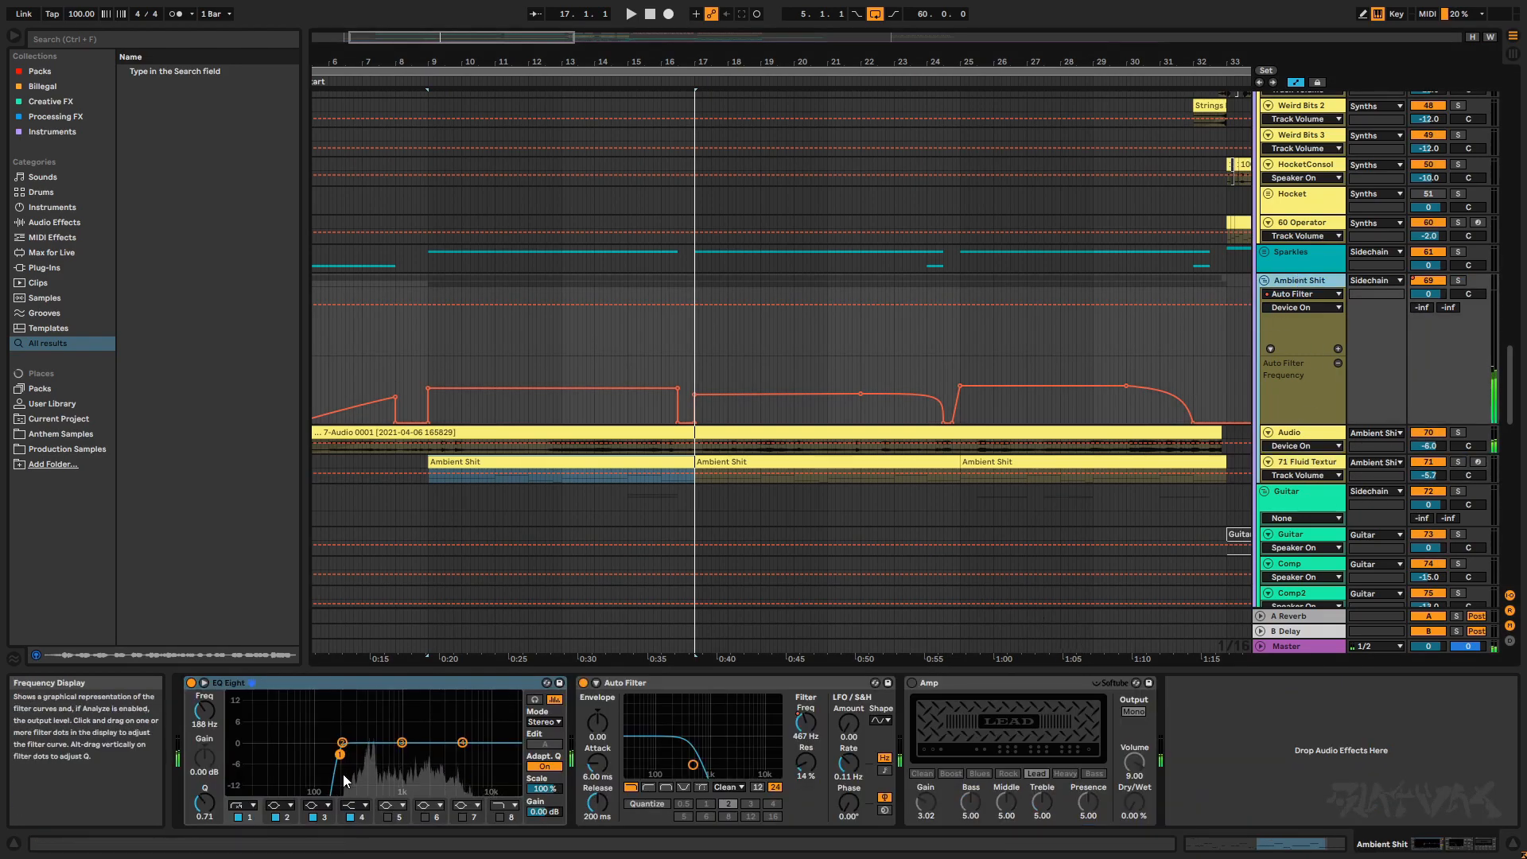
left_click(925, 682)
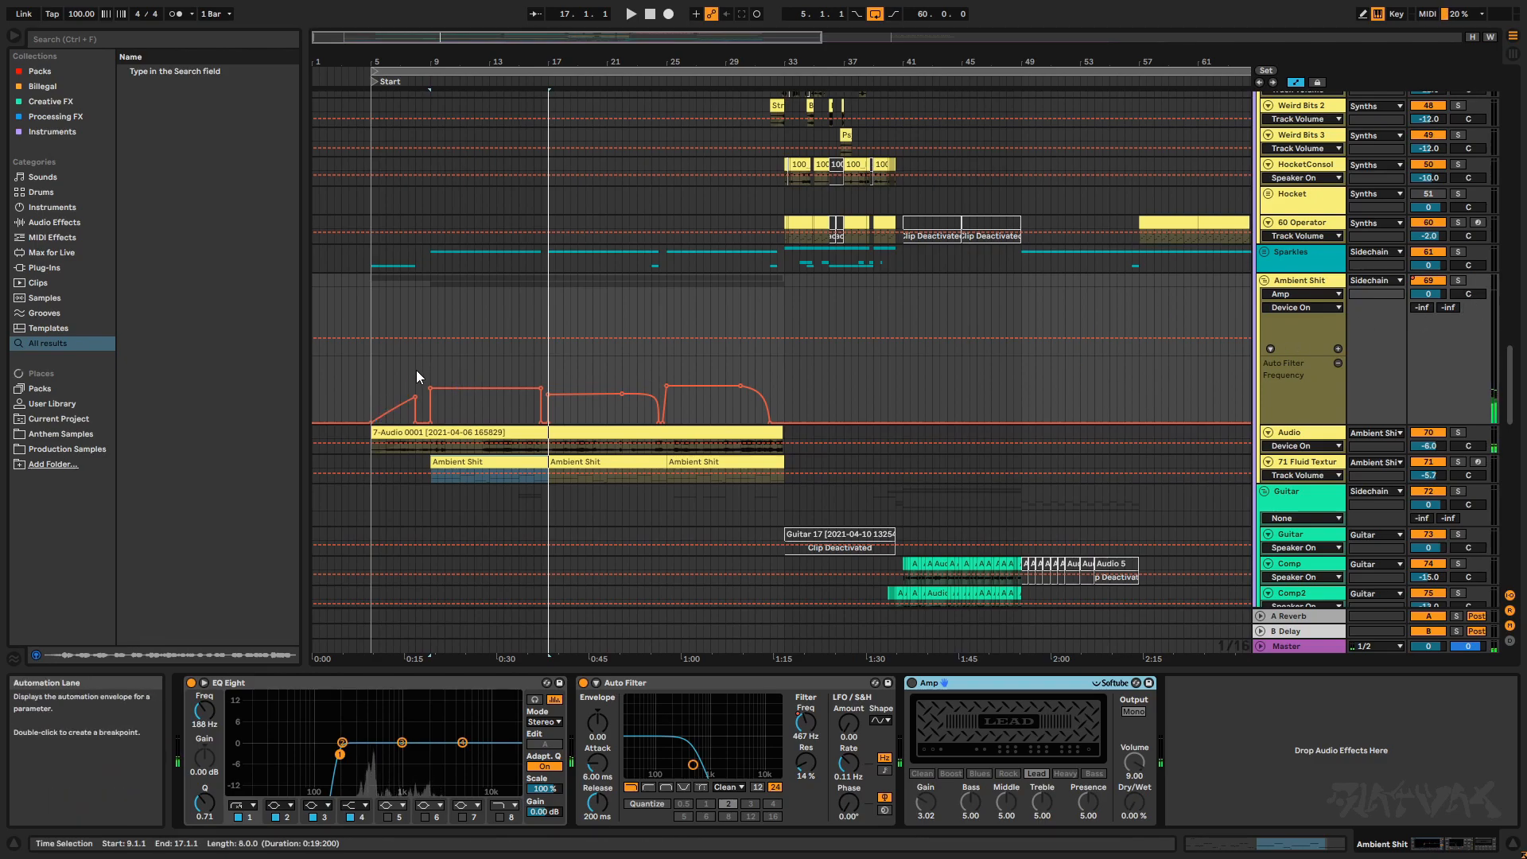
left_click(431, 341)
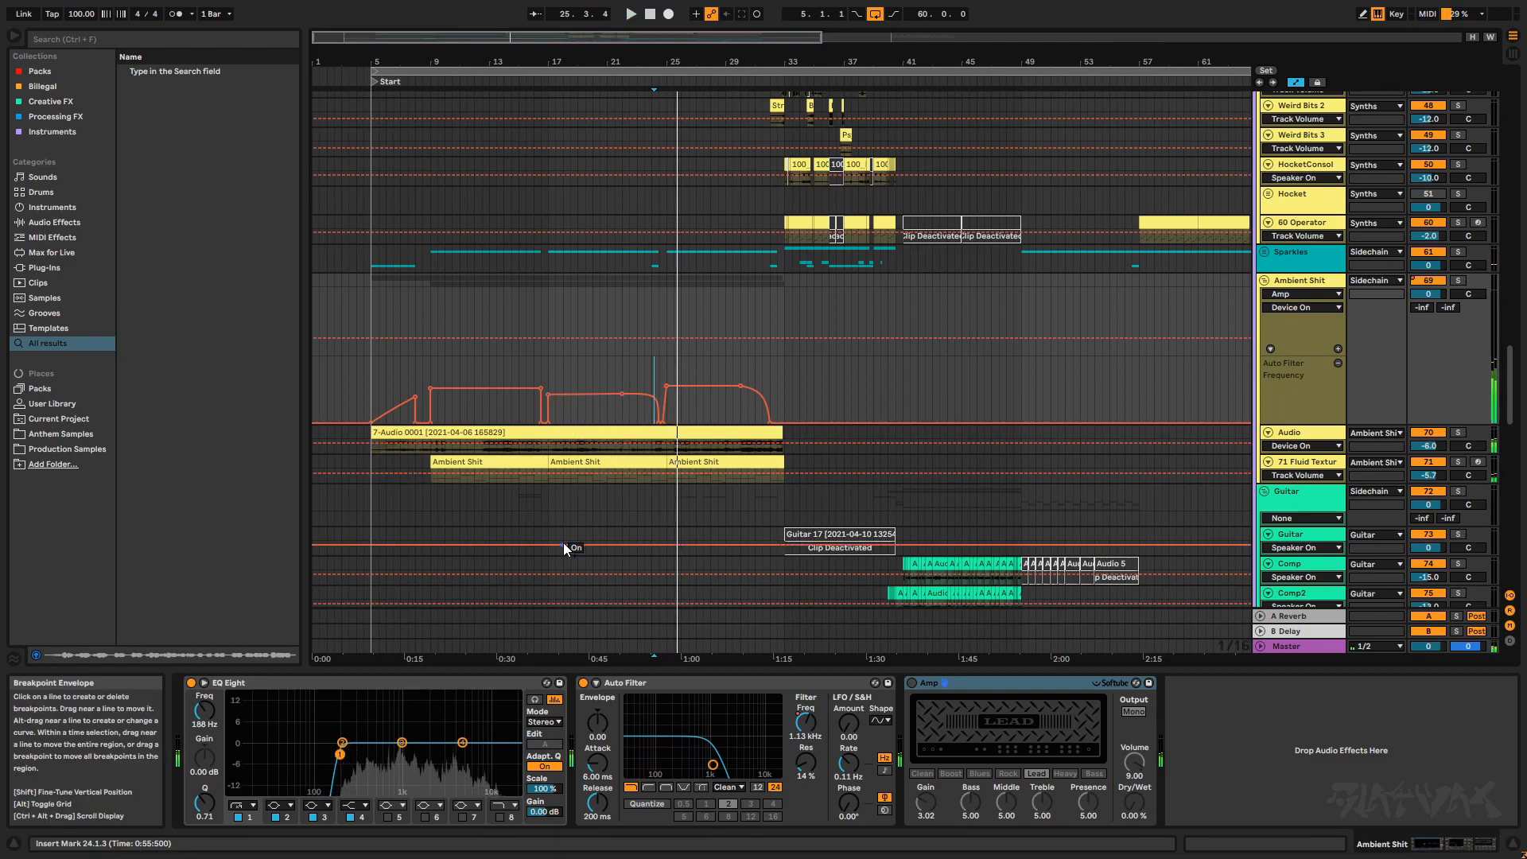
scroll("down", 3)
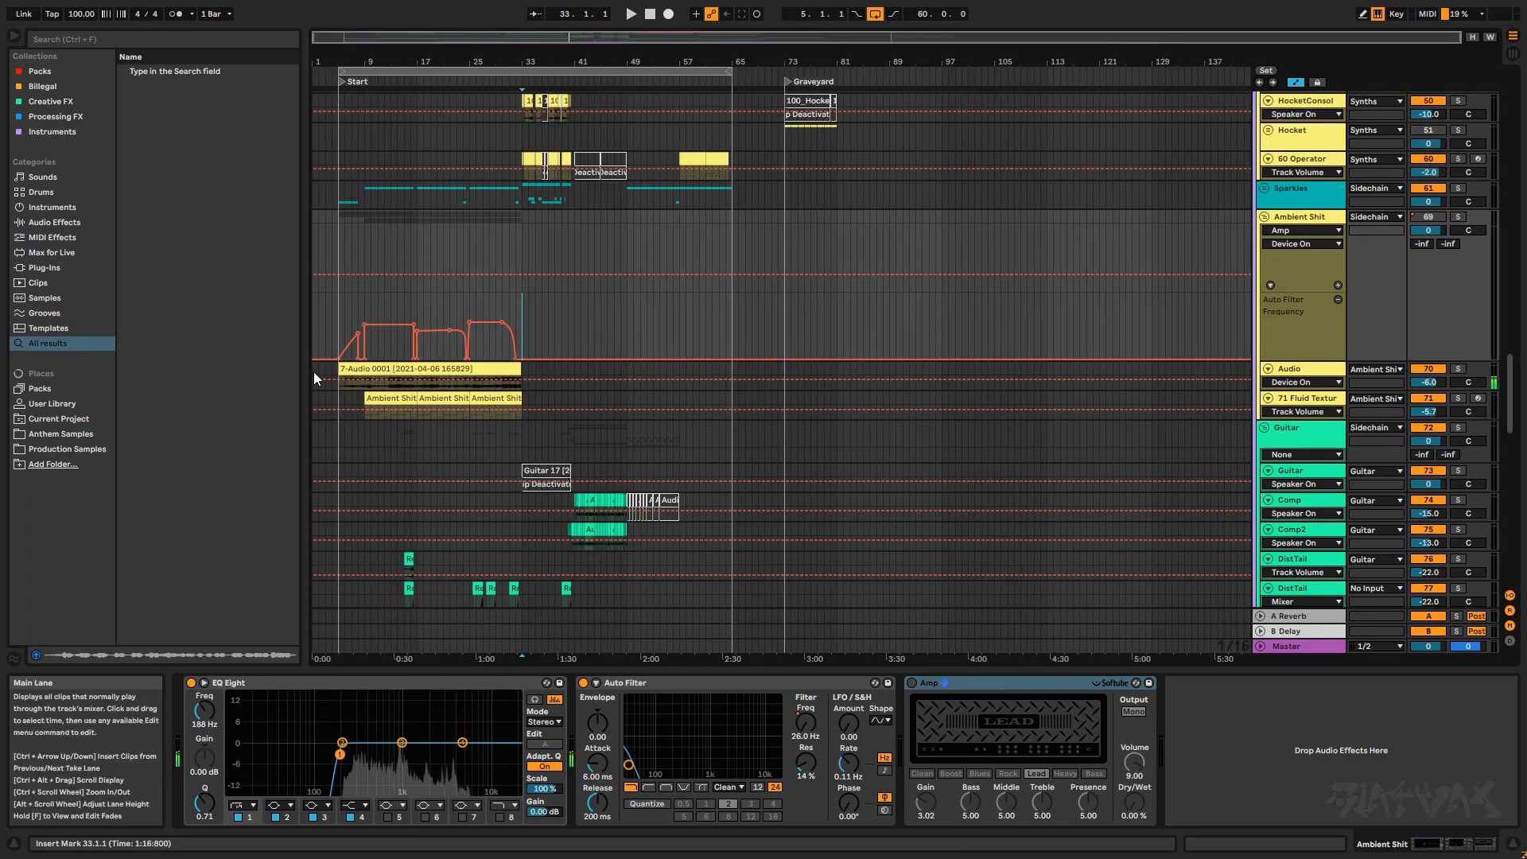
mouse_move(333, 343)
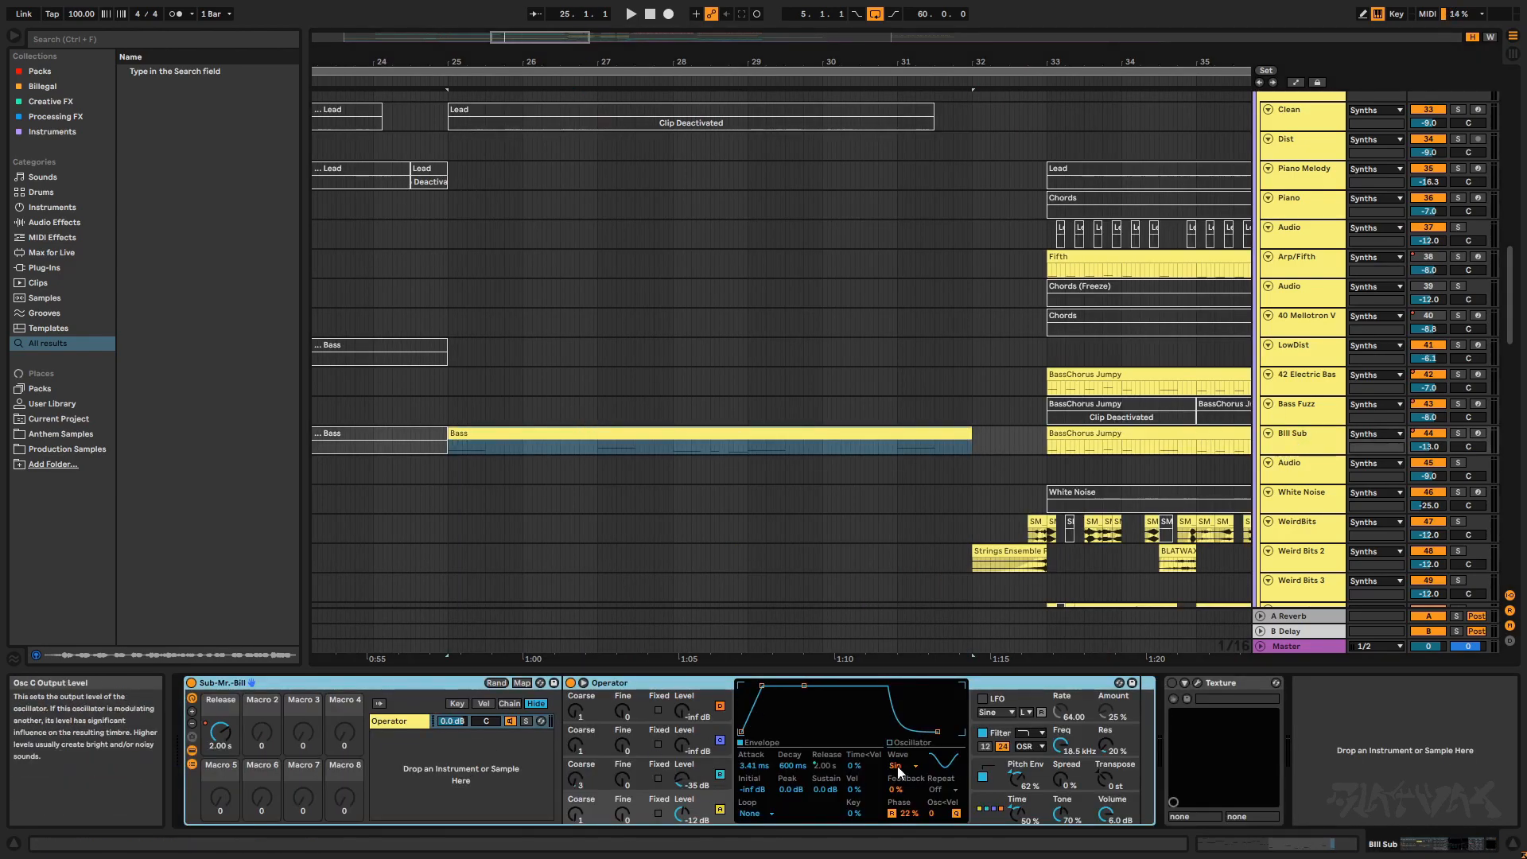
Step: Select the 42 Electric Bass track to show its Electric Bass Open rack and Sampler
left_click(630, 13)
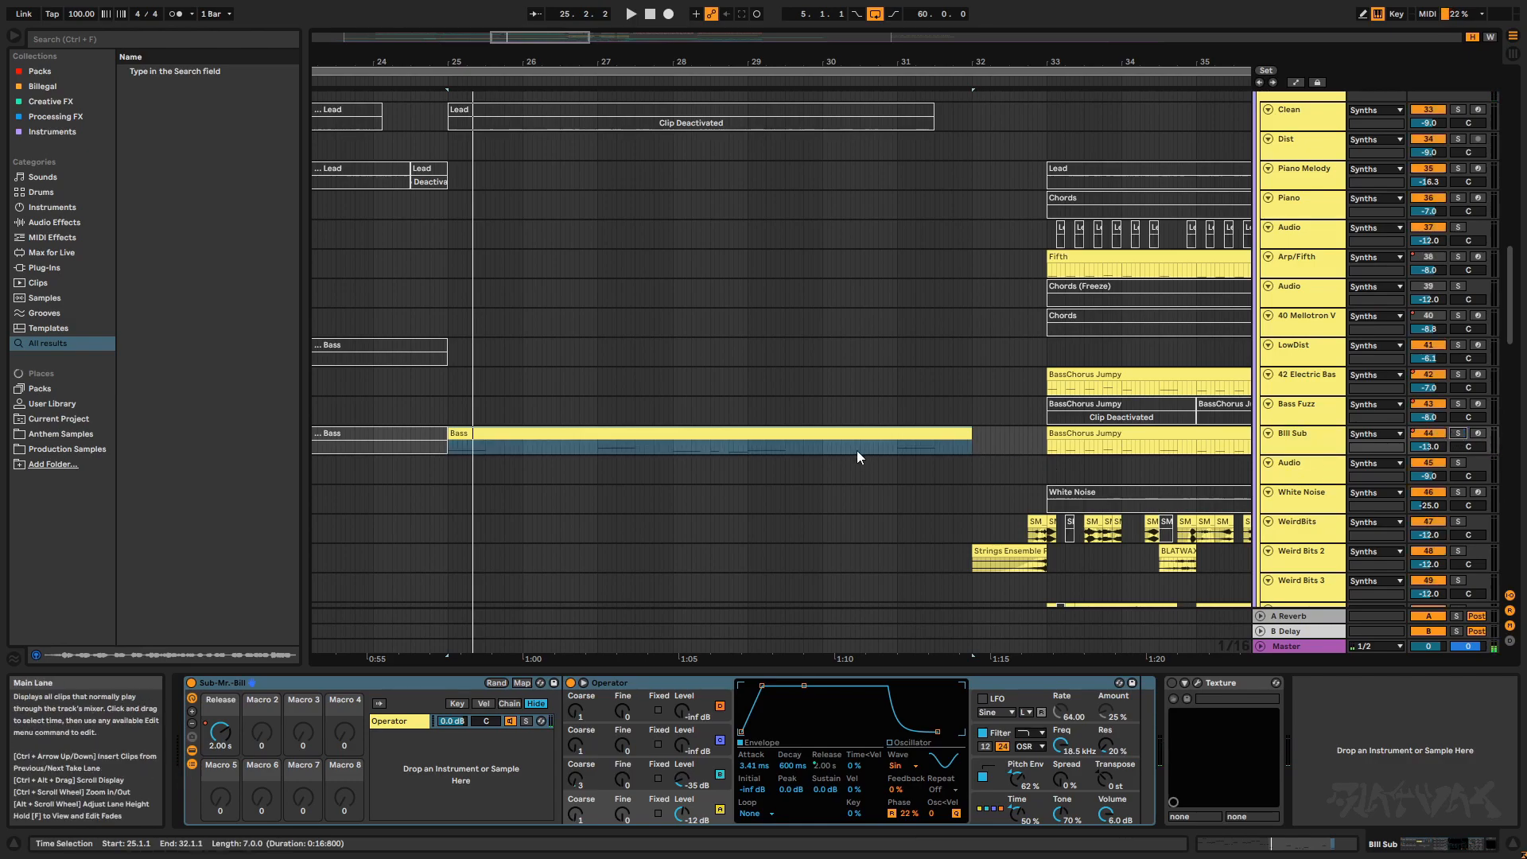
left_click(1305, 374)
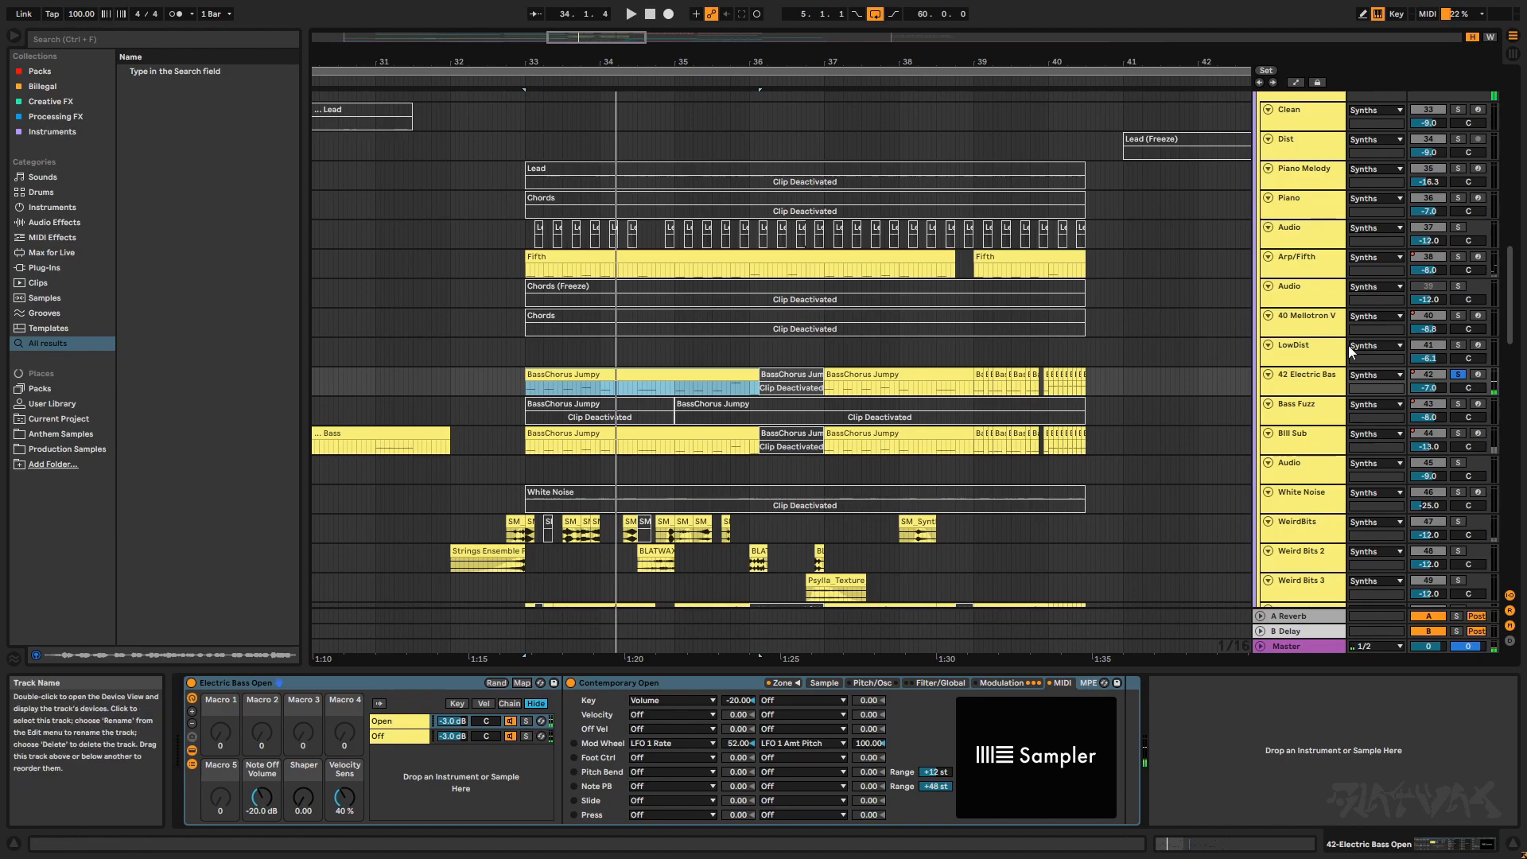
Step: Step through the Arp/Fifth, frozen-chords audio and Piano Melody tracks to view their devices
left_click(1305, 256)
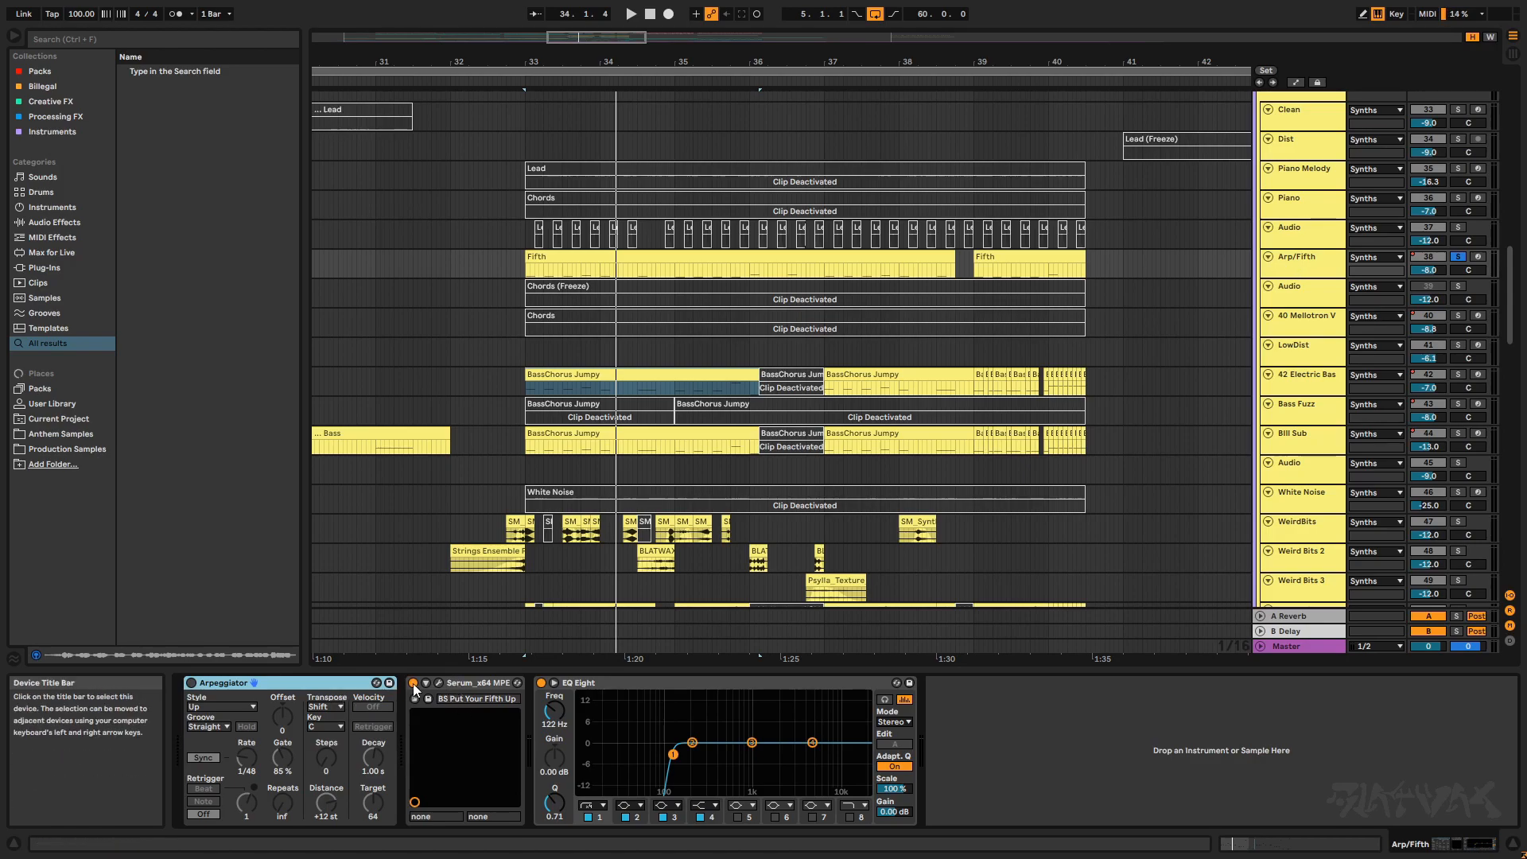
mouse_move(225, 701)
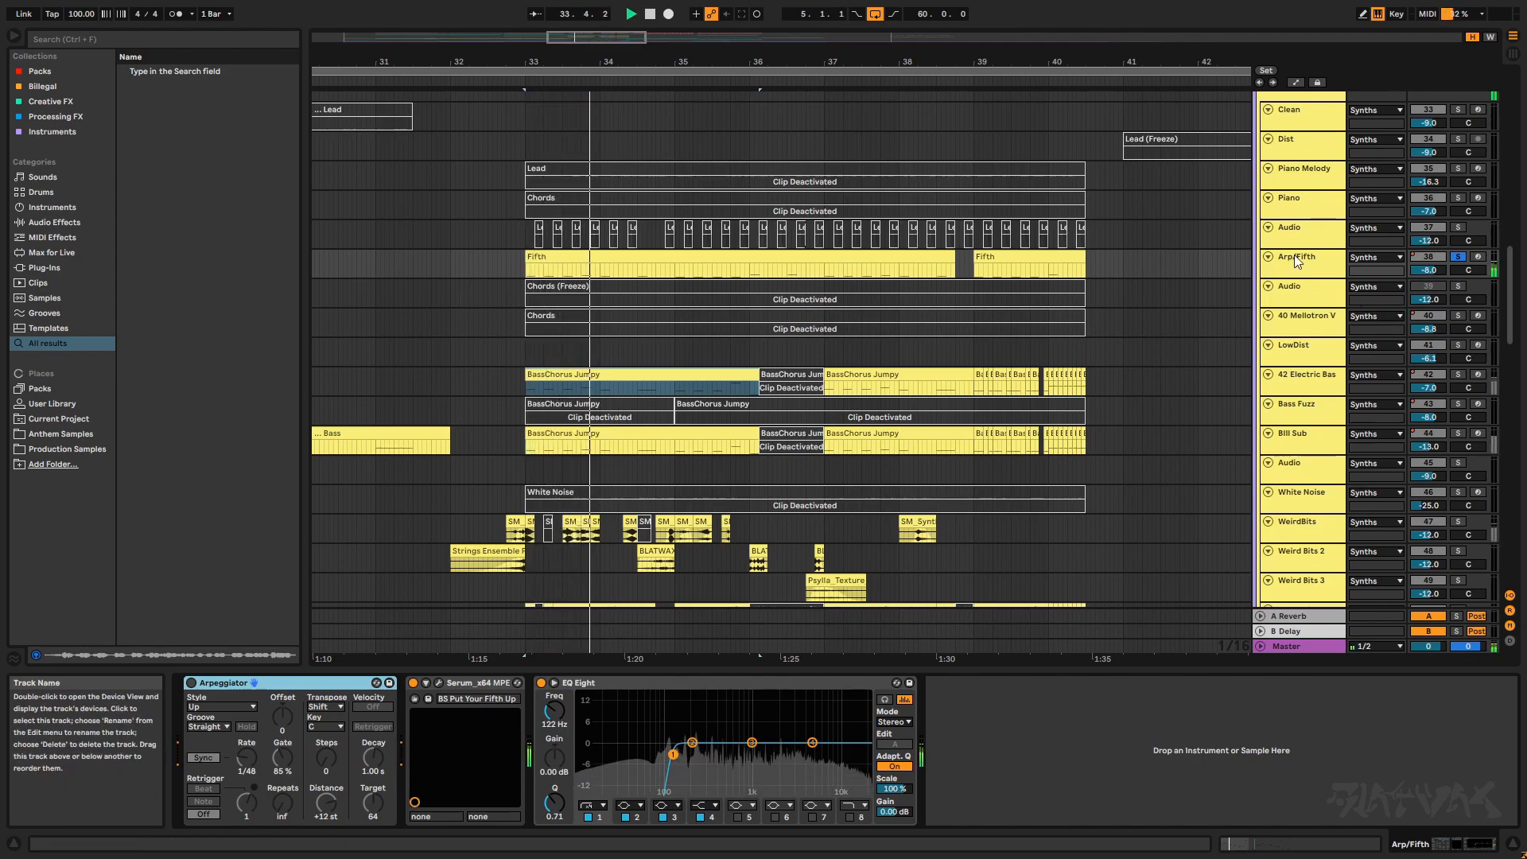
left_click(1288, 287)
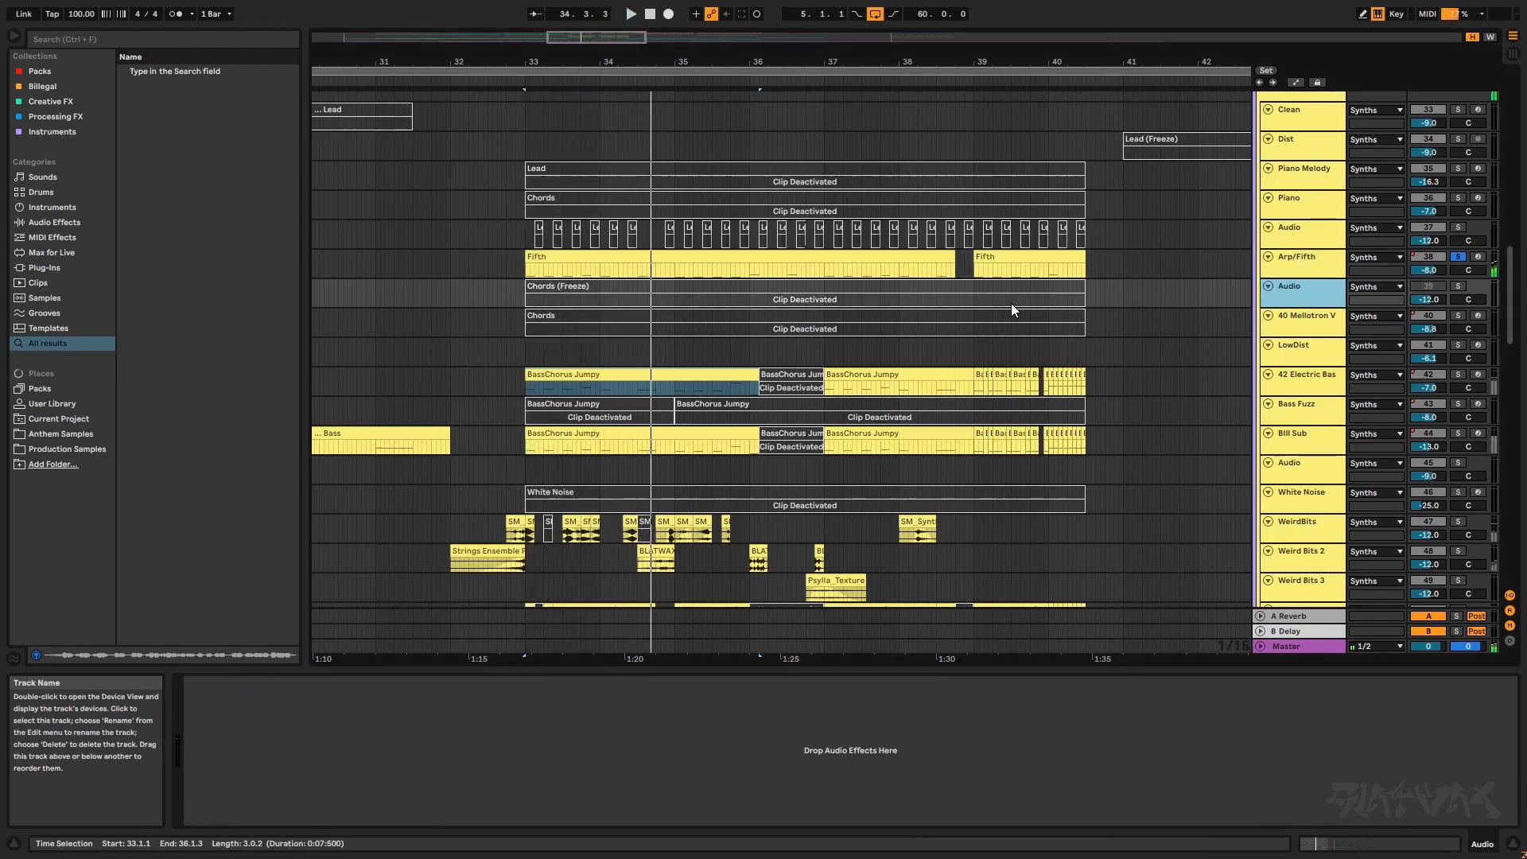
left_click(1304, 169)
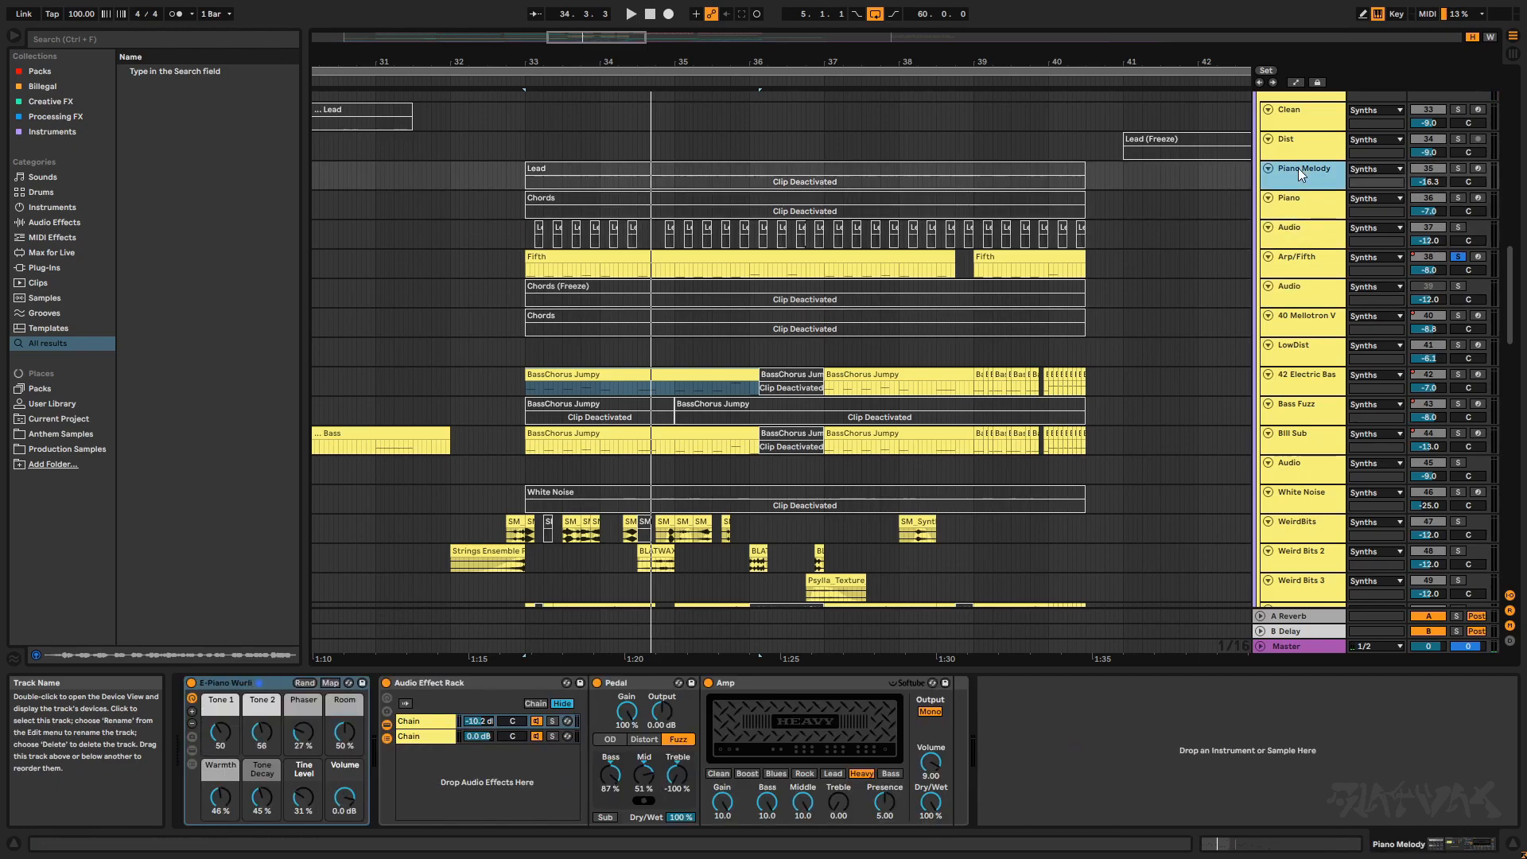
left_click(1305, 315)
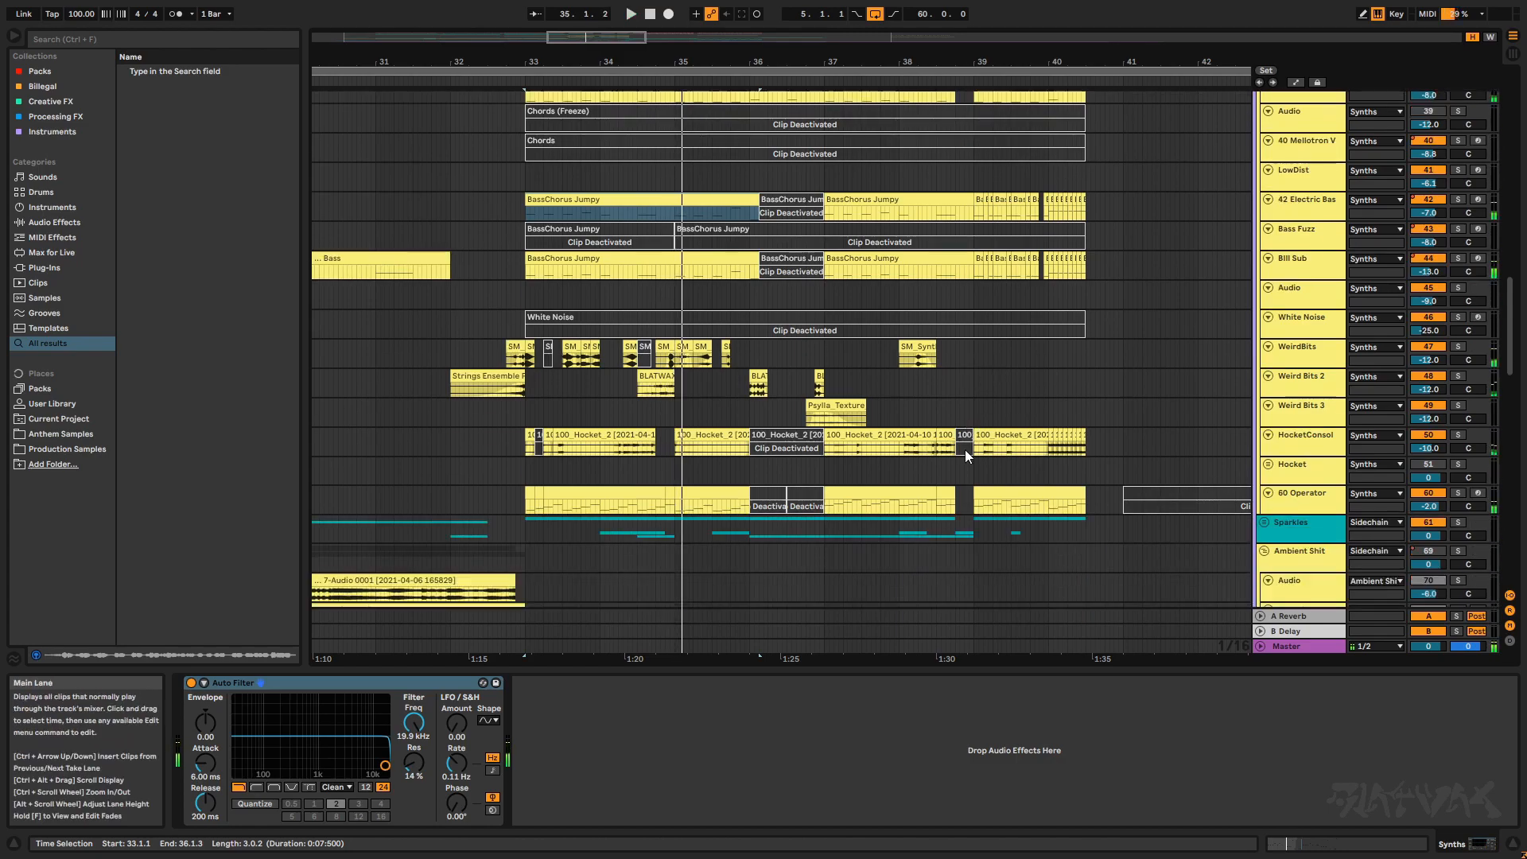
Step: Scroll the track list down to the Hocket group and the Guitar, Comp and Comp2 tracks
scroll("down", 3)
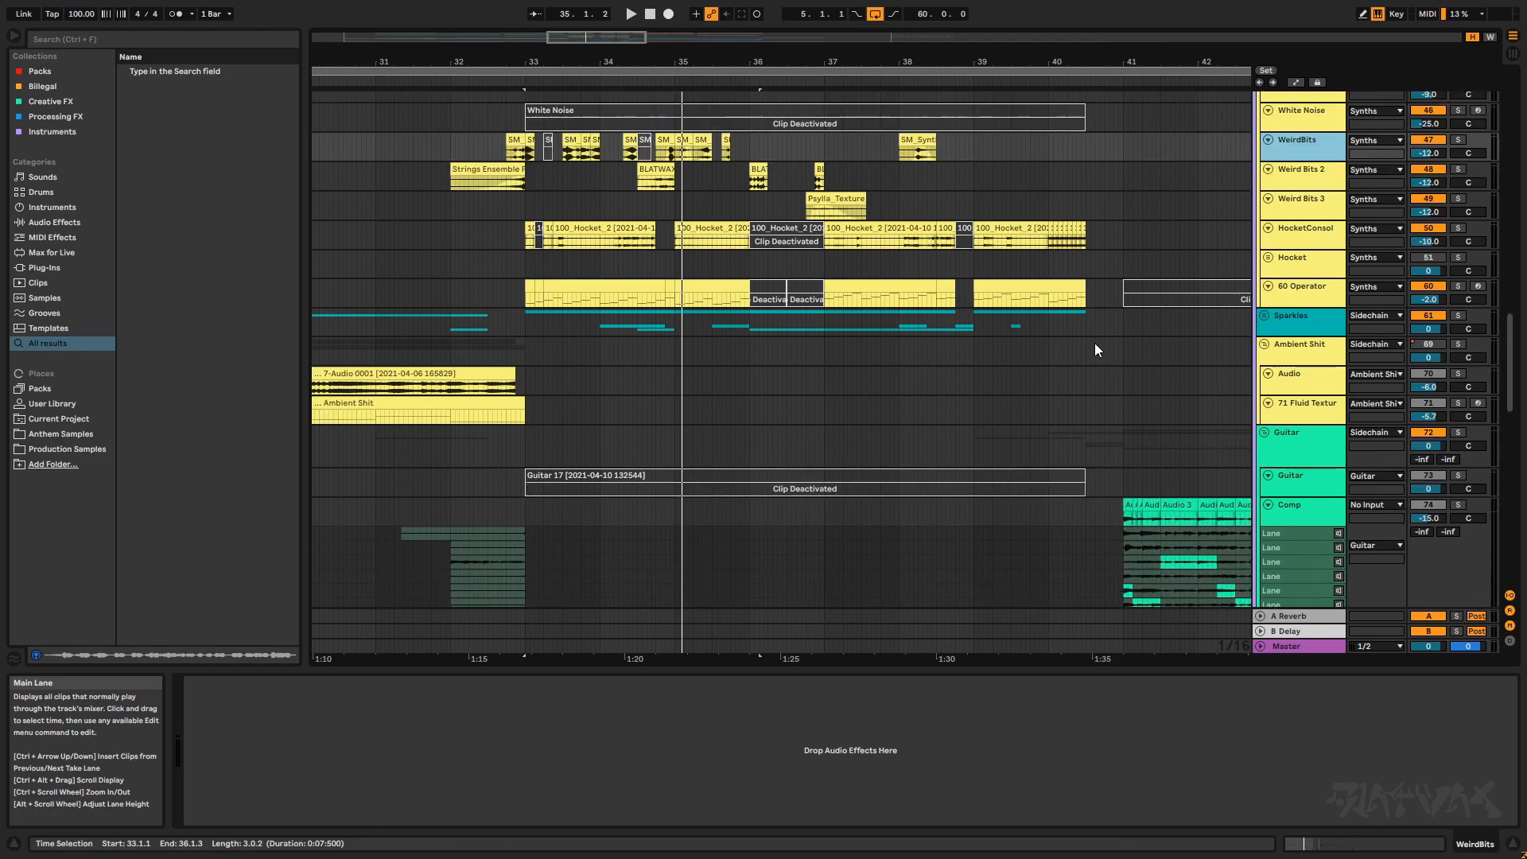
scroll("down", 3)
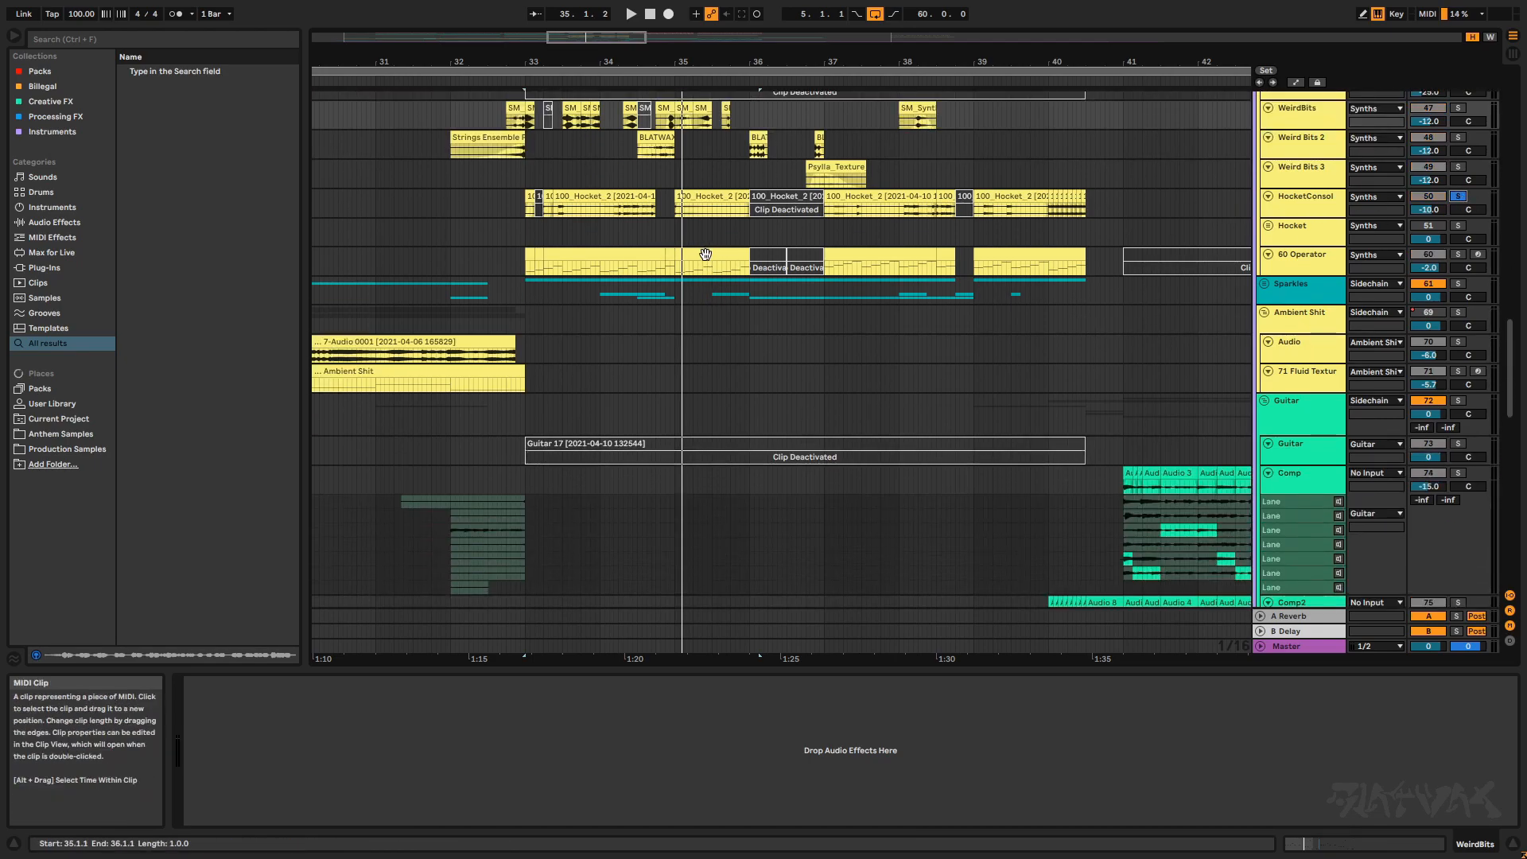
scroll("down", 3)
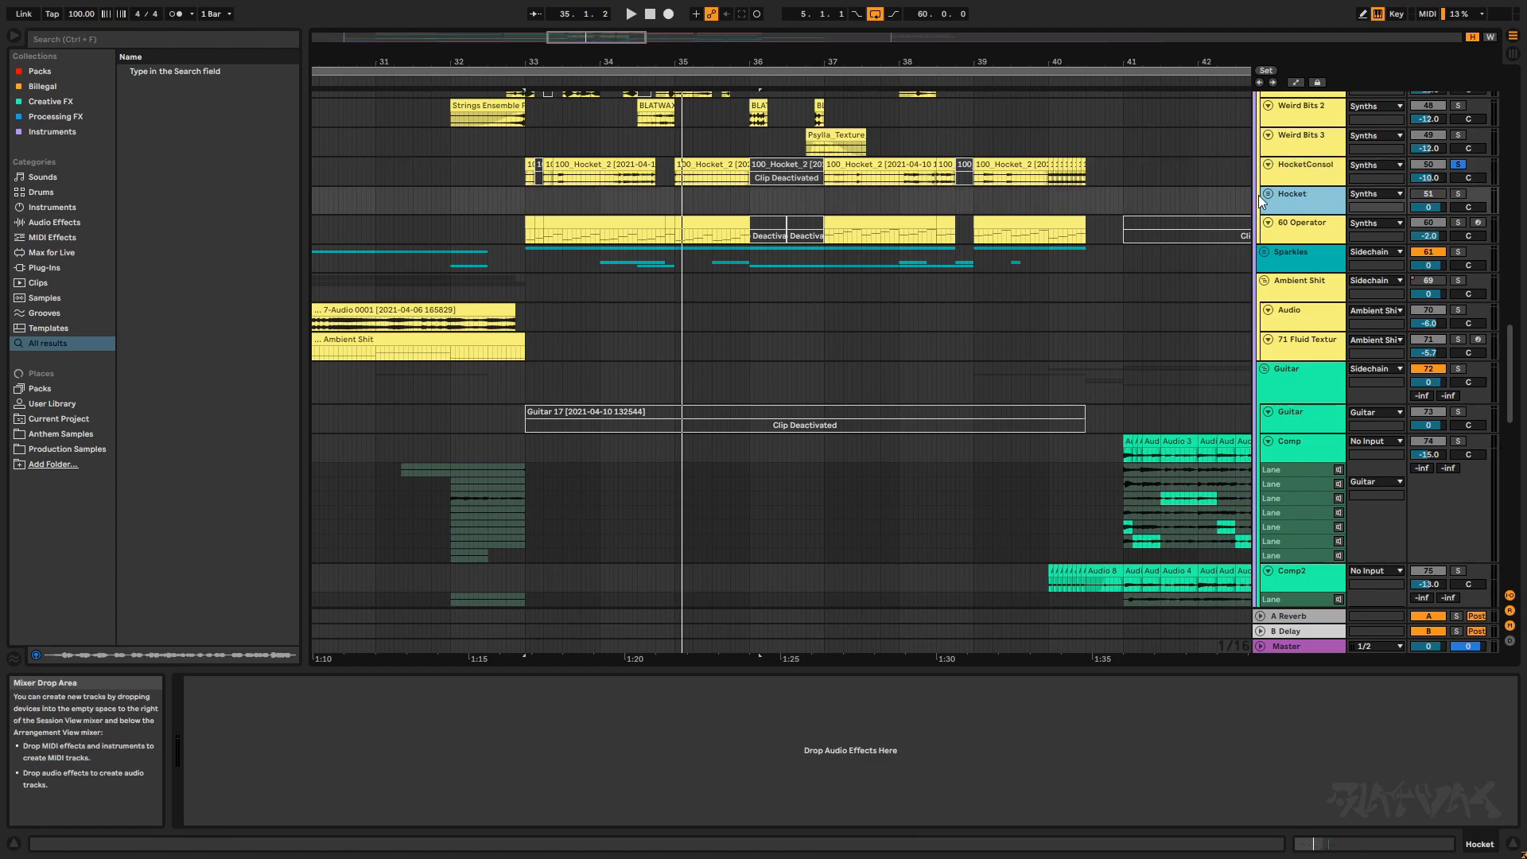
Step: Unfold the Hocket group to show its voice tracks and select the Kalimba Bits clip
left_click(1266, 193)
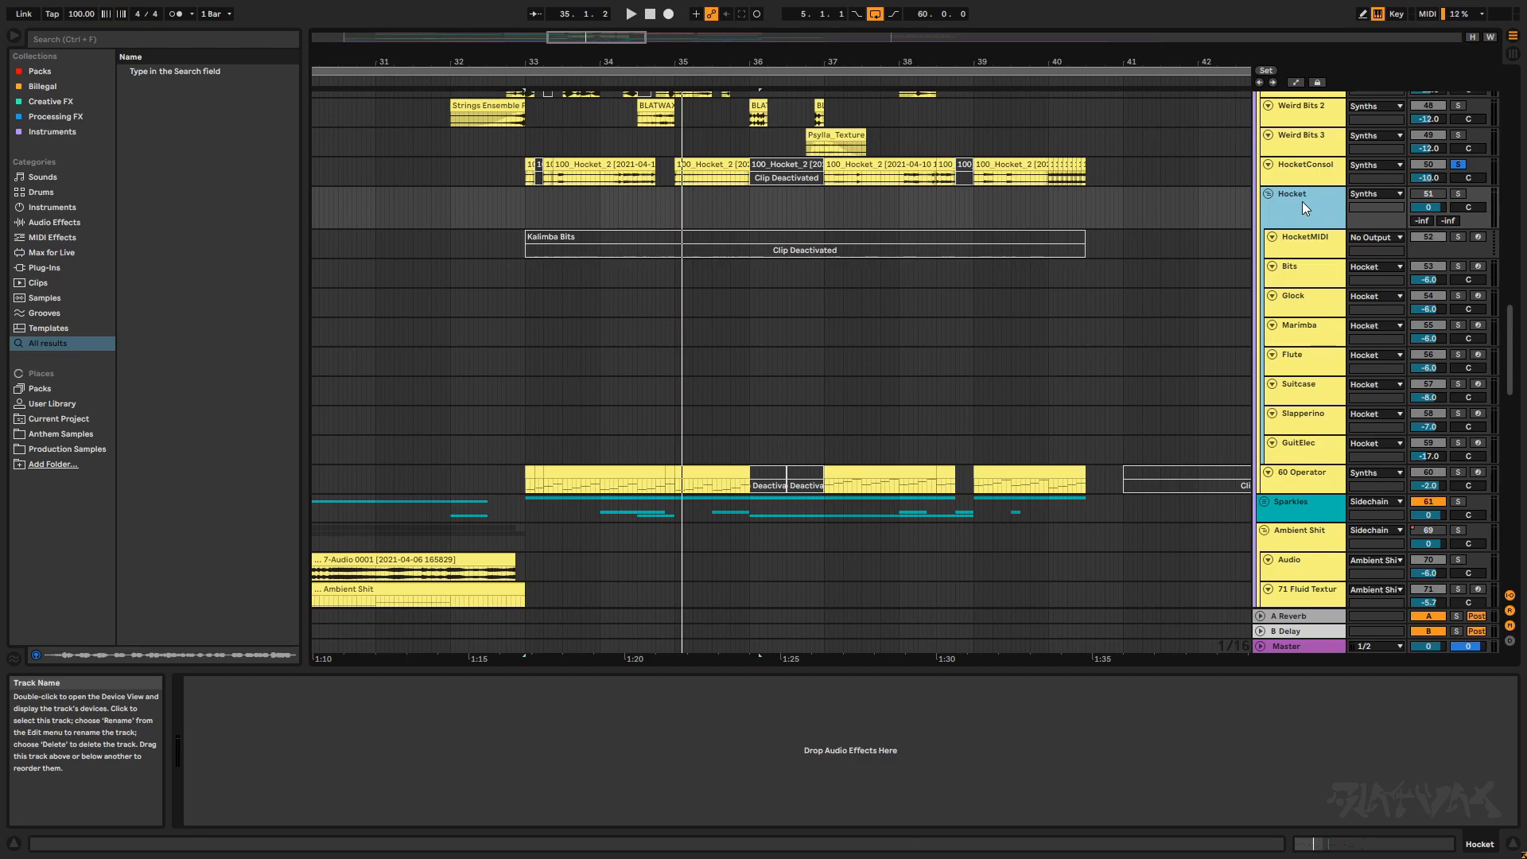
left_click(671, 199)
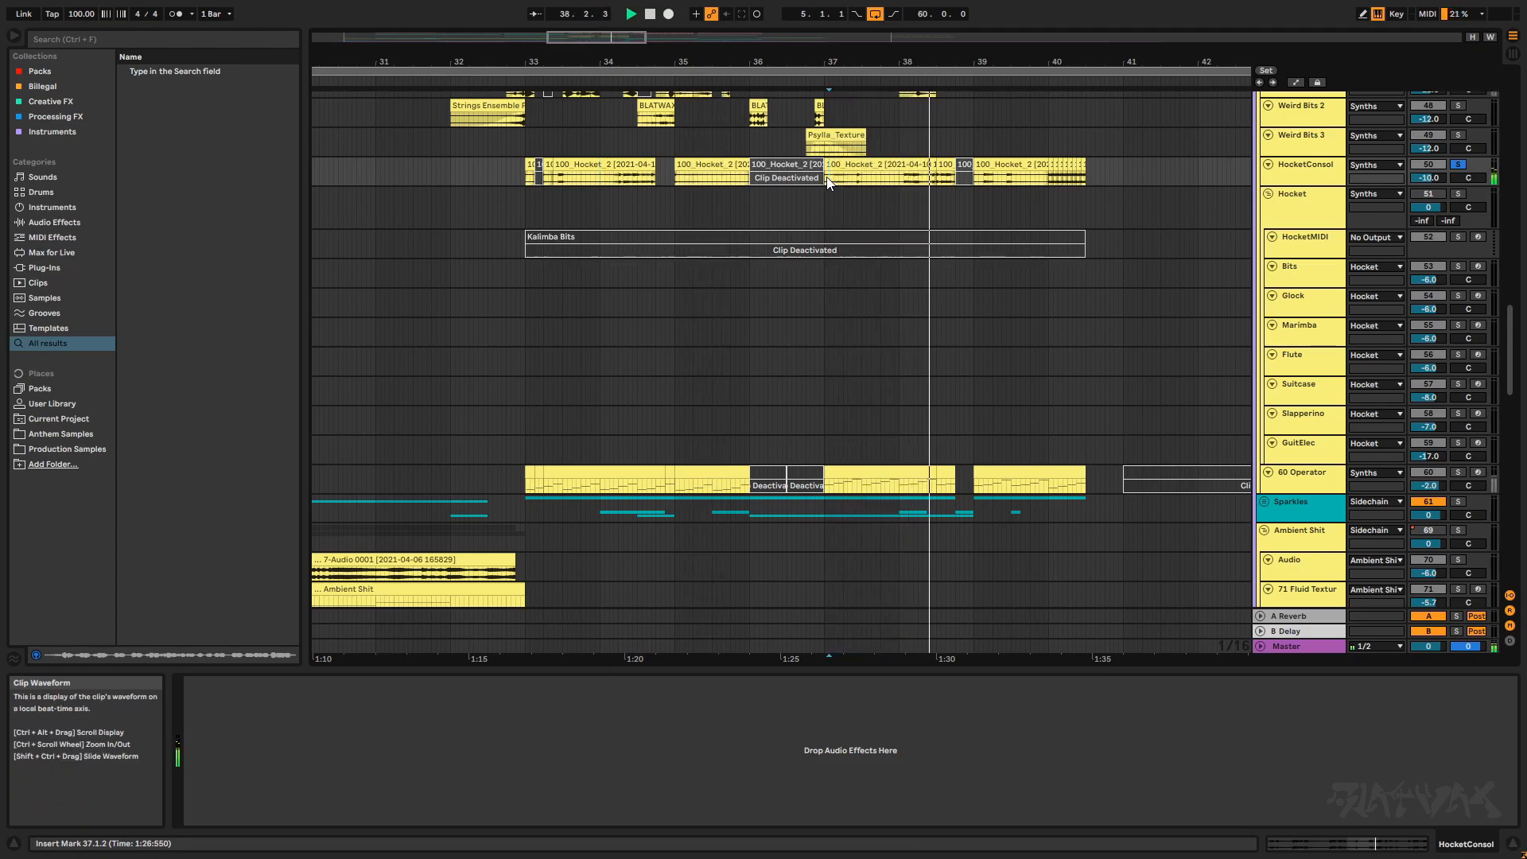
mouse_move(1314, 195)
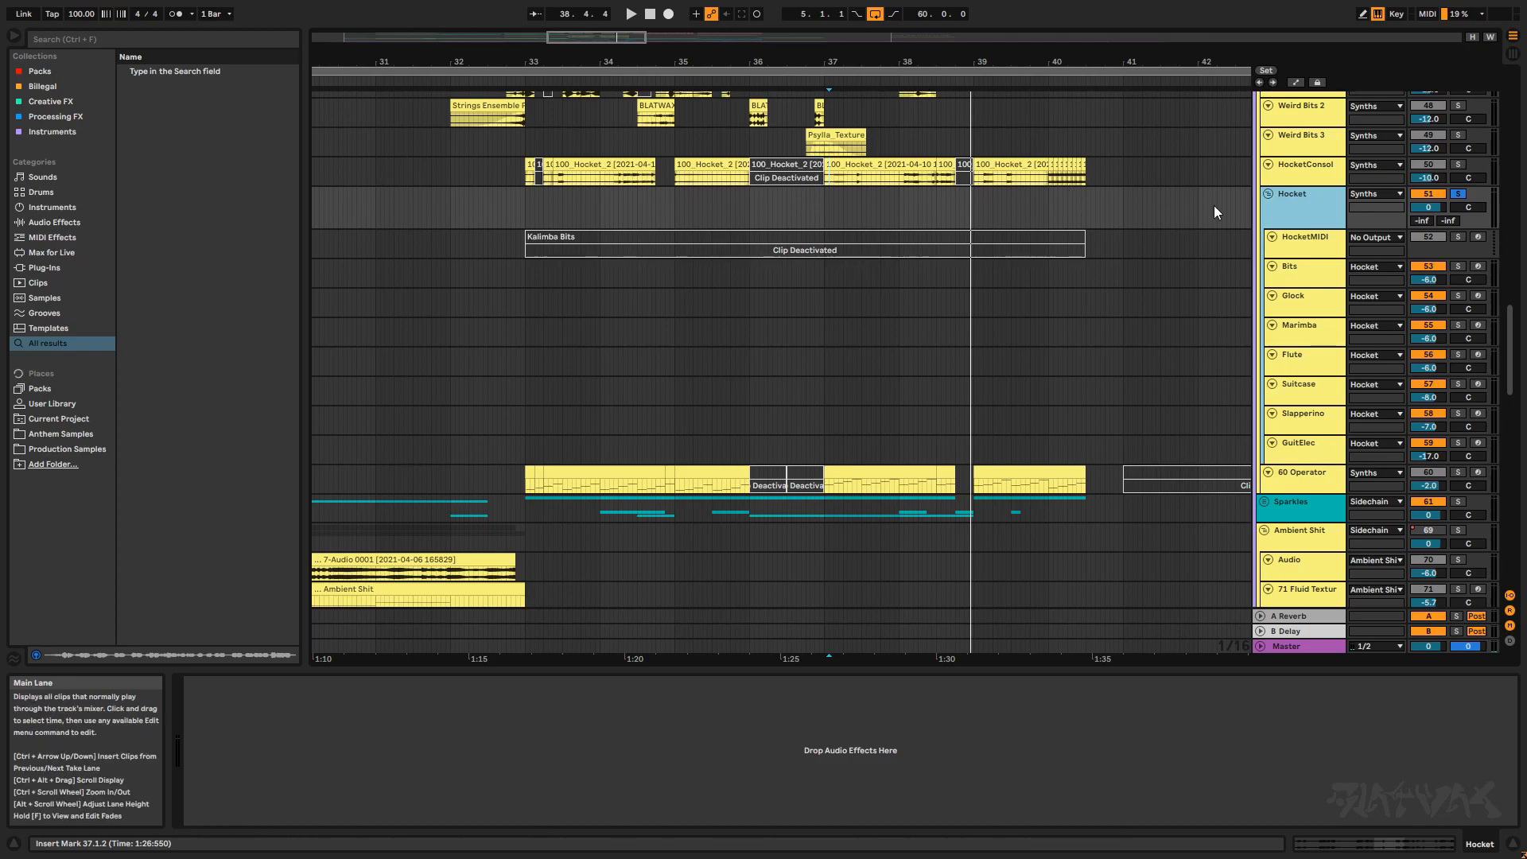
mouse_move(877, 216)
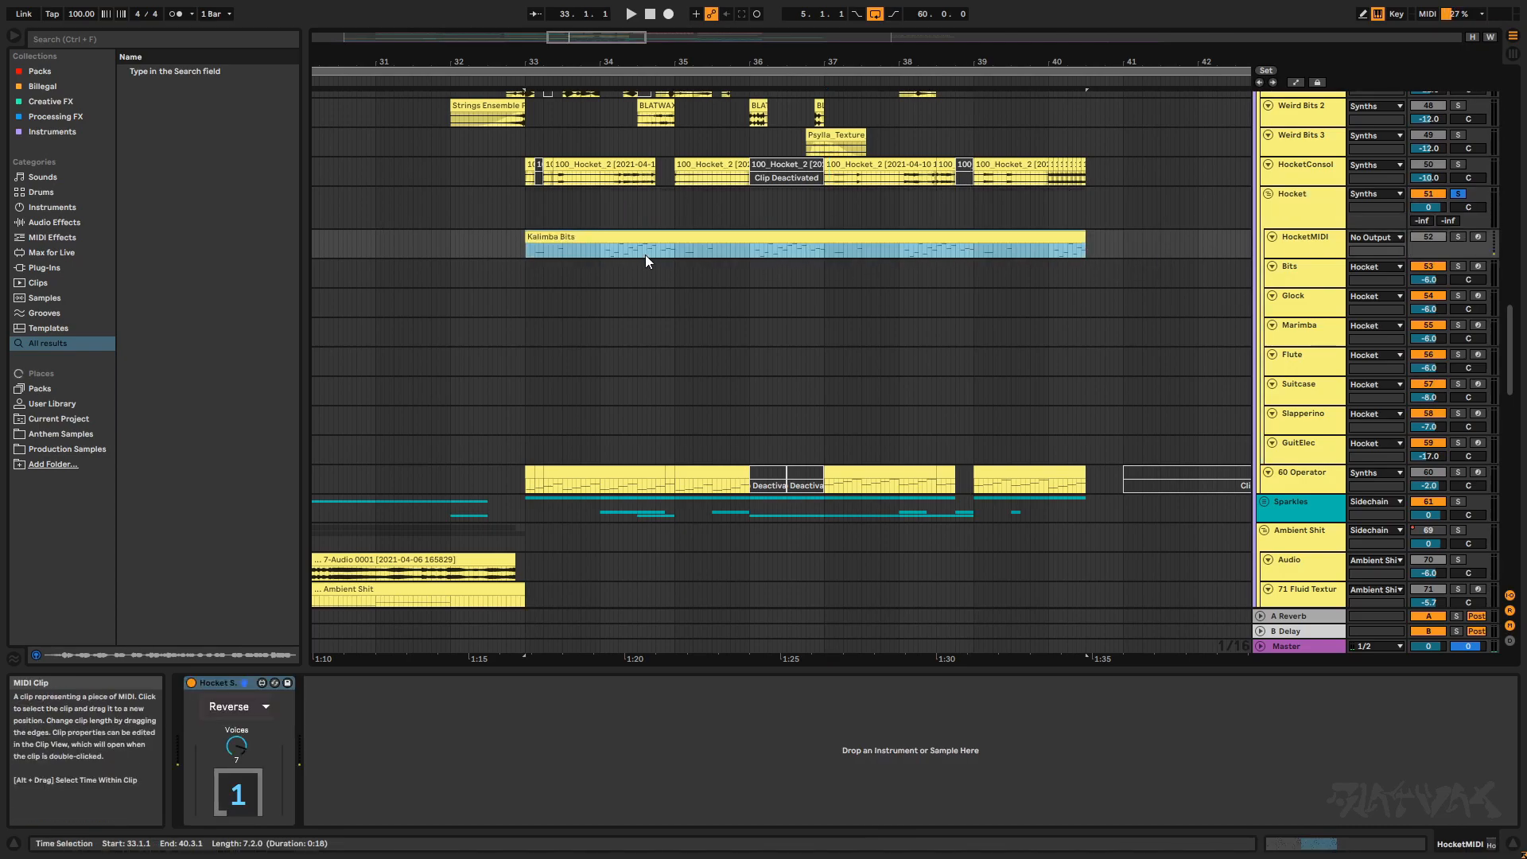
double_click(779, 248)
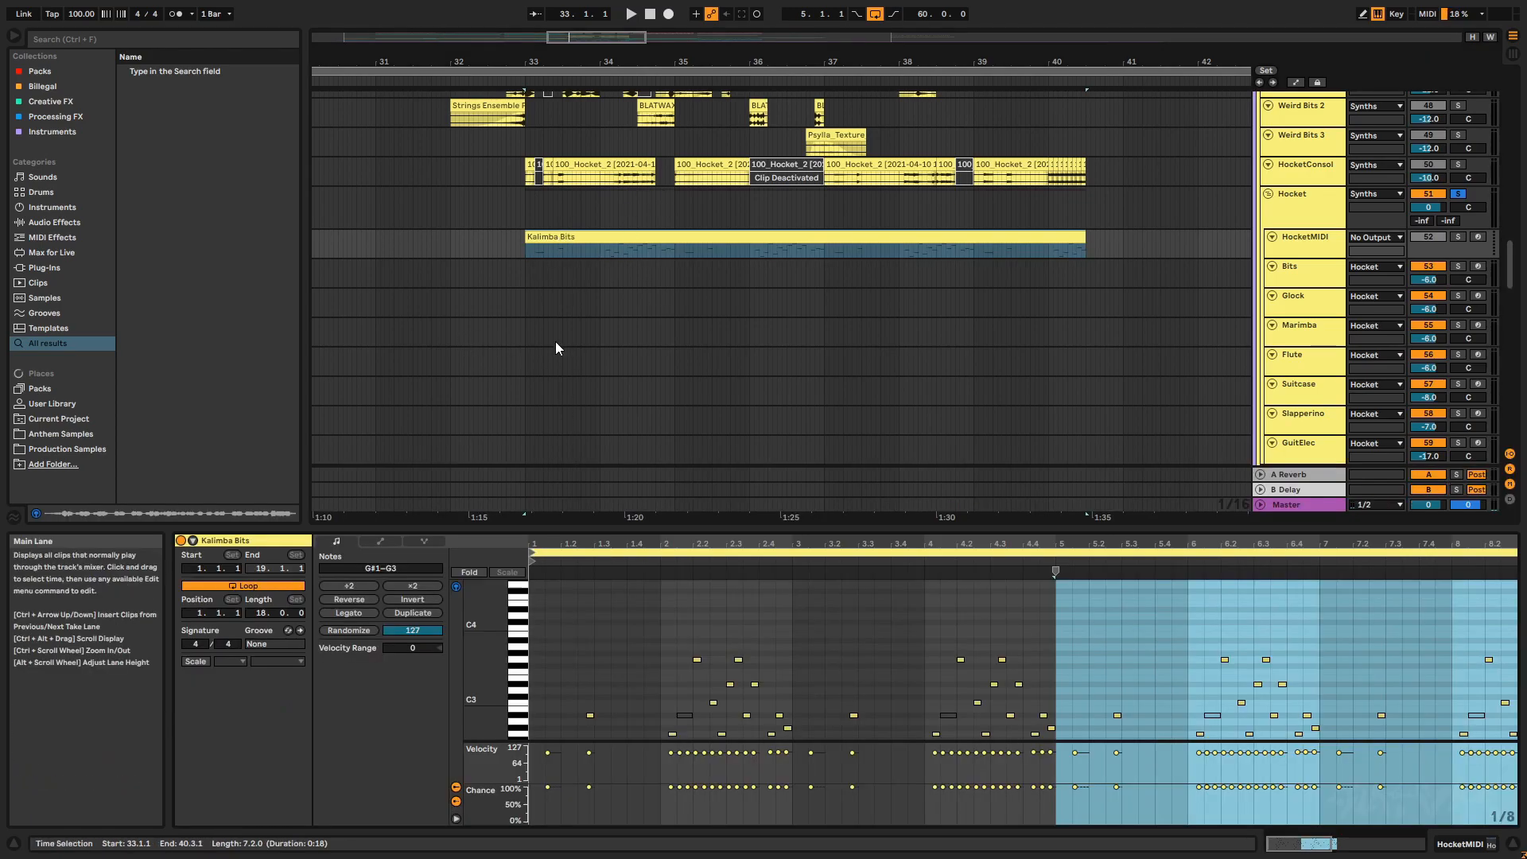
mouse_move(838, 500)
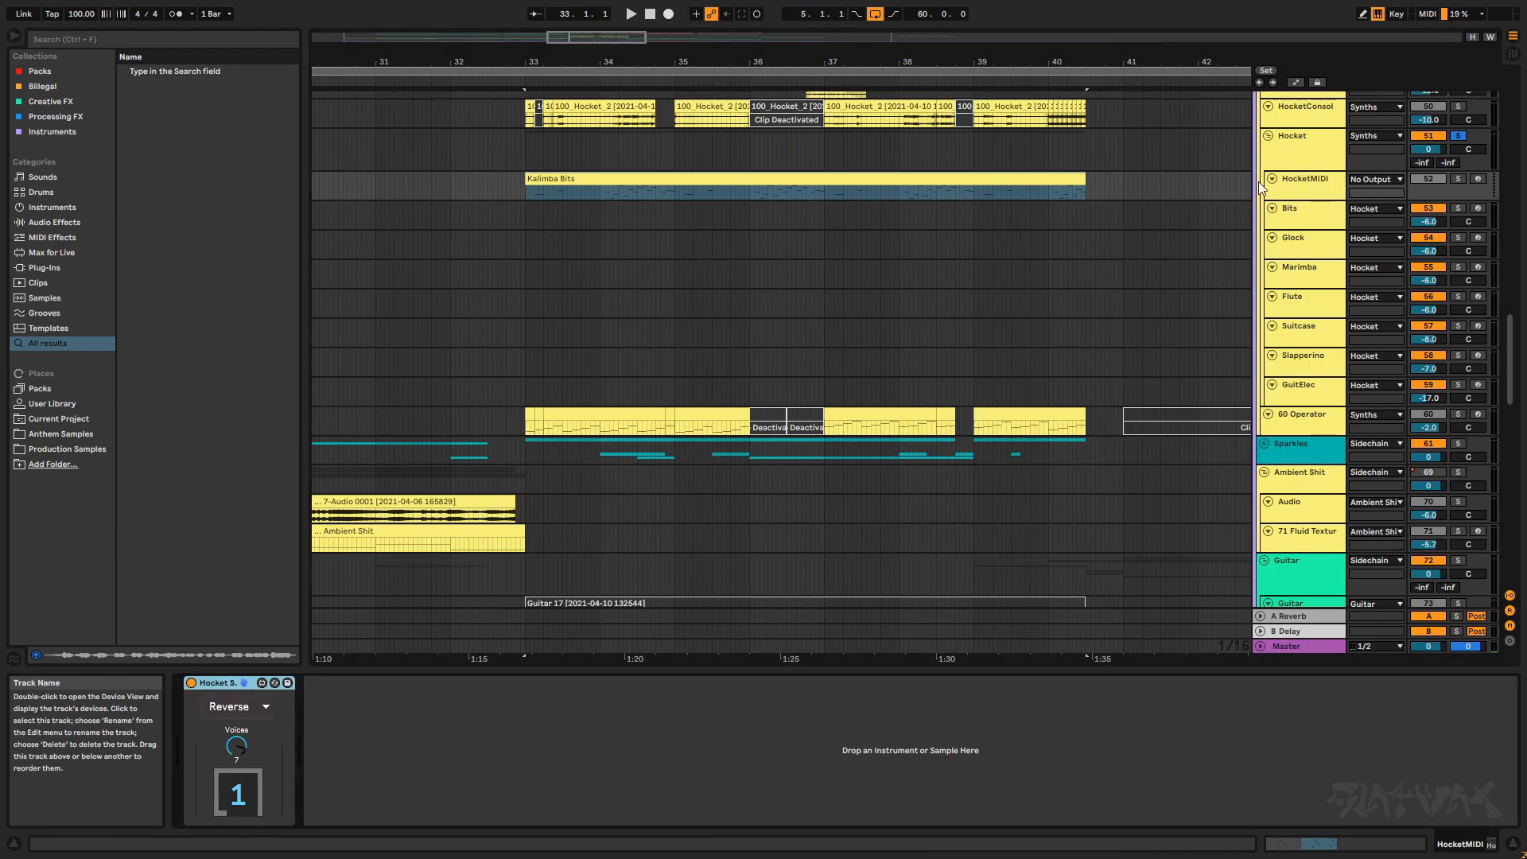
mouse_move(214, 682)
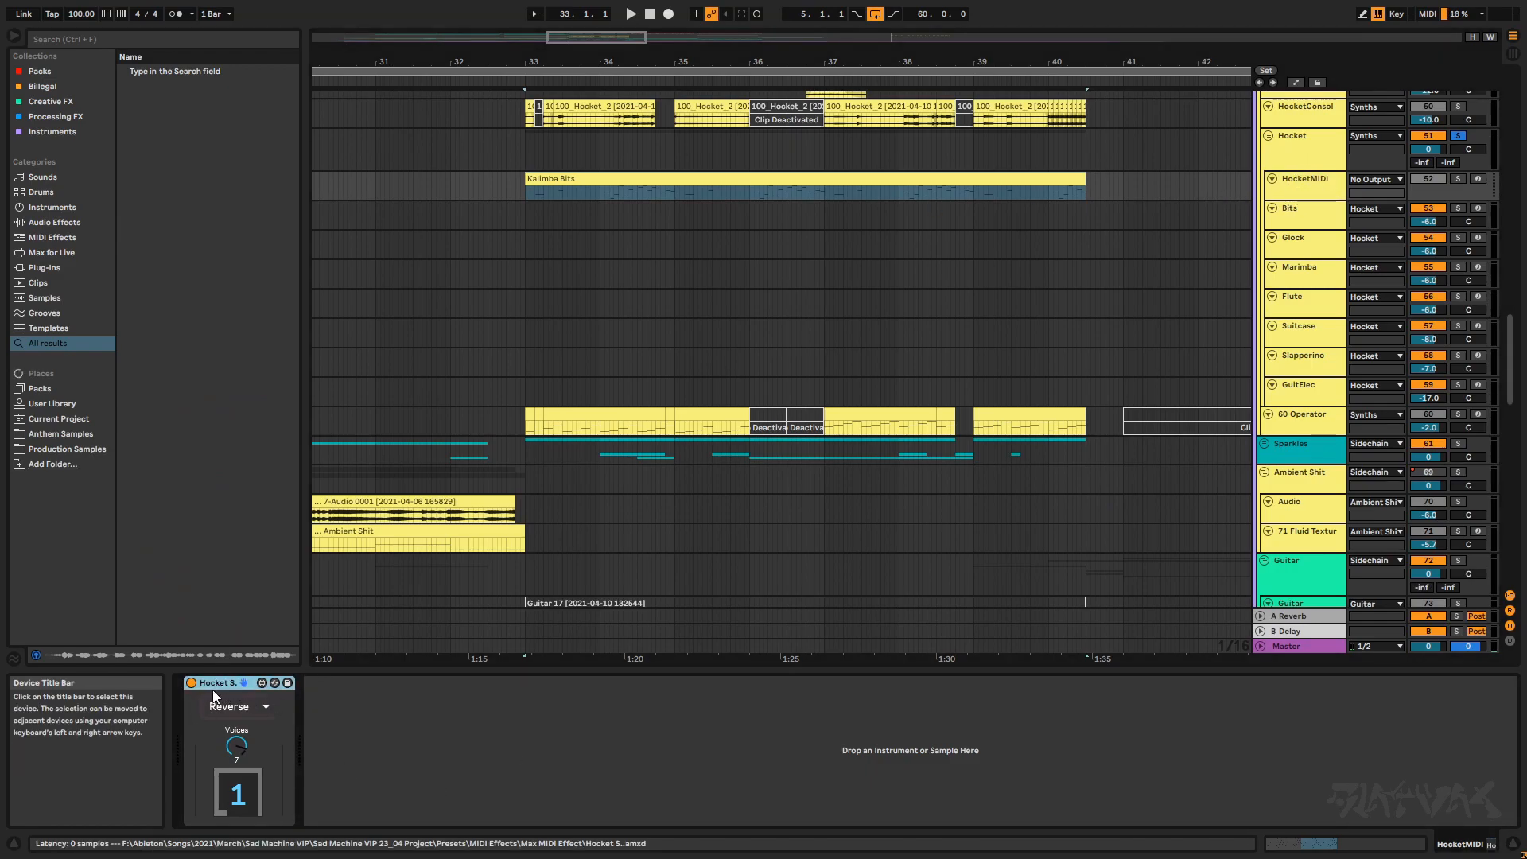
mouse_move(200, 705)
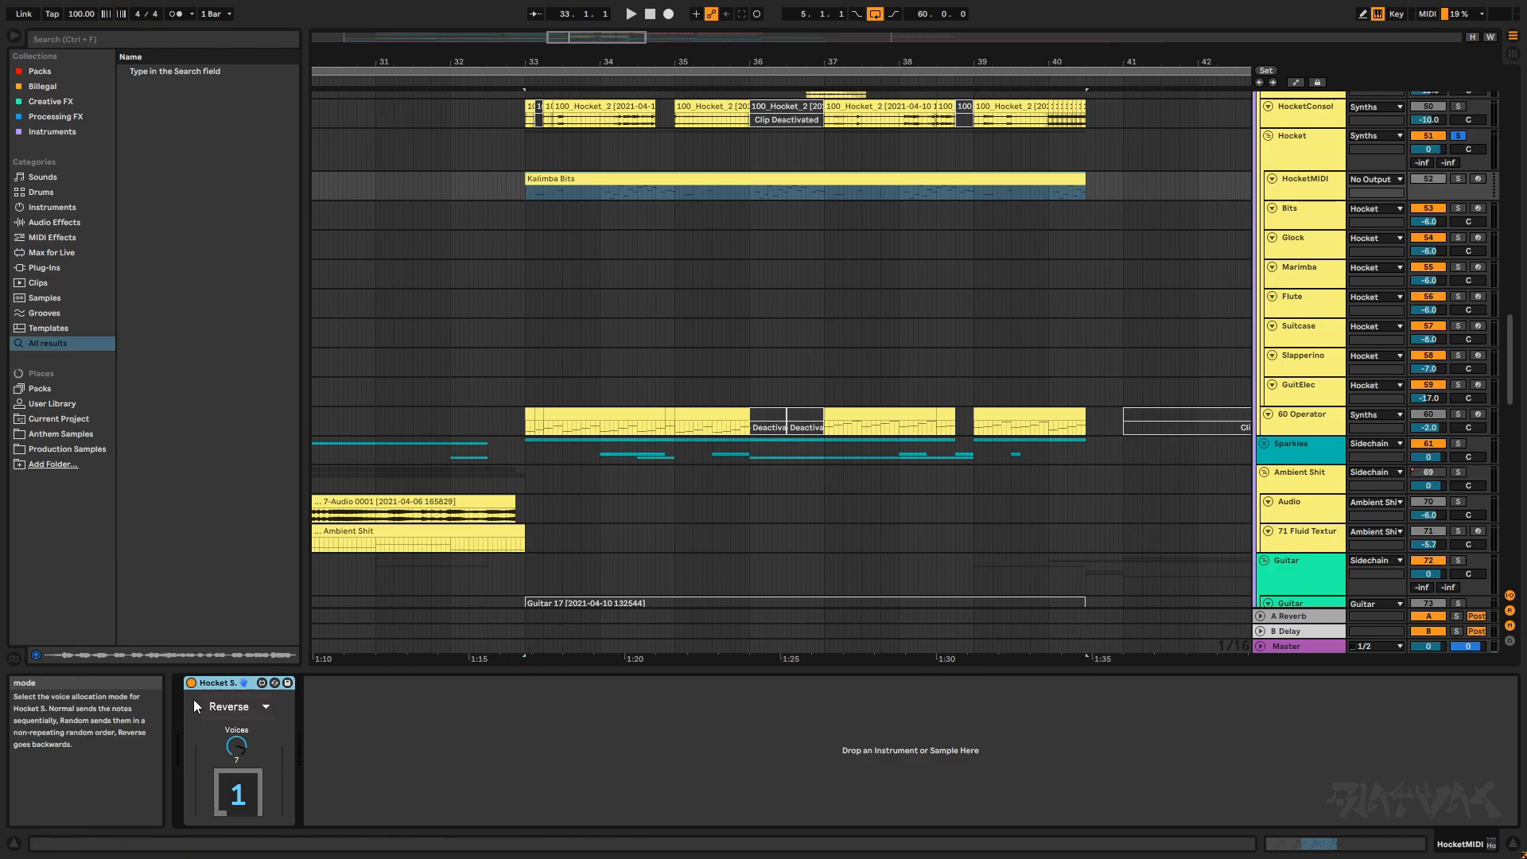
left_click(555, 190)
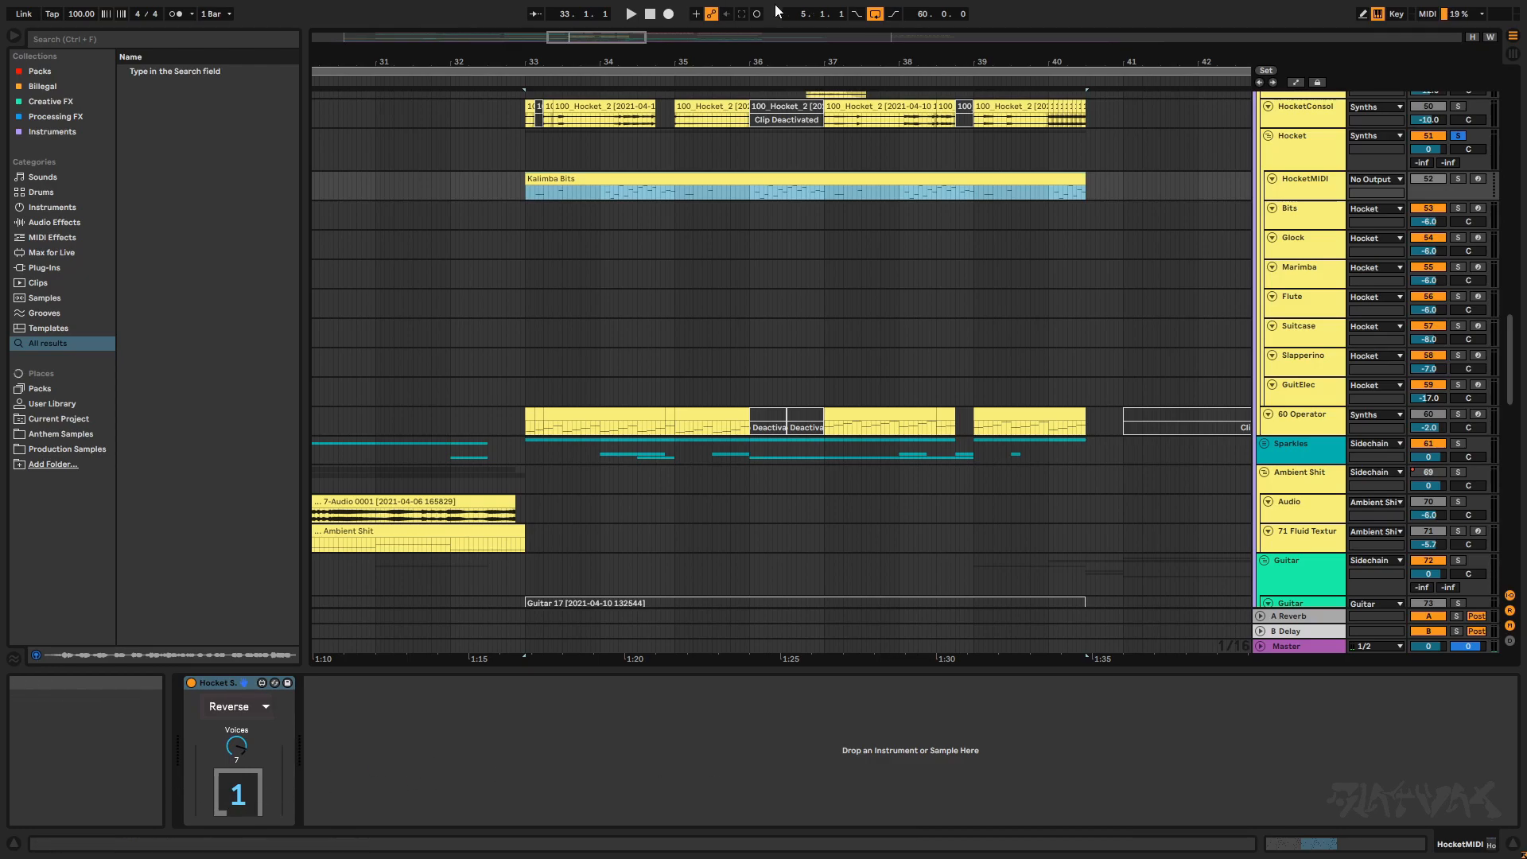
Step: Inspect the Bits and Glock instruments and the HocketMIDI track's hocket device
left_click(1298, 268)
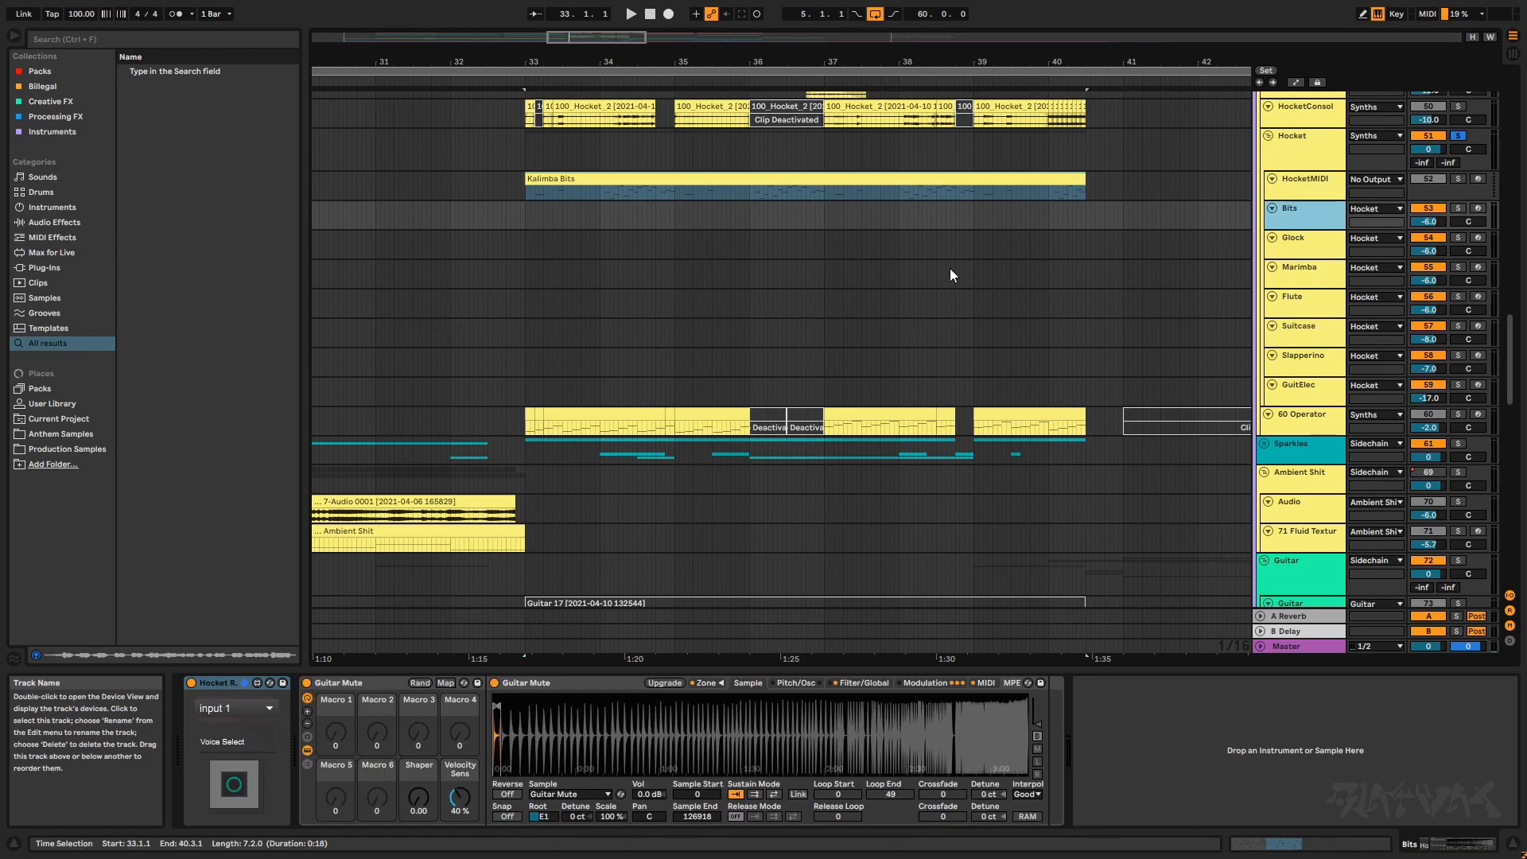
mouse_move(221, 741)
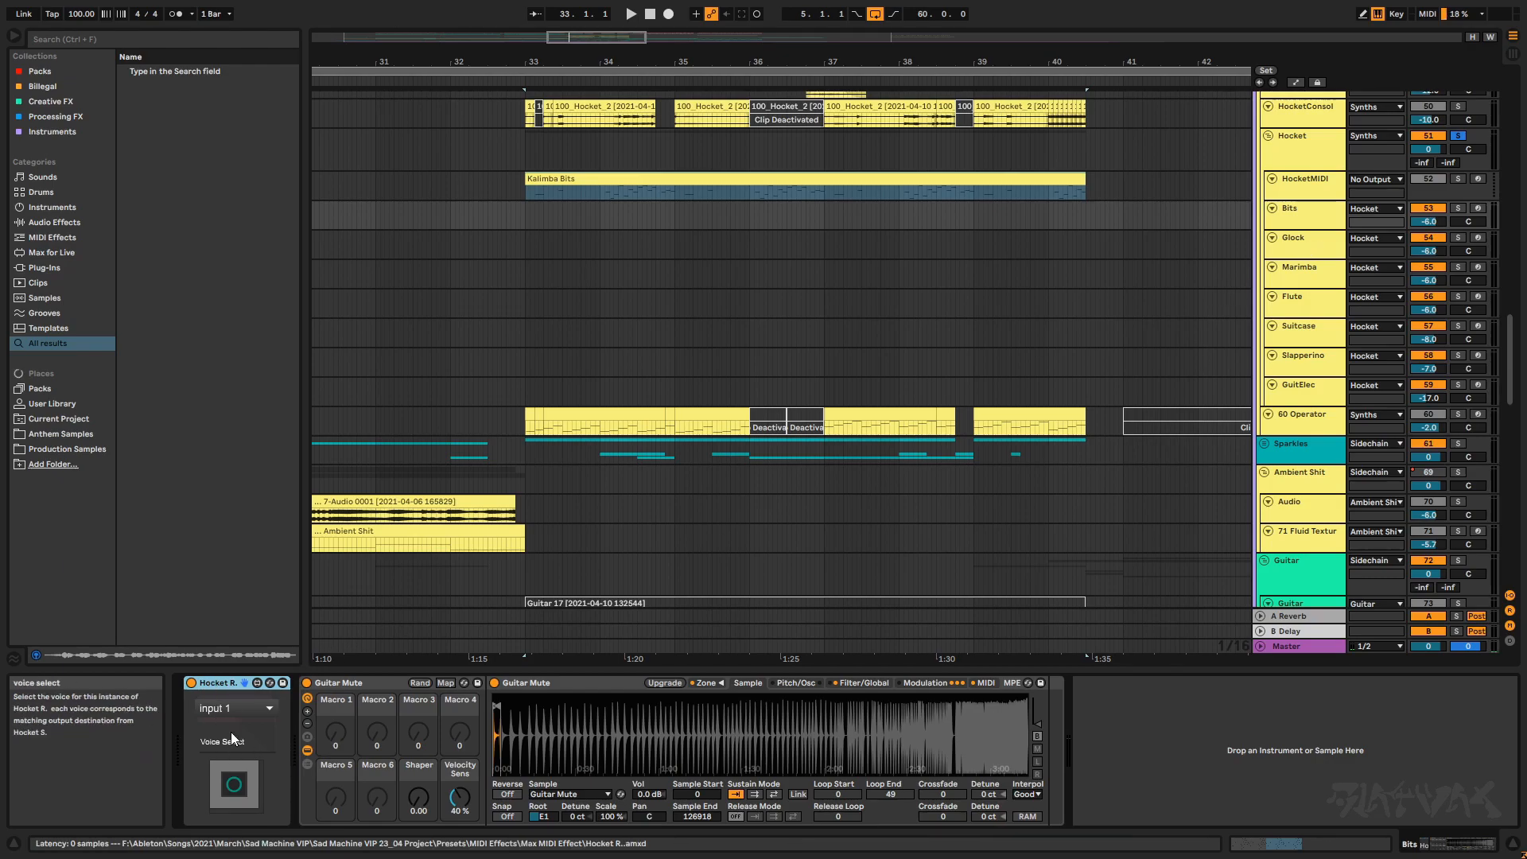
left_click(1297, 238)
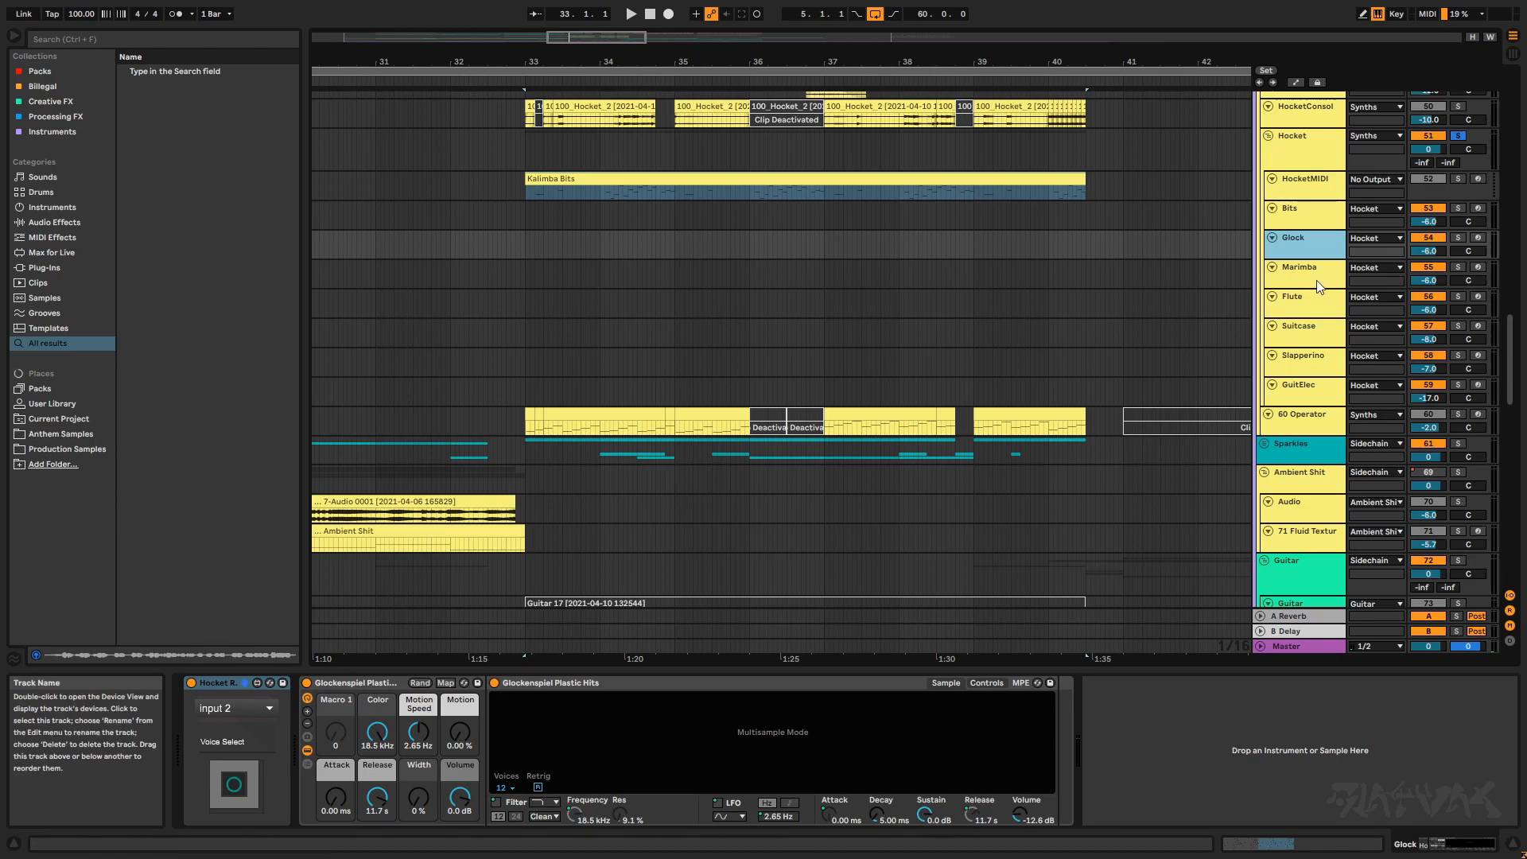
left_click(1302, 179)
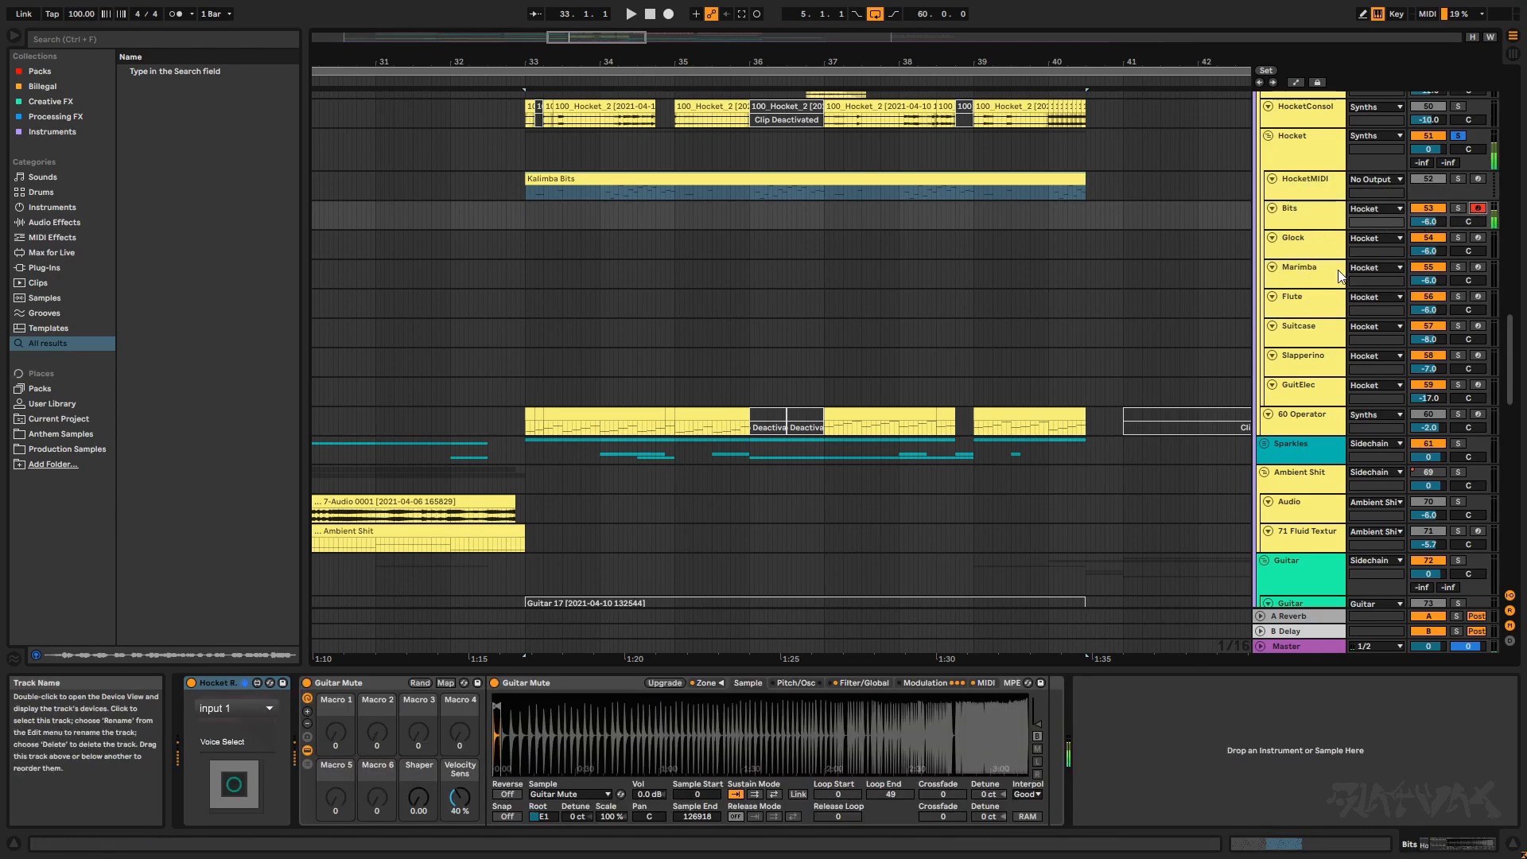
left_click(1302, 179)
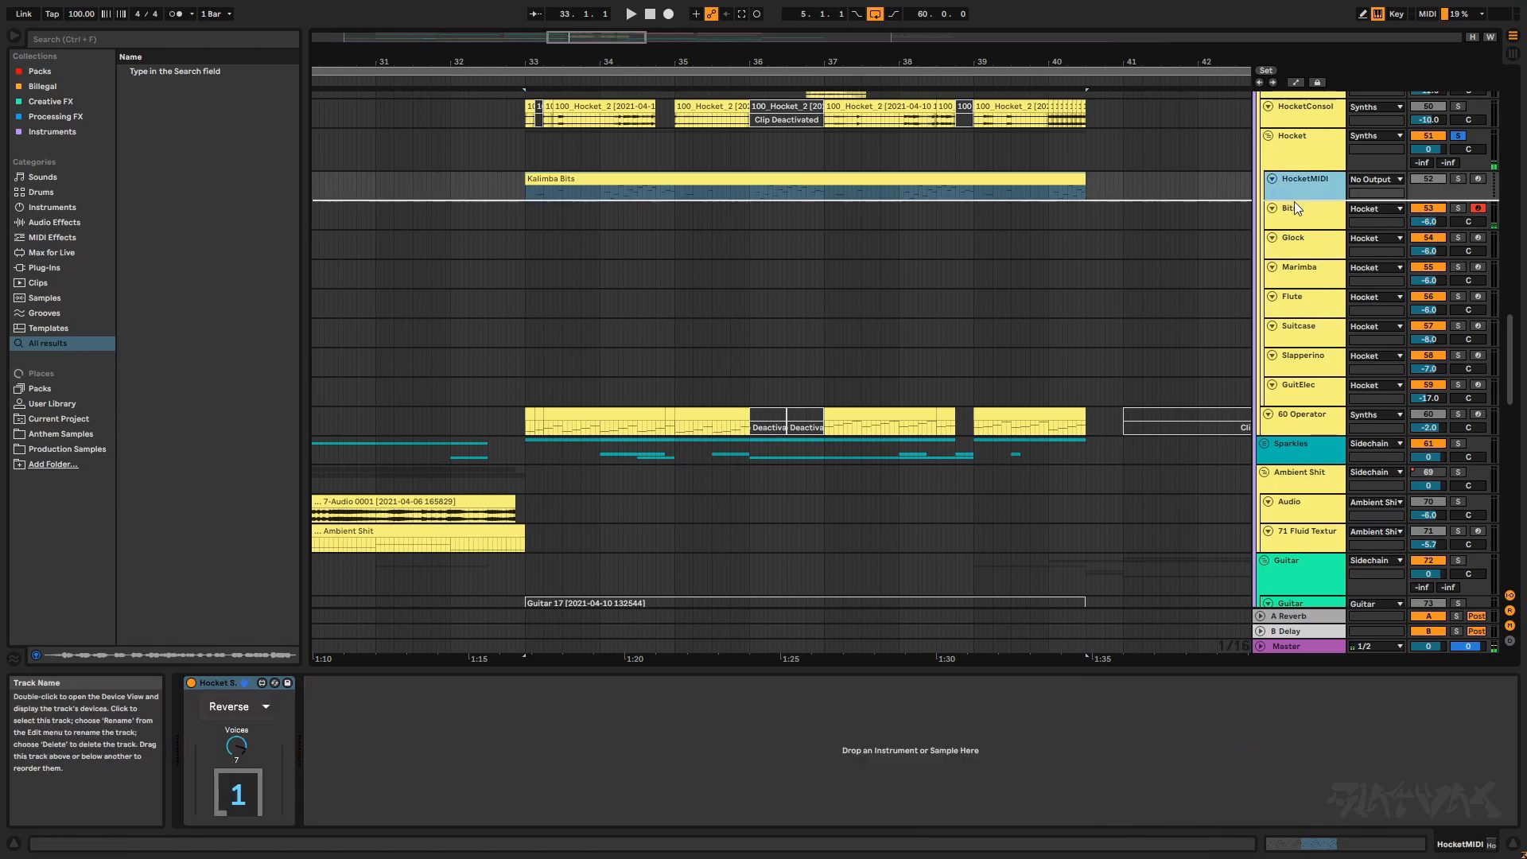
Step: View the Glock, Marimba, Slapperino and GuitElec instruments, then select the Hocket group
left_click(1295, 238)
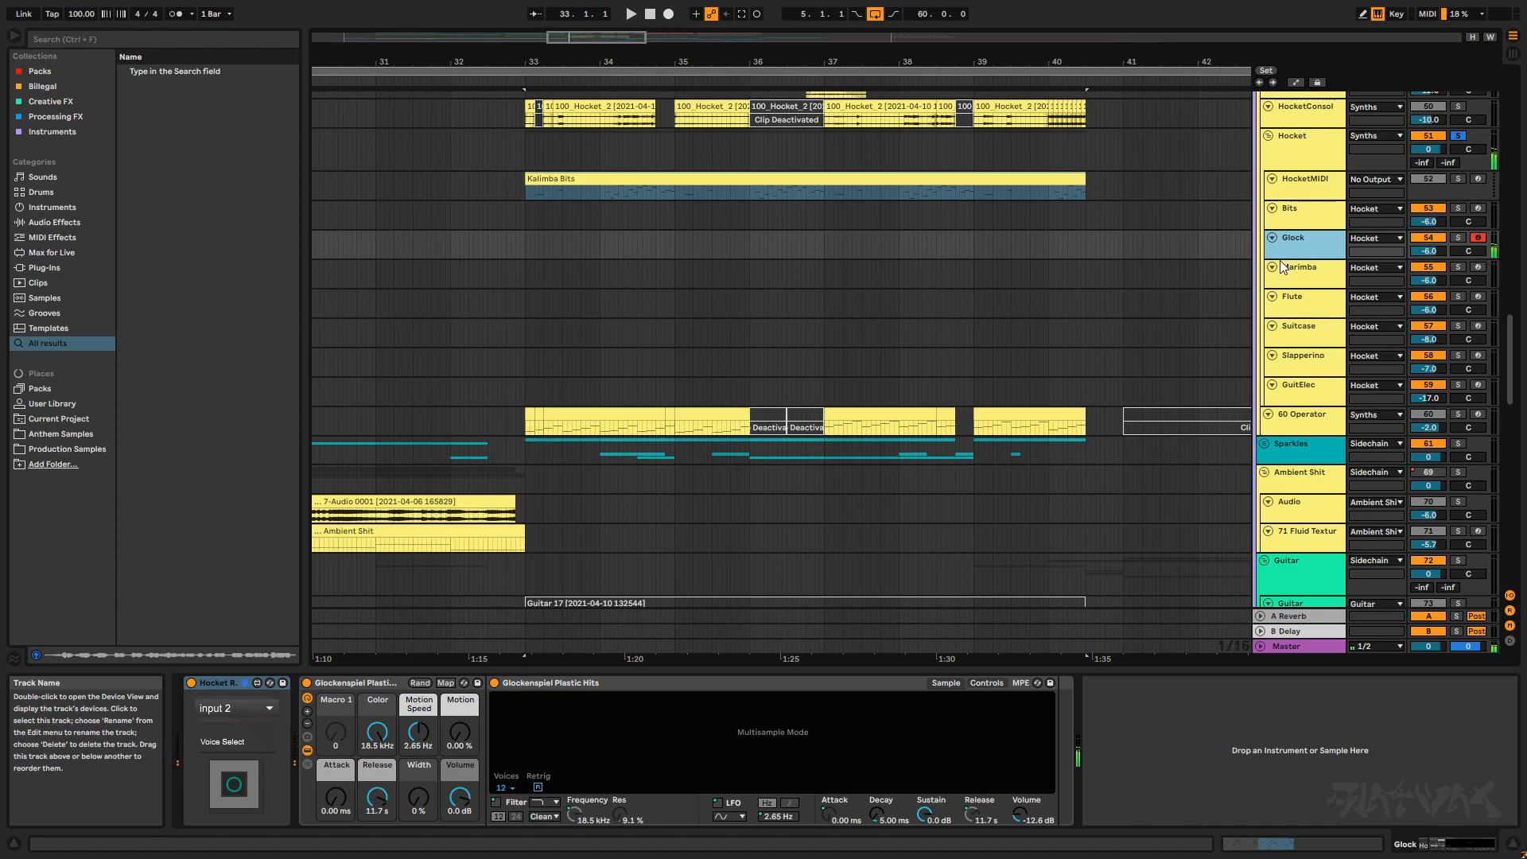
left_click(1478, 268)
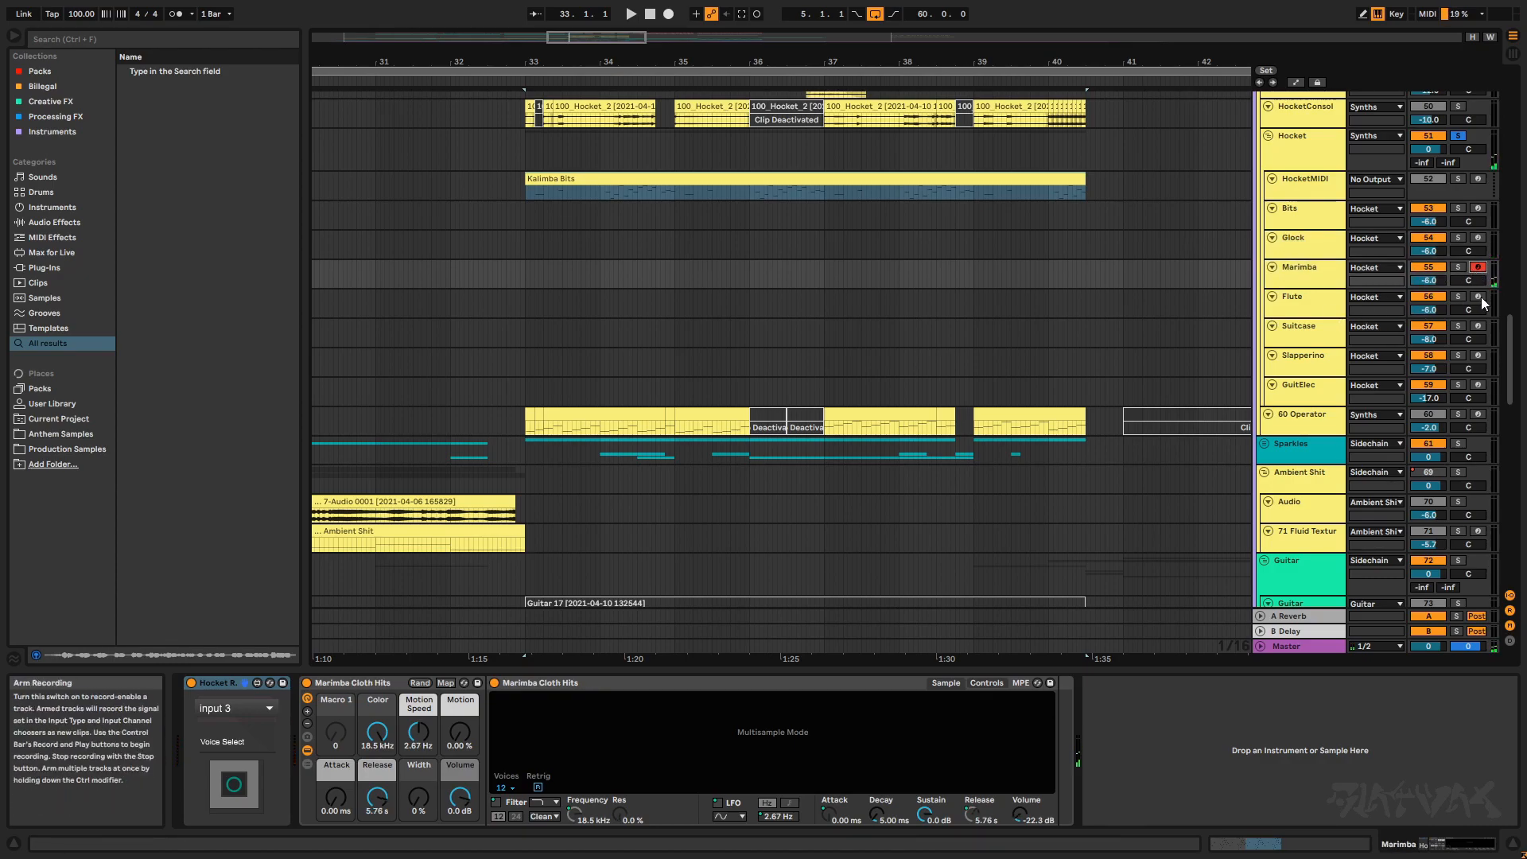
left_click(1300, 325)
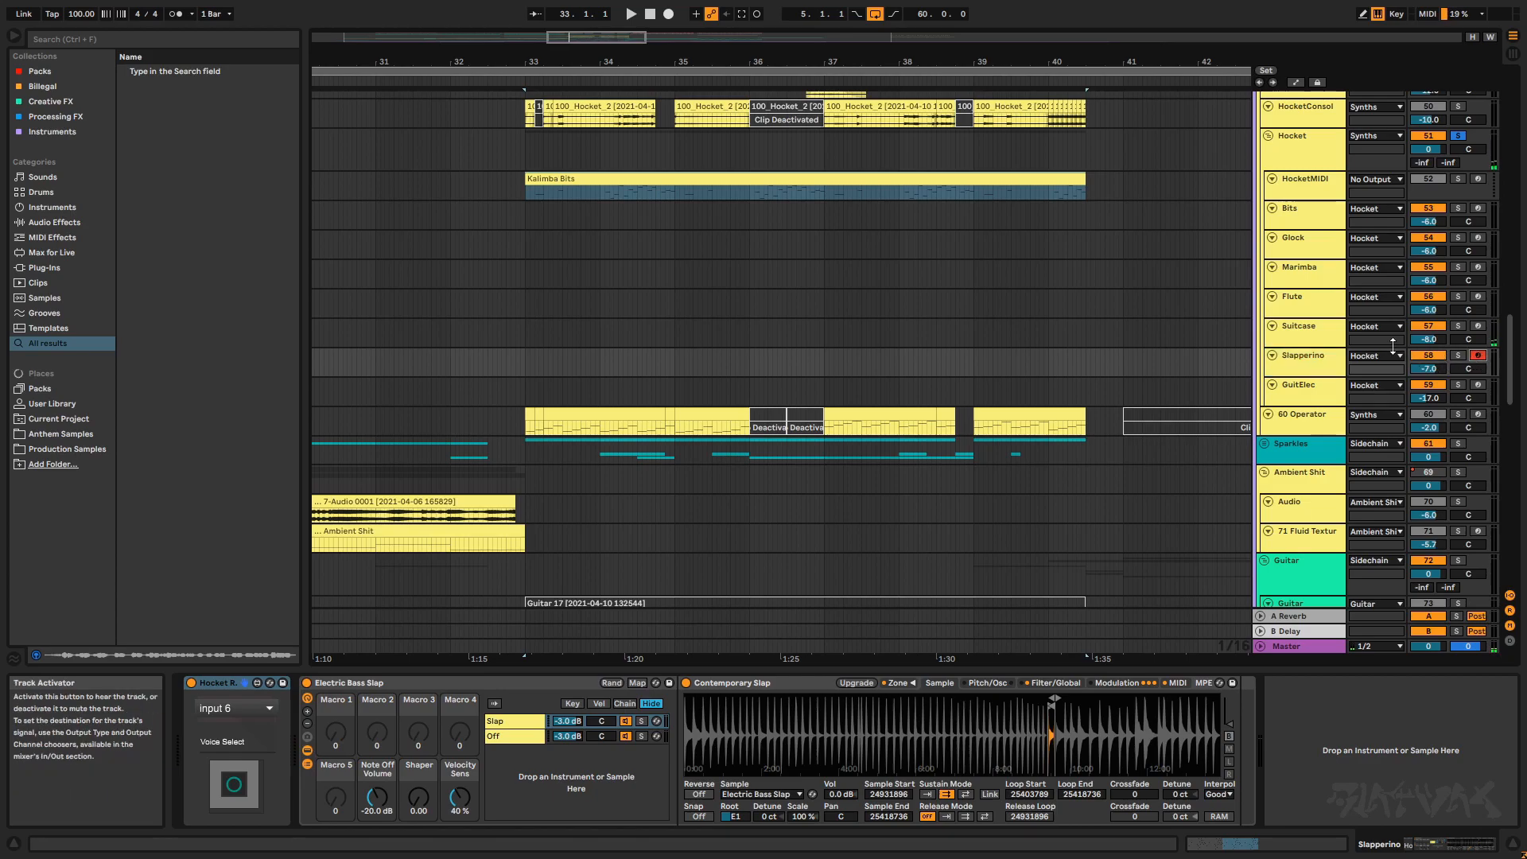
mouse_move(1307, 409)
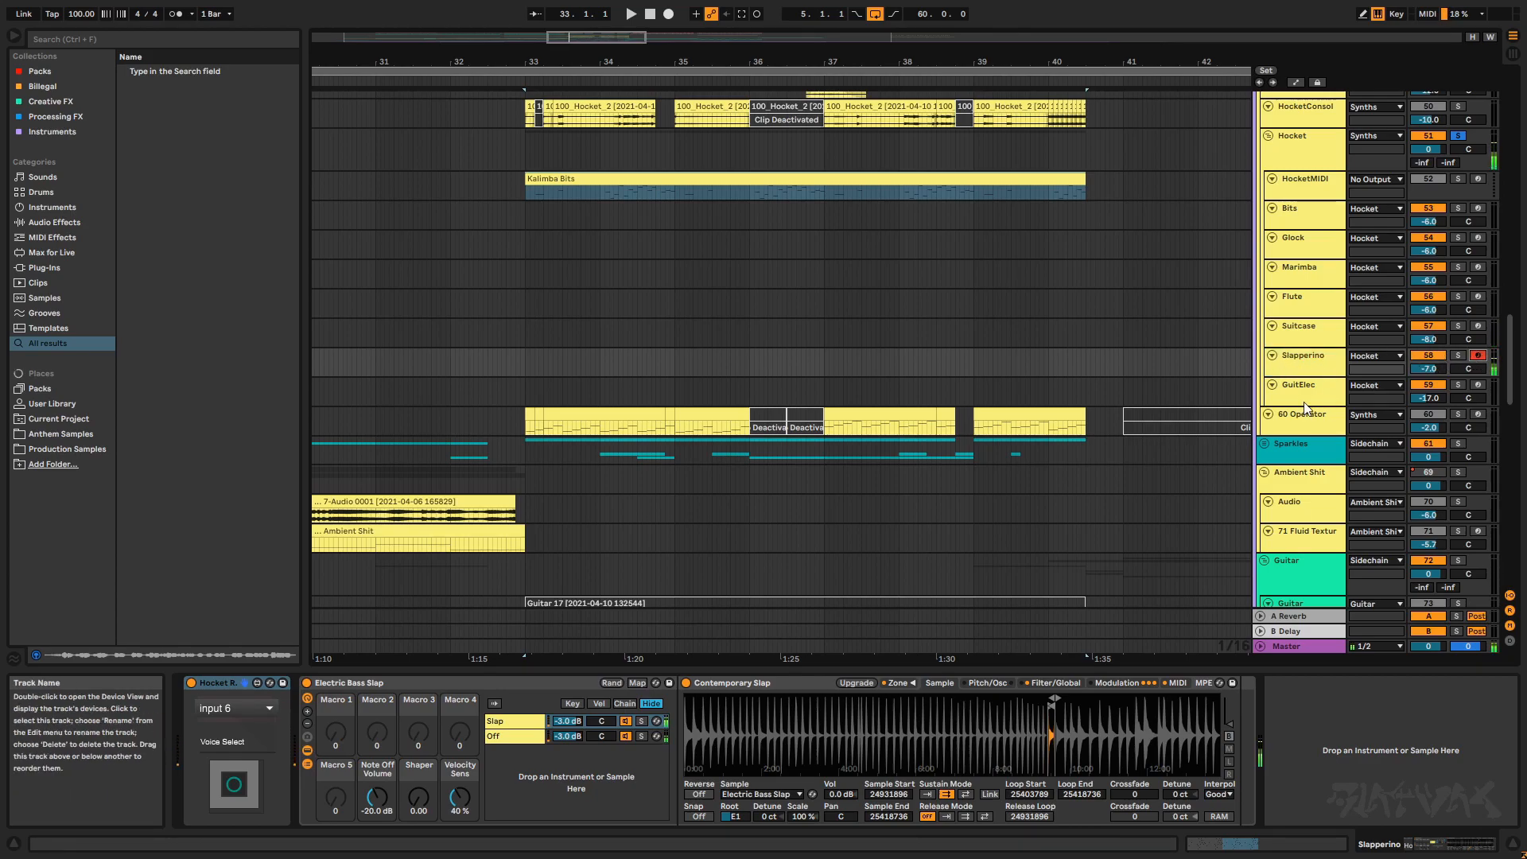
left_click(1290, 383)
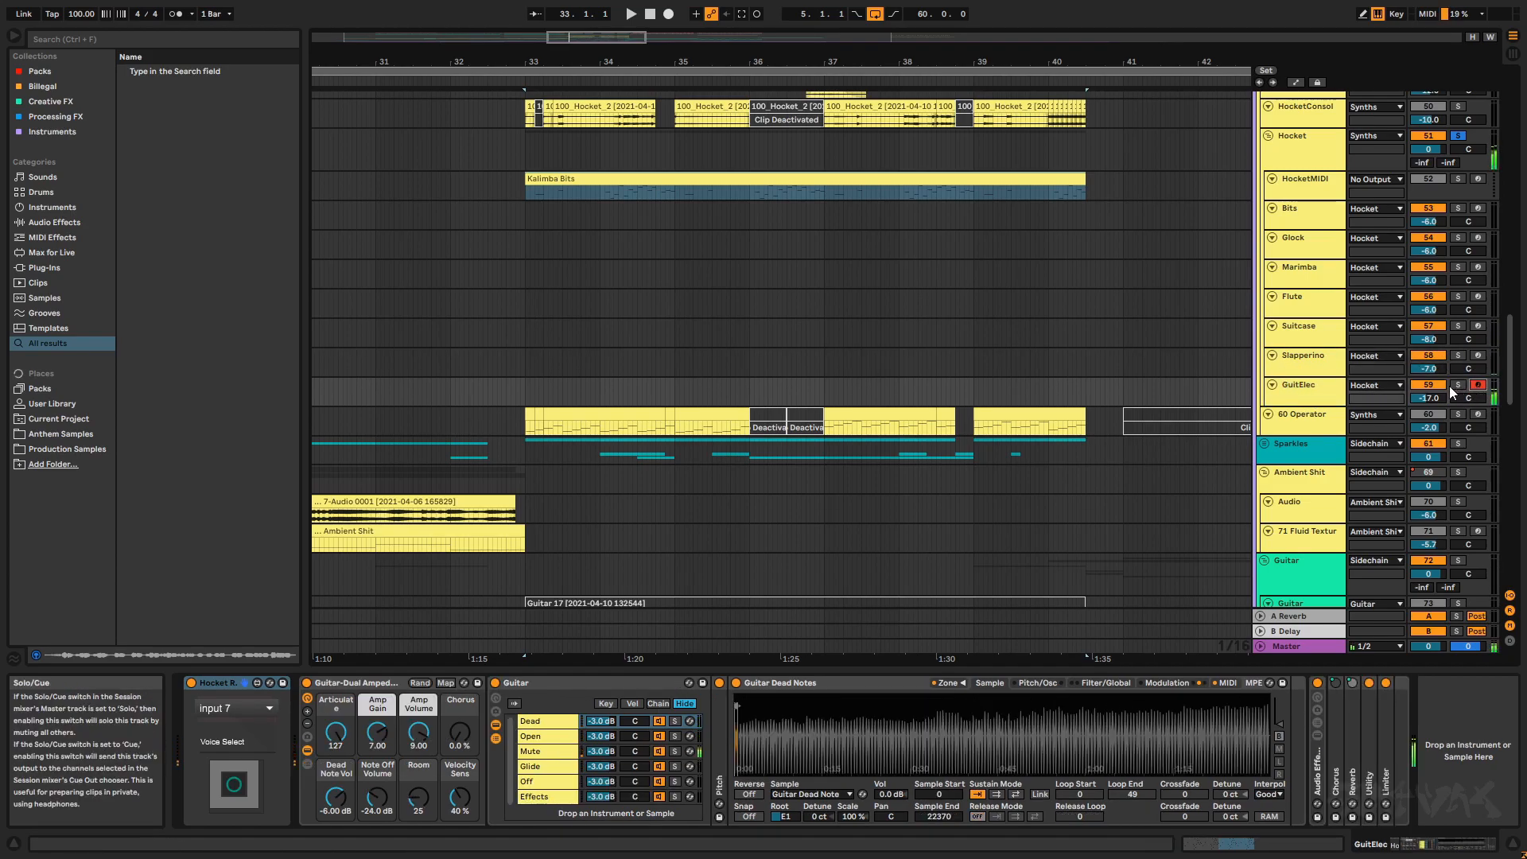
left_click(1292, 135)
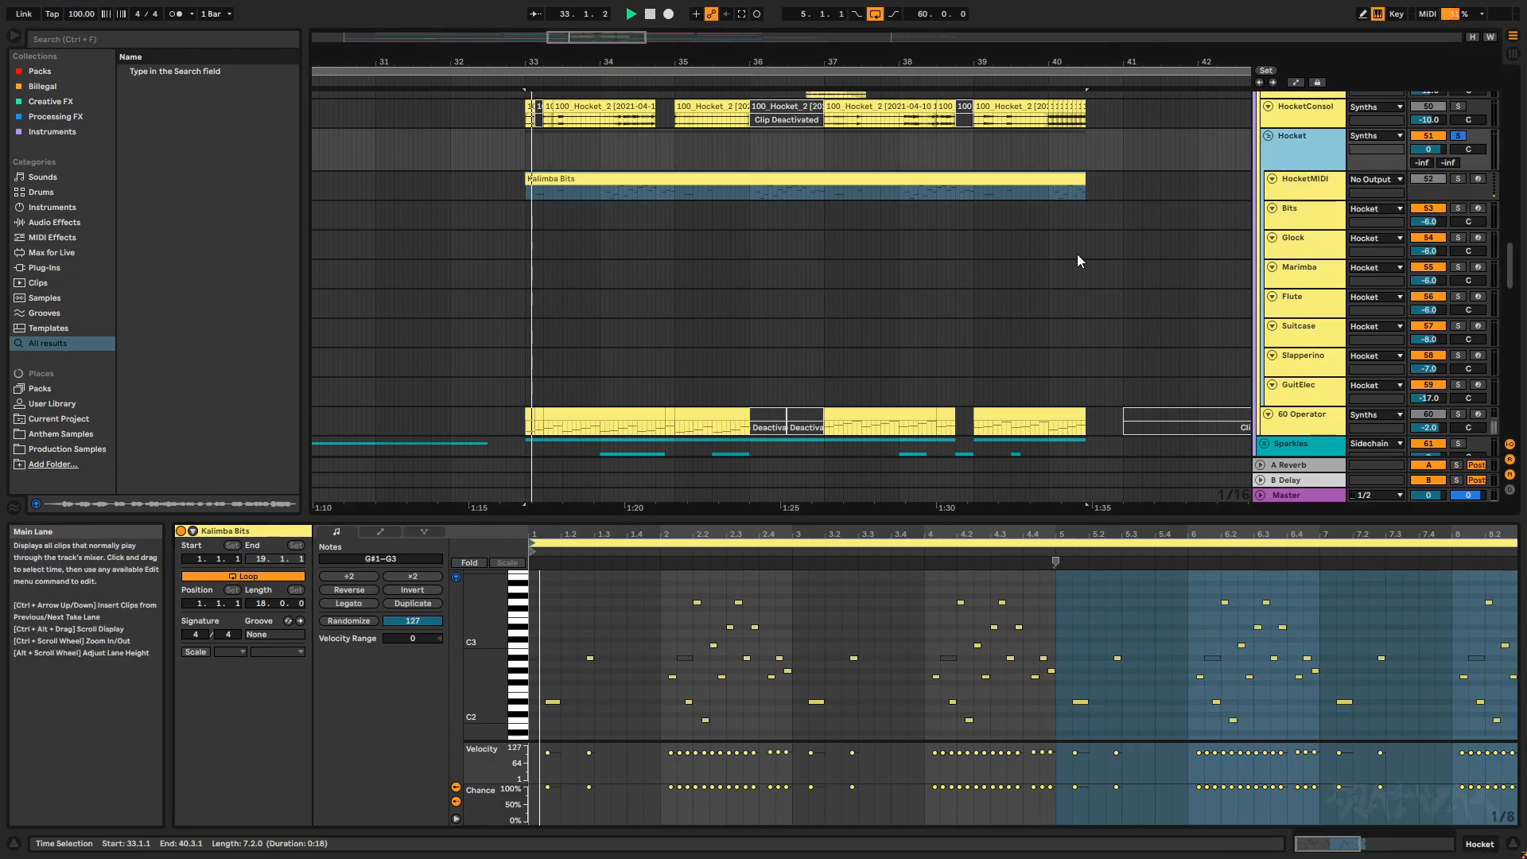
Step: Select the whole Kalimba Bits clip, then unfold the Synths, Sparkles and Ambient Shit groups
left_click(908, 620)
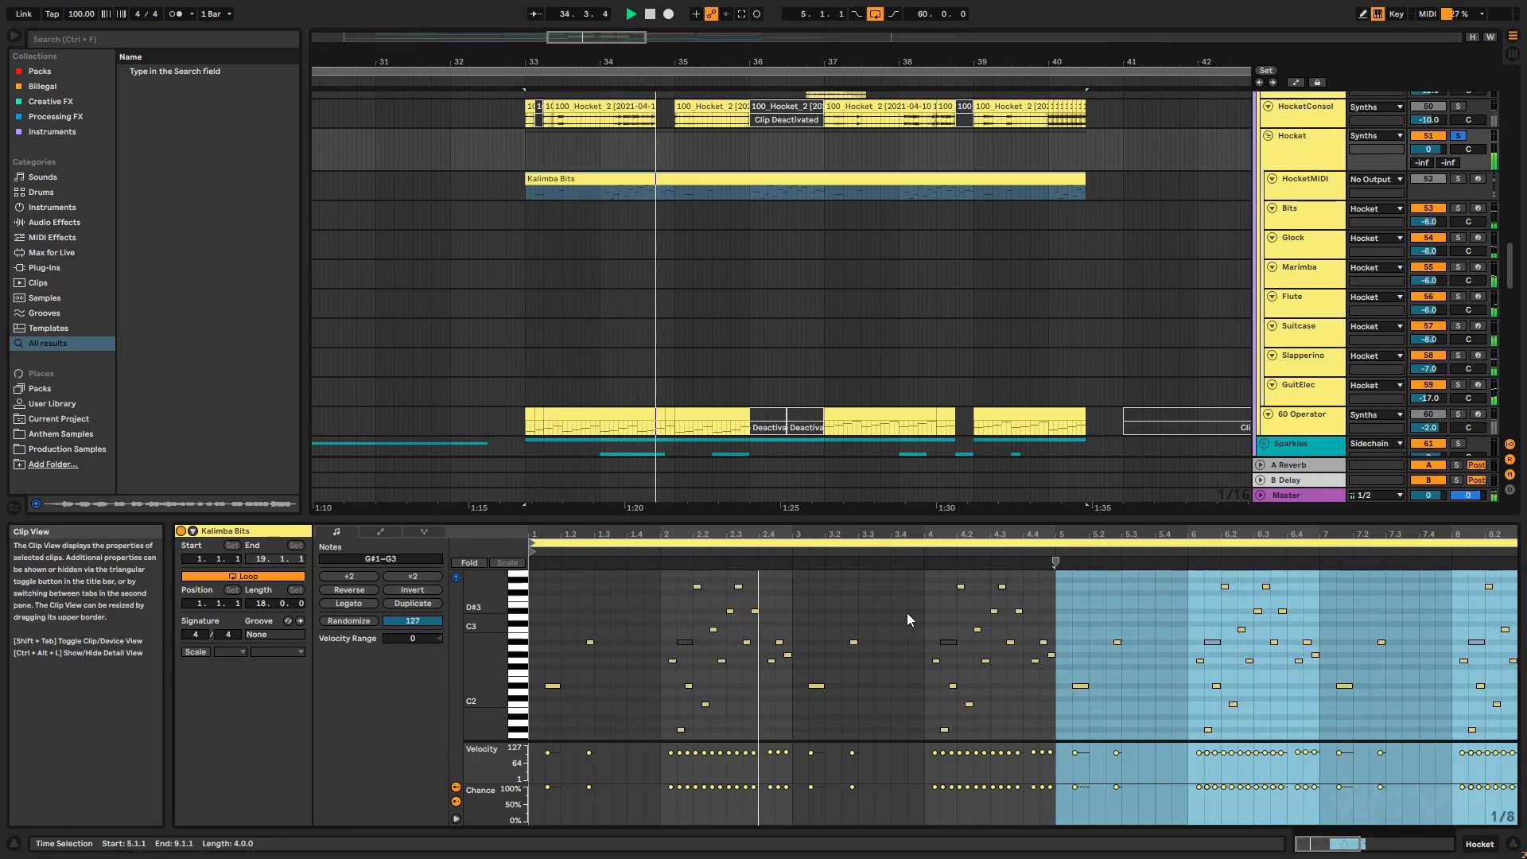
left_click(630, 12)
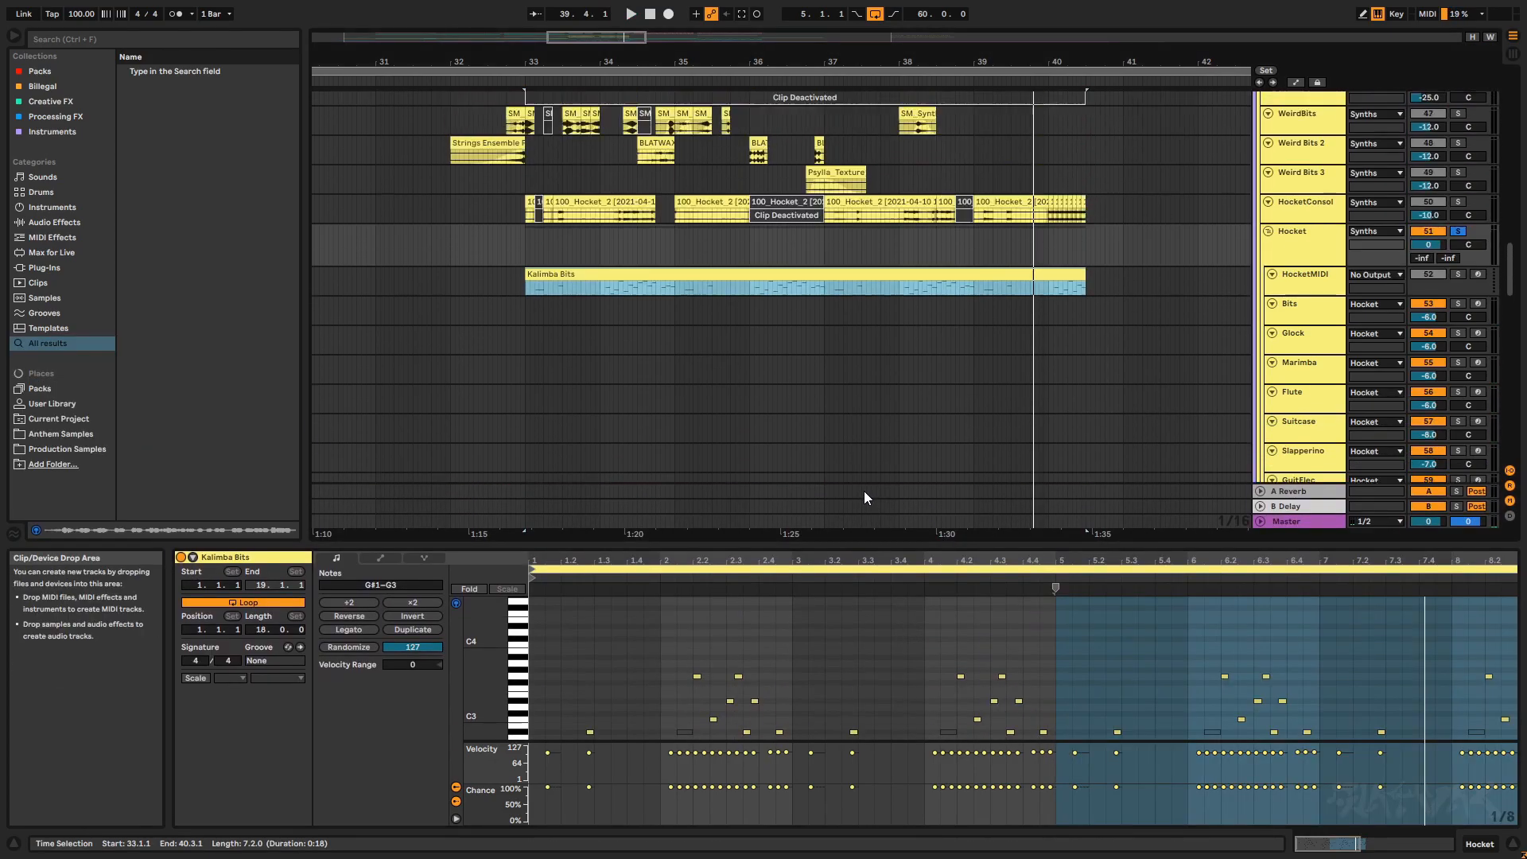
scroll("down", 3)
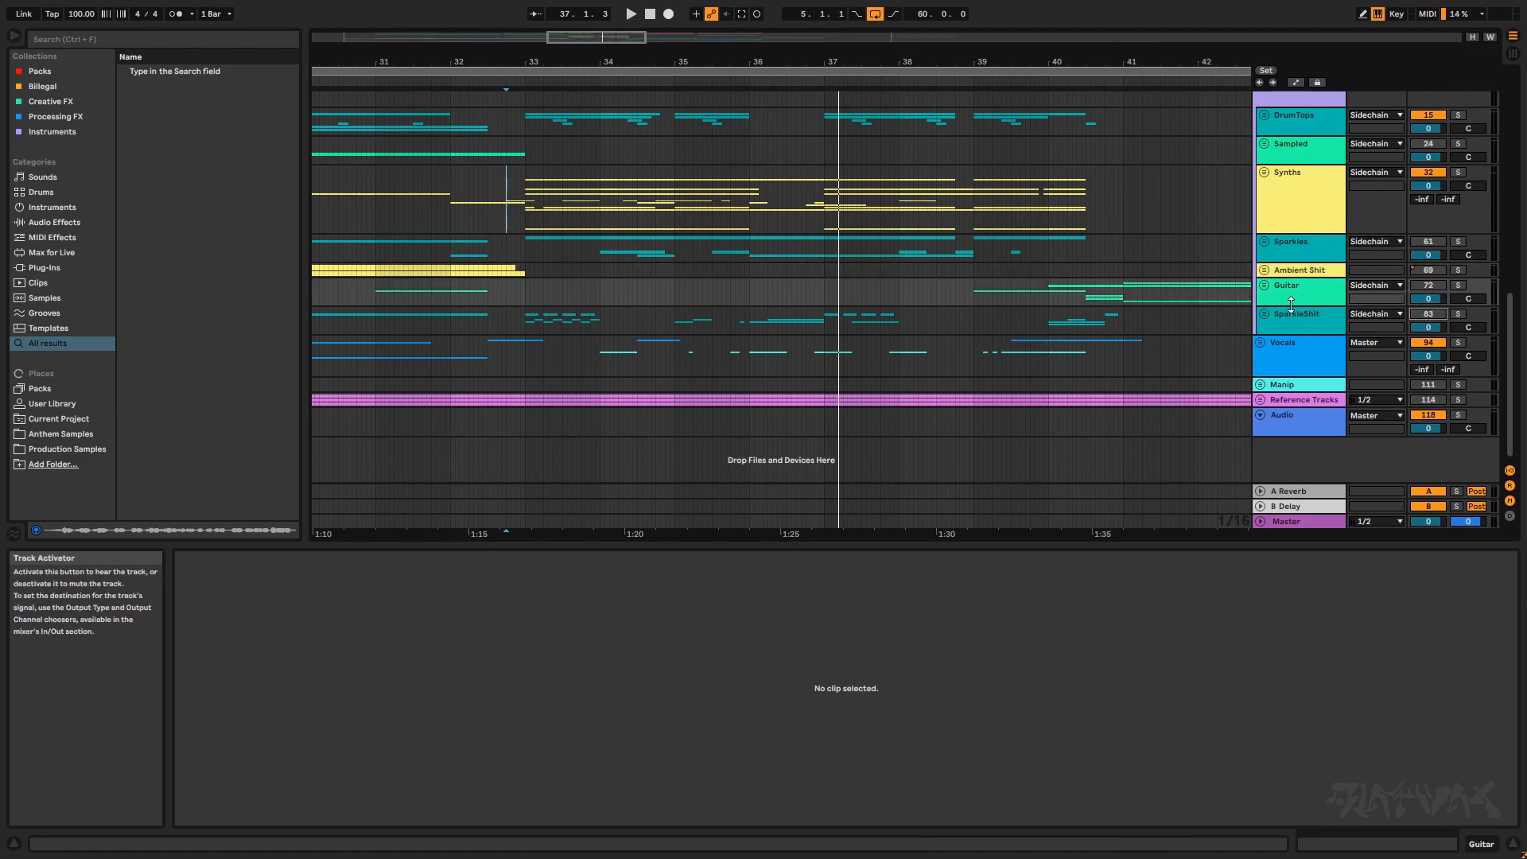
left_click(524, 291)
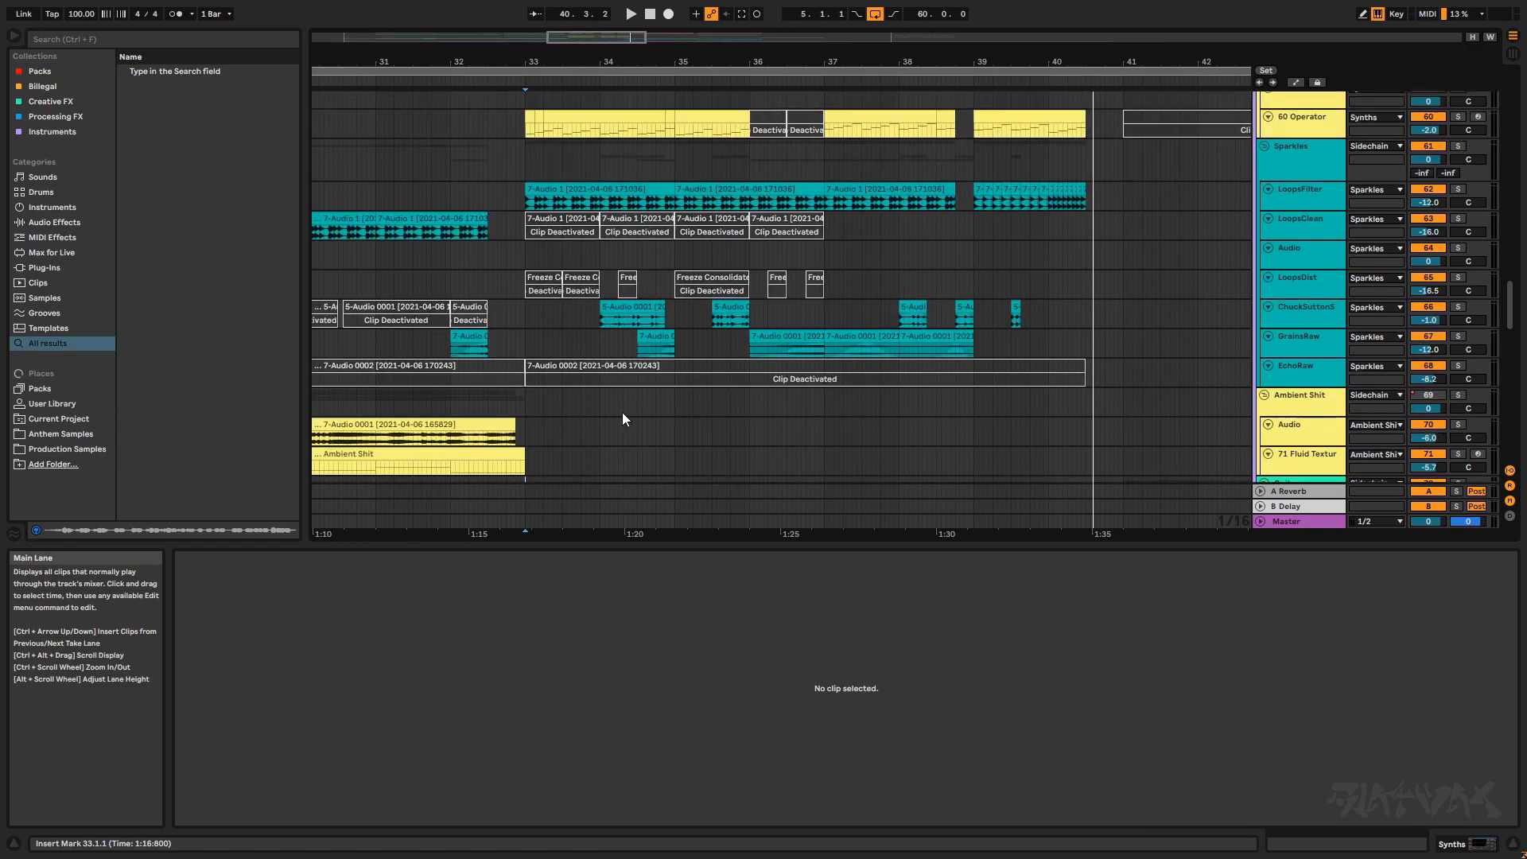
Step: Open a BLATWAX wet percussion one-shot on Weird Bits 2, transposed 5 semitones
scroll("up", 3)
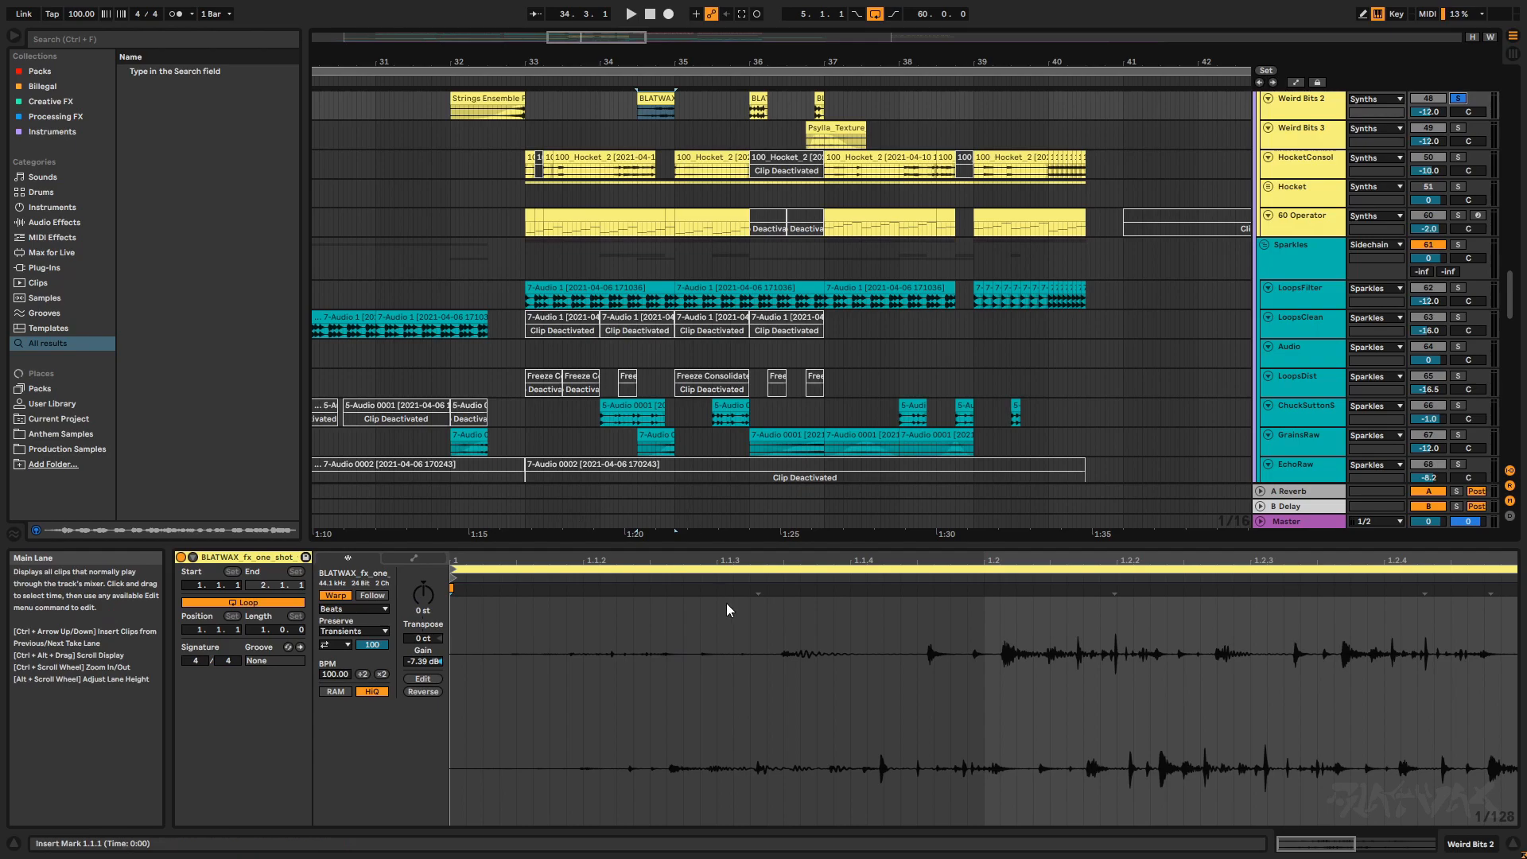
mouse_move(621, 643)
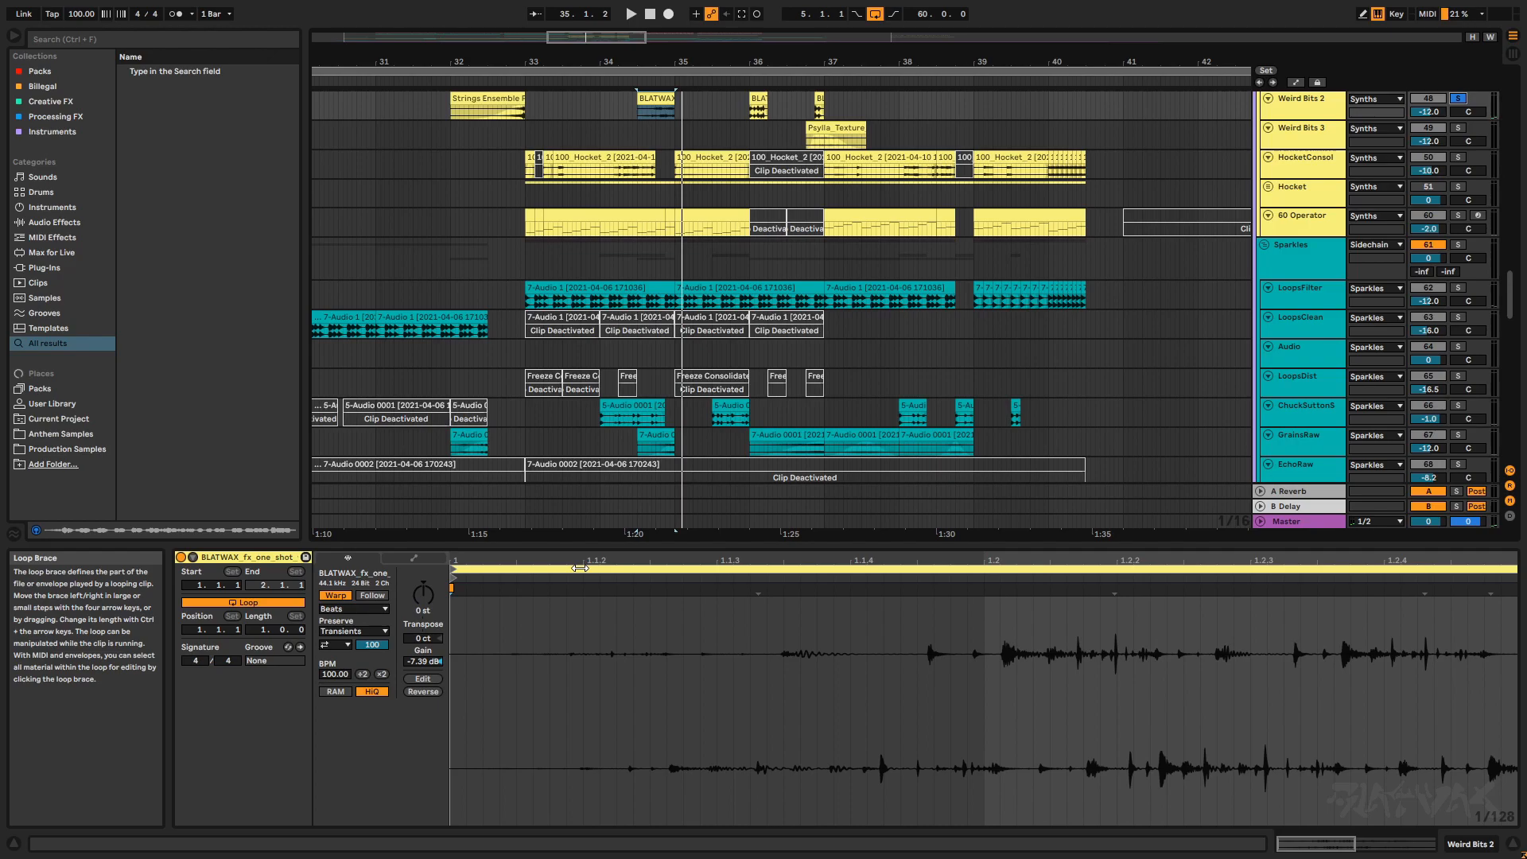
left_click(758, 98)
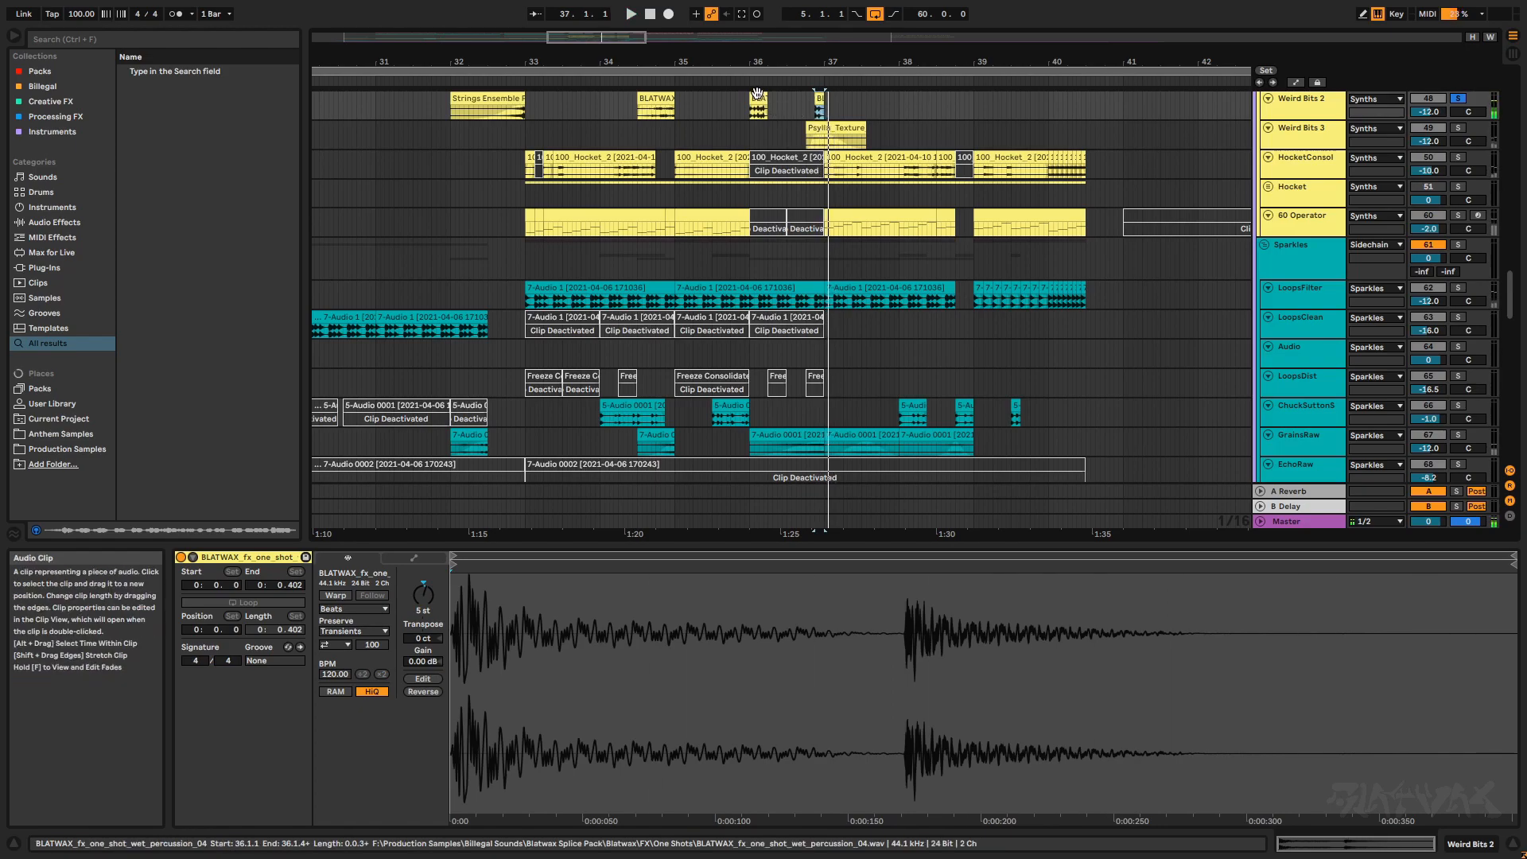
Step: Search the browser for 'blatwax fx' and scroll through the BLATWAX one-shot results
type("blatwax")
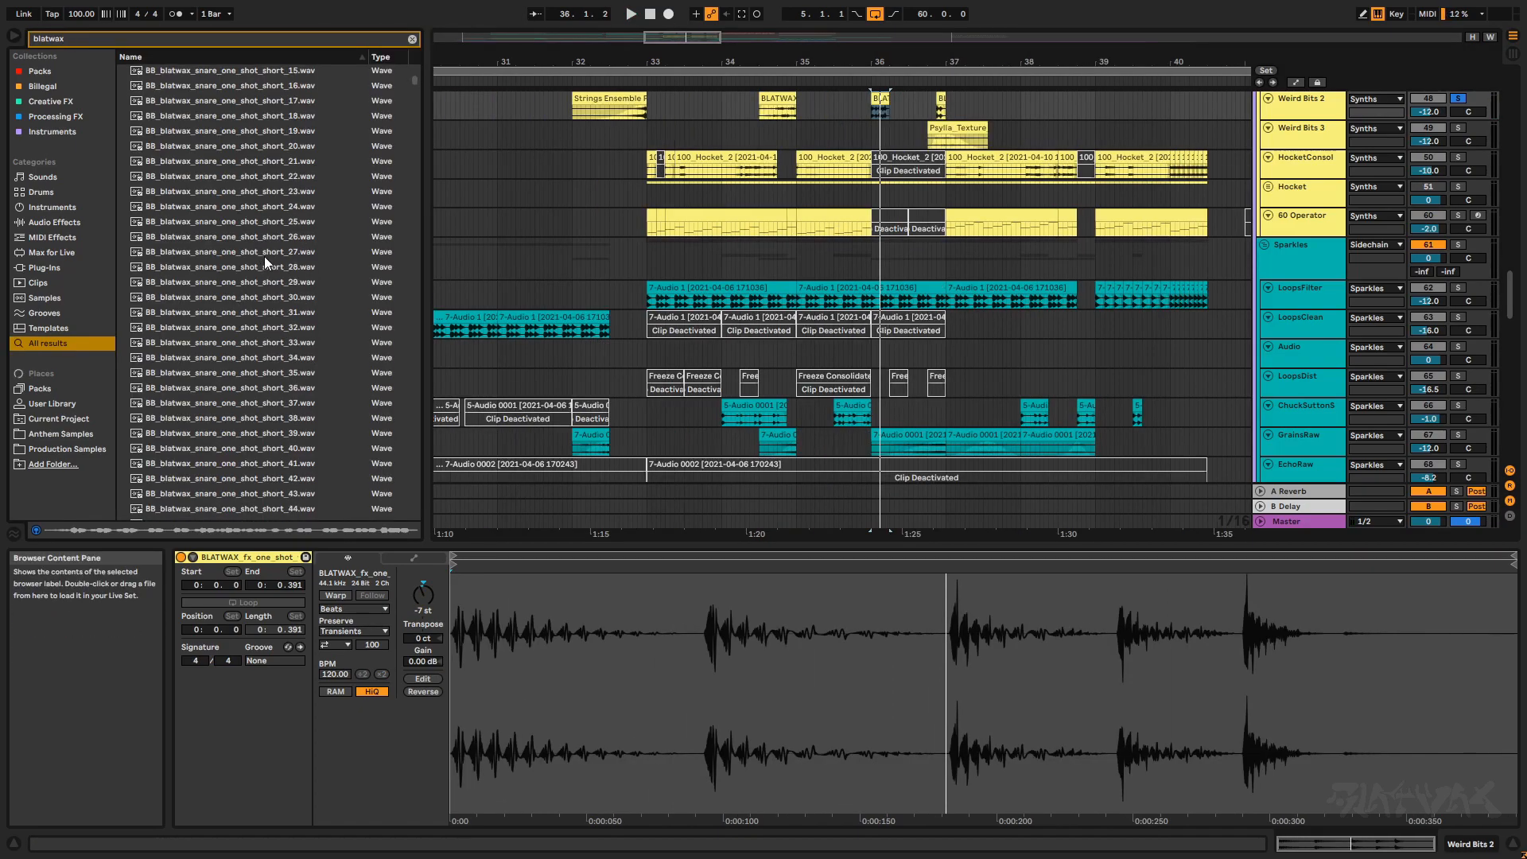
type("fx")
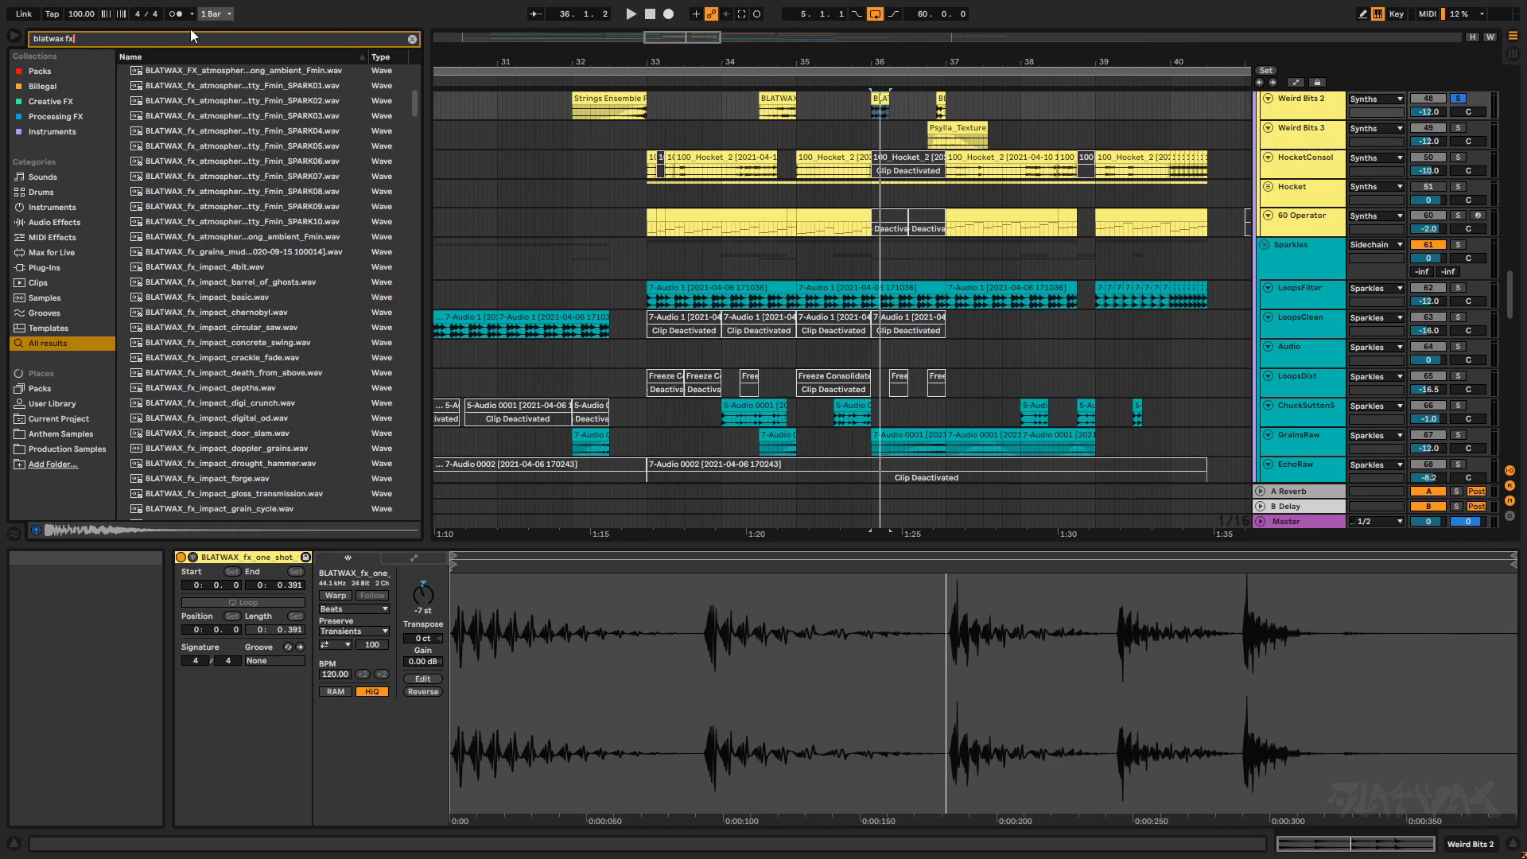
scroll("down", 3)
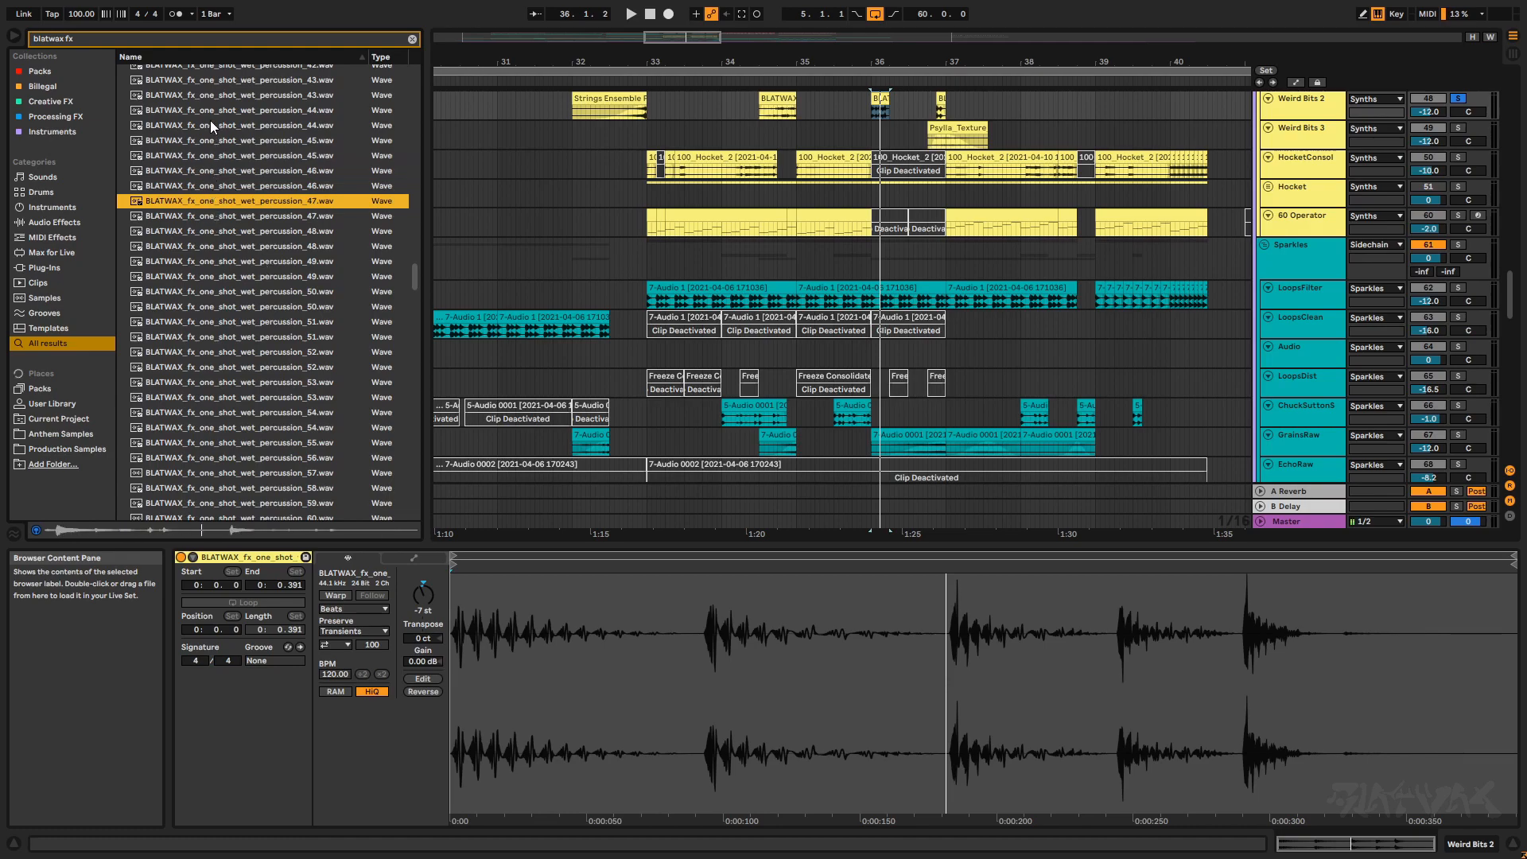
scroll("up", 3)
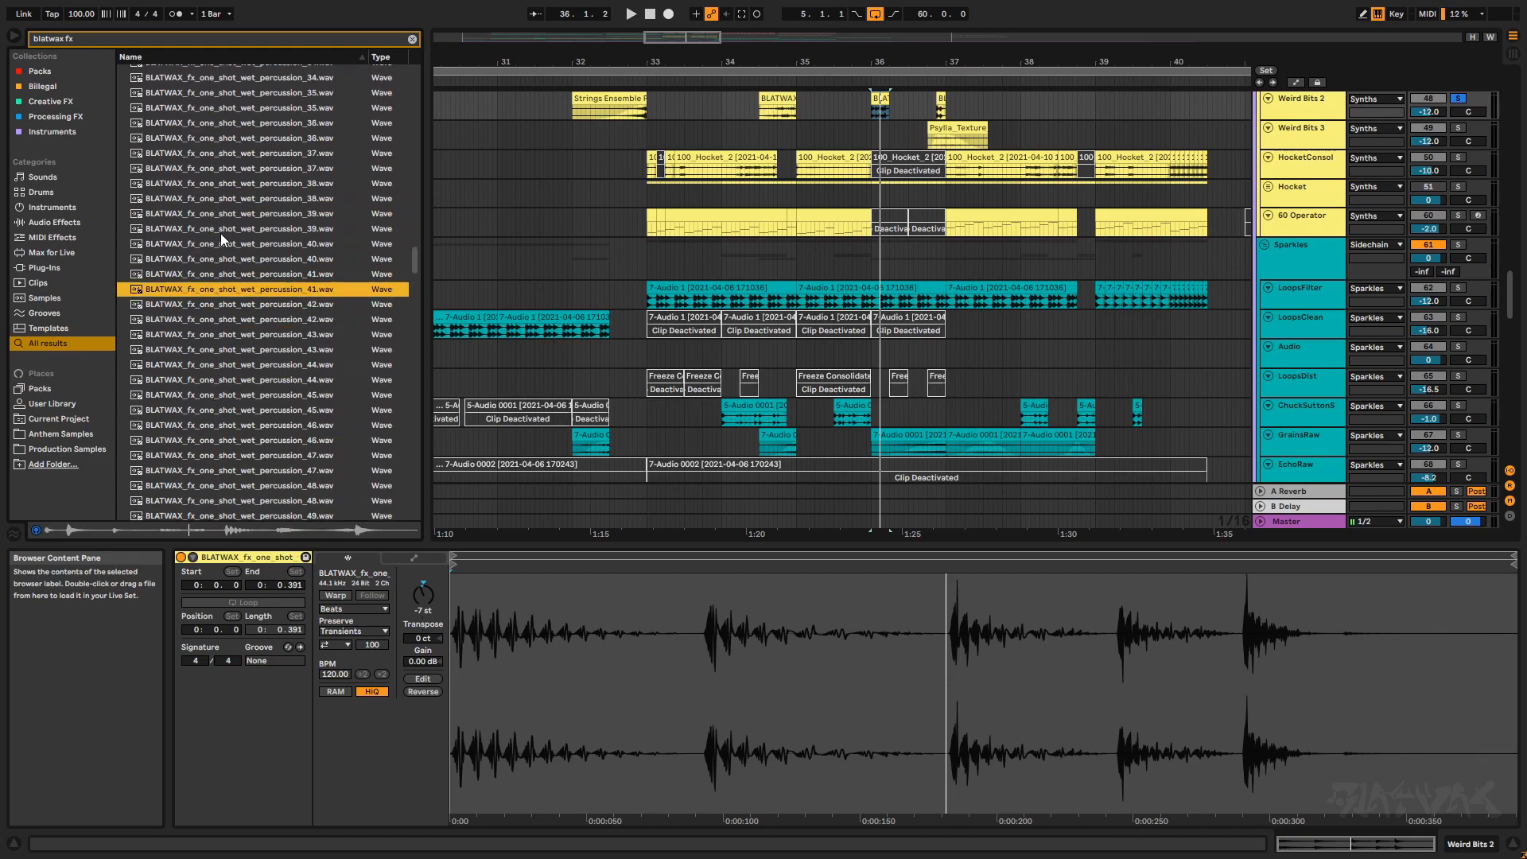
scroll("up", 3)
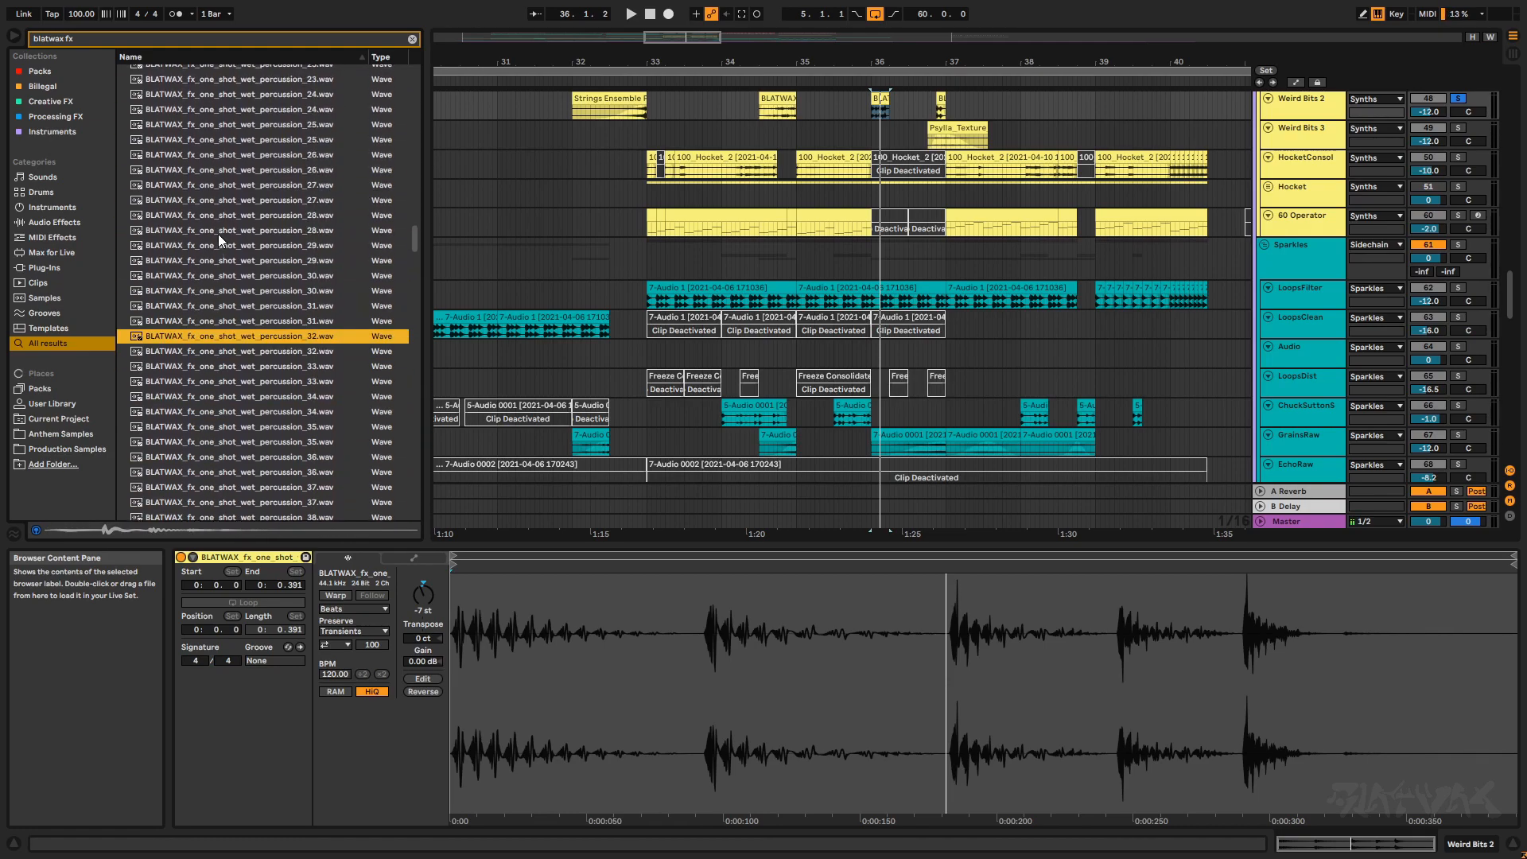
scroll("up", 3)
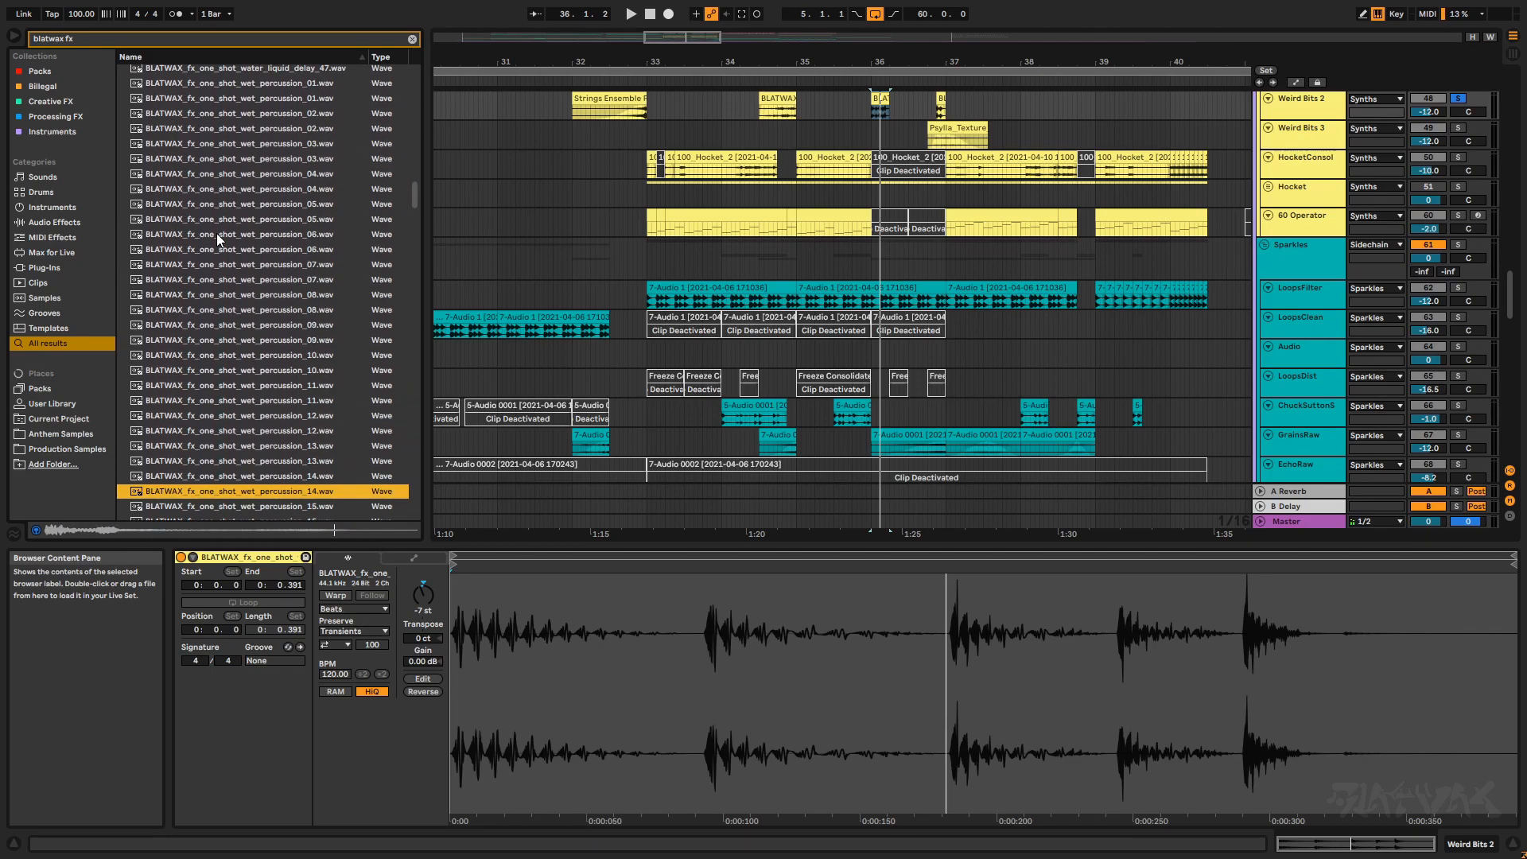
scroll("up", 3)
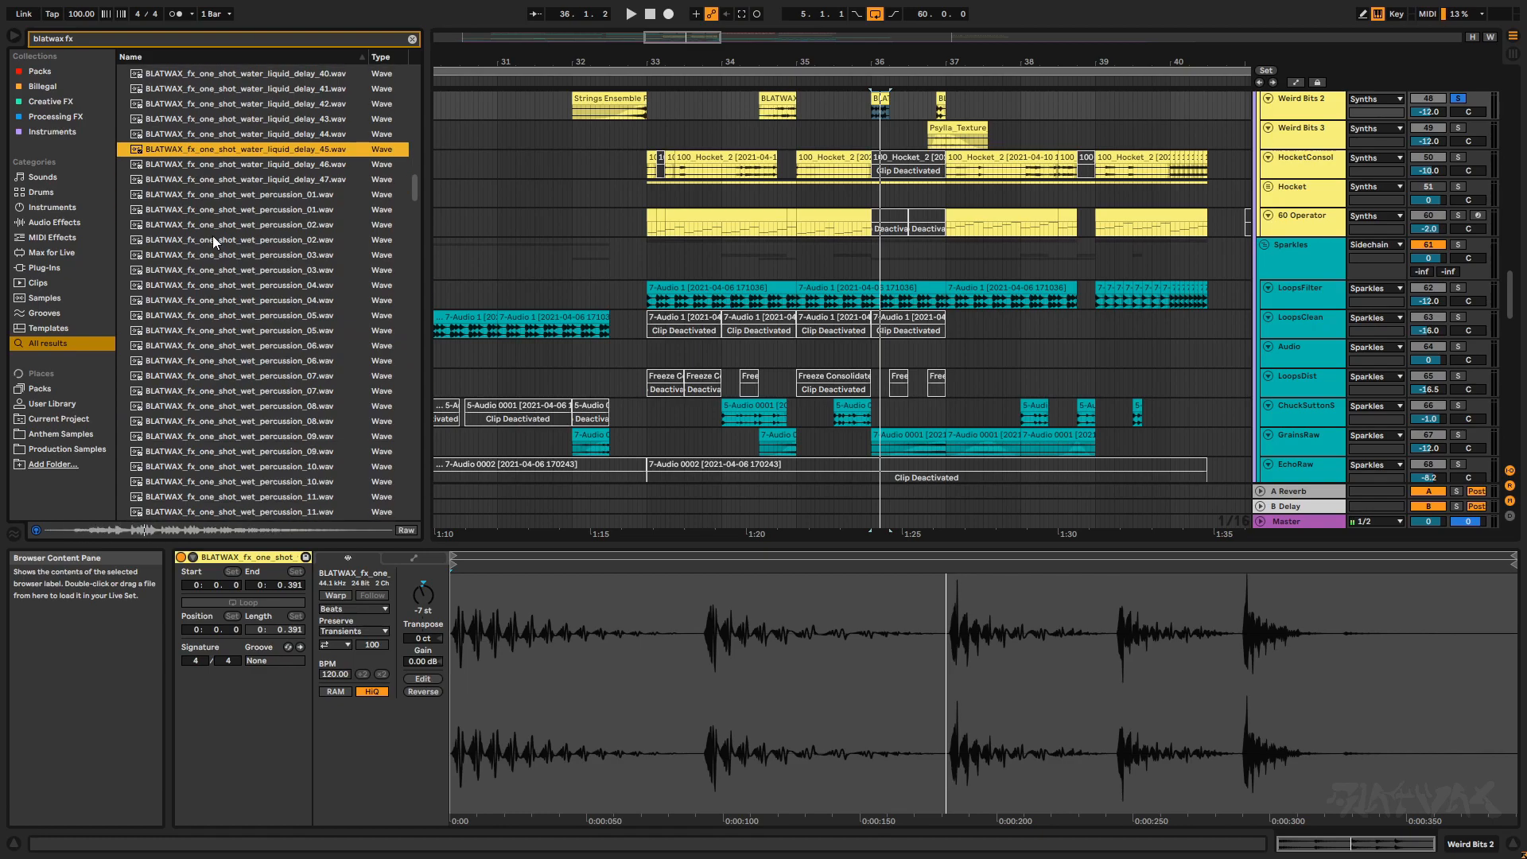
scroll("up", 3)
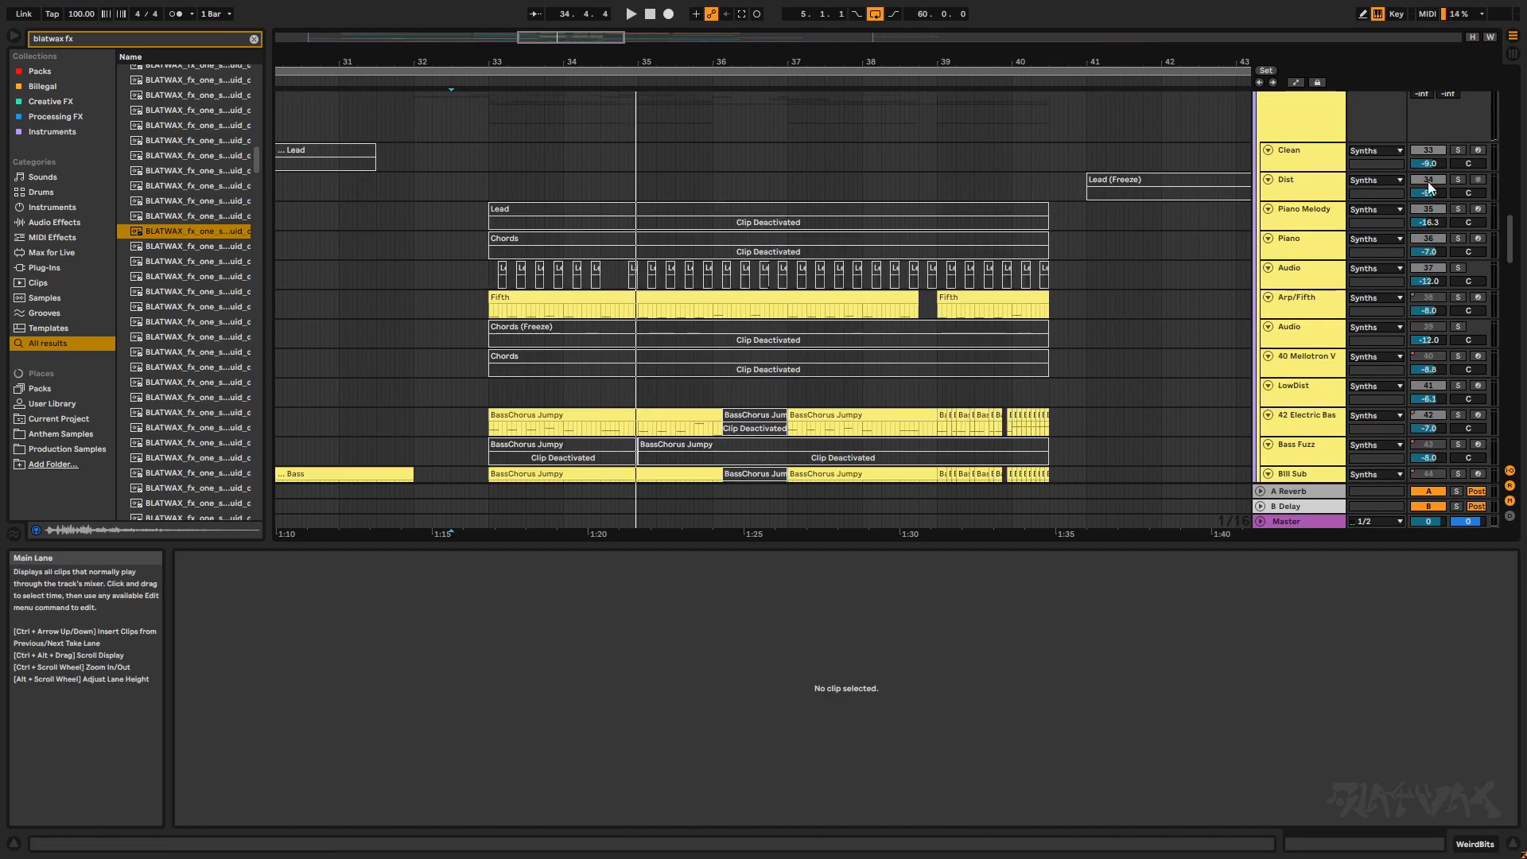
Step: Scroll the Arrangement View up toward the Start marker
scroll("up", 3)
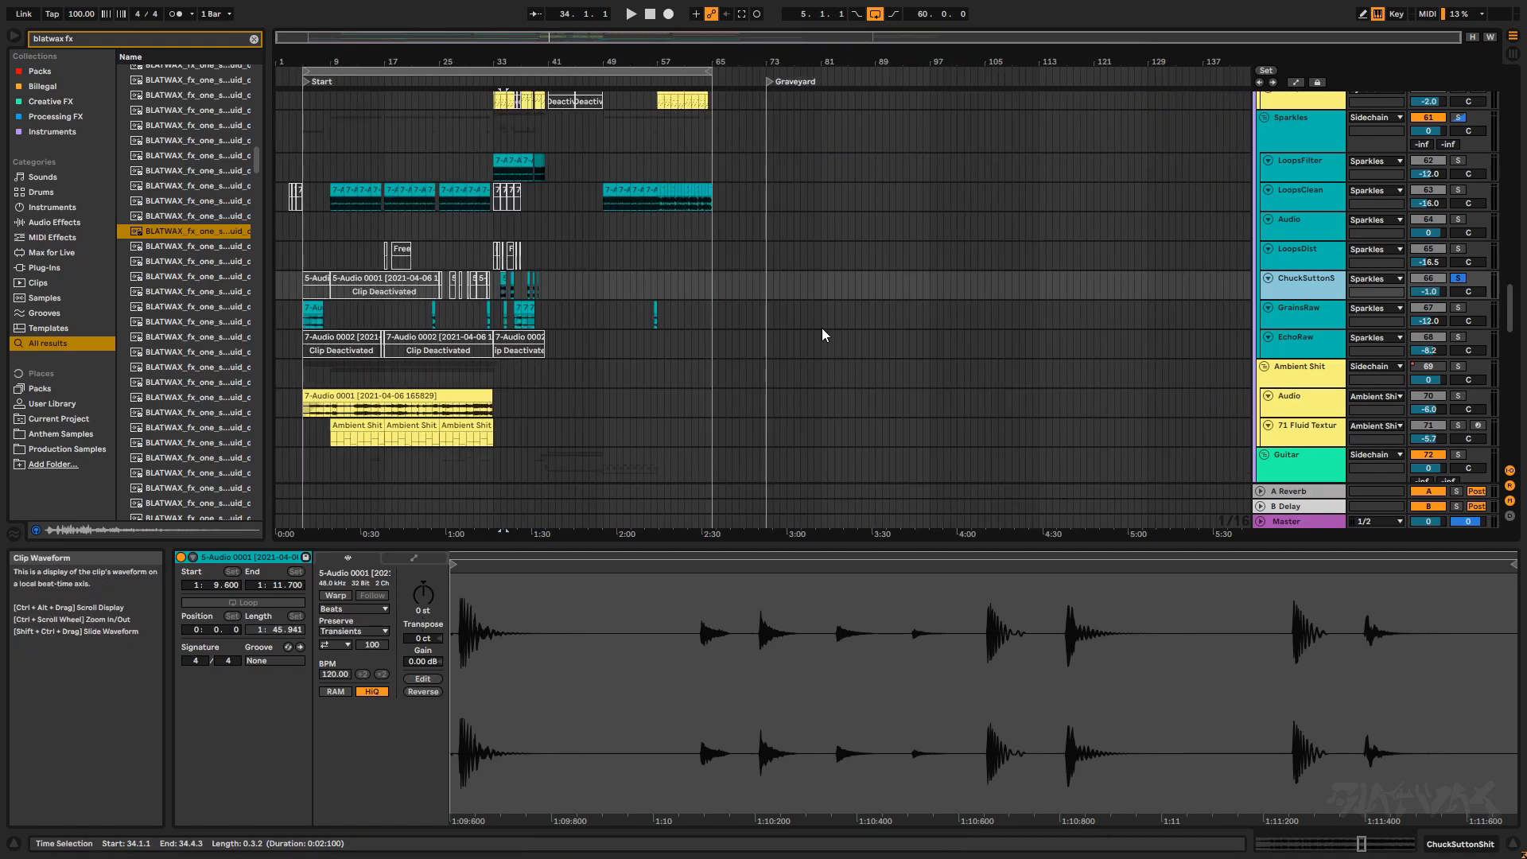
Step: Scroll the arrangement right and down to reach the Reference Tracks group
scroll("right", 3)
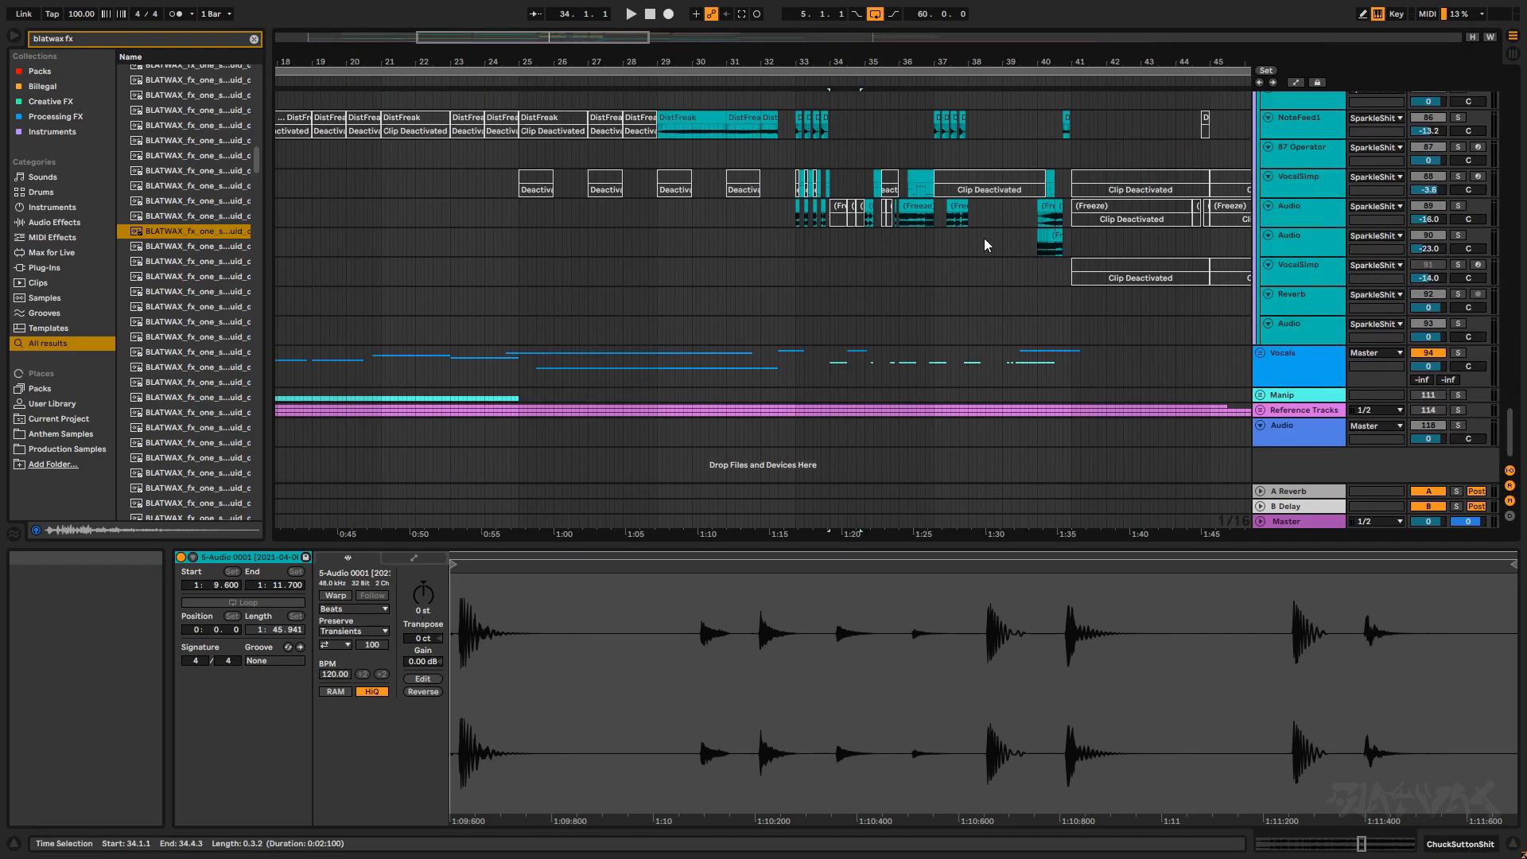
scroll("down", 3)
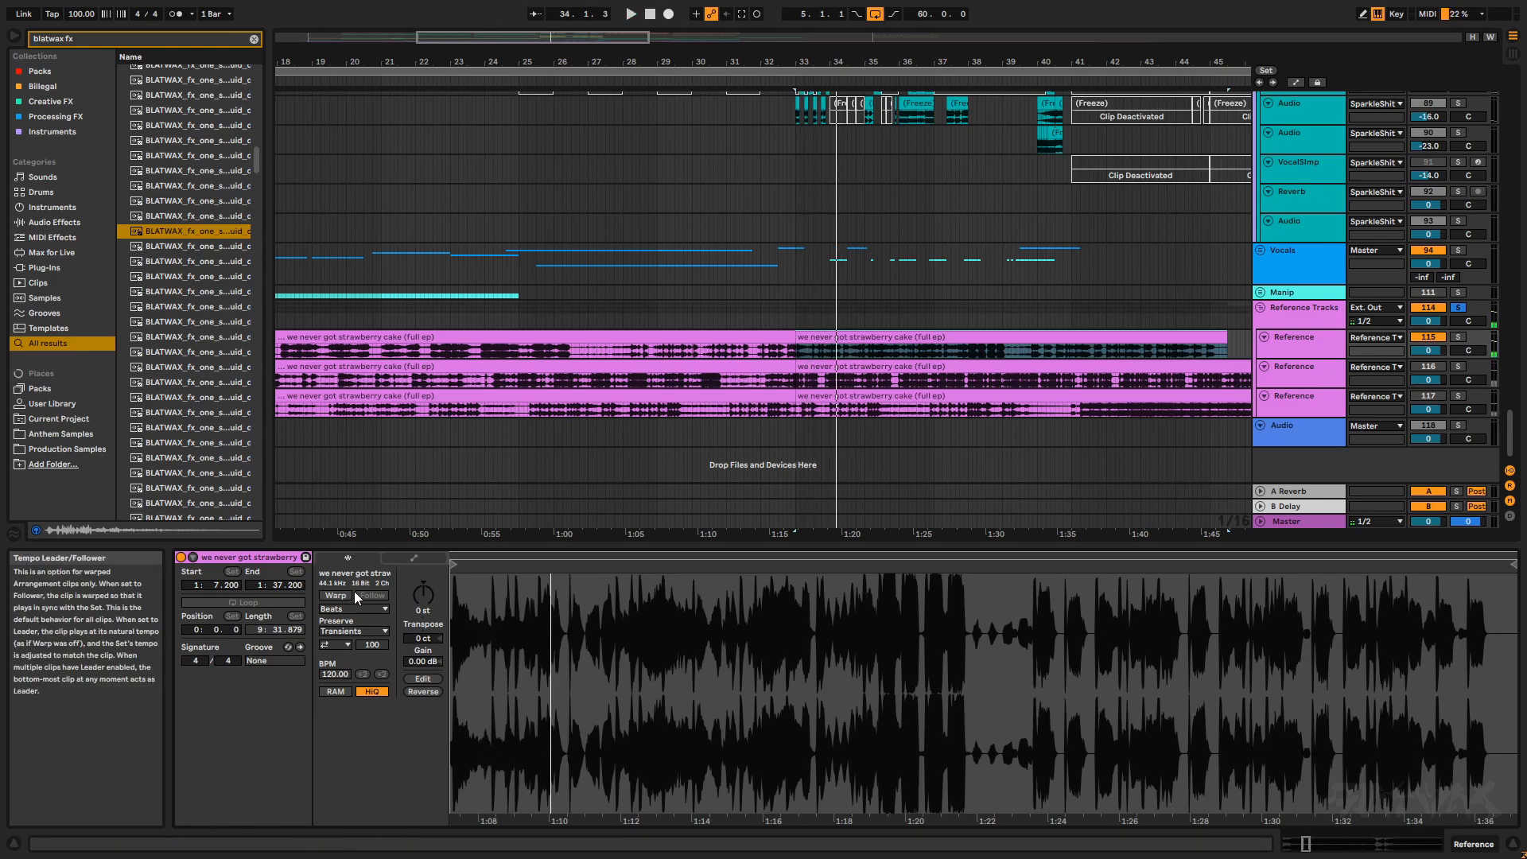
Step: Warp the reference EP clip, pick another Transient Loop Mode, then collapse Reference Tracks
left_click(334, 595)
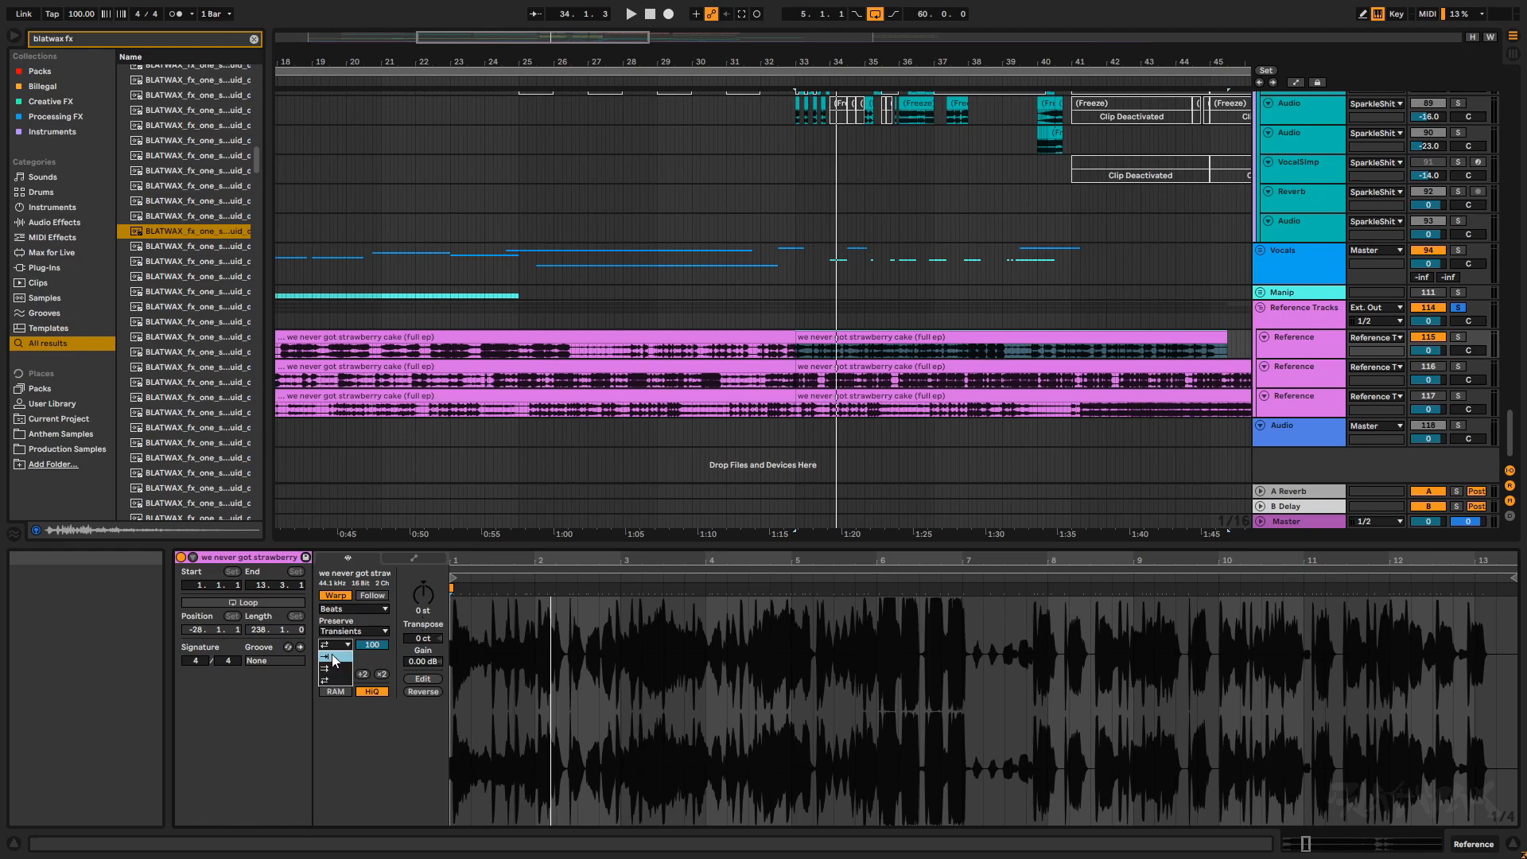
left_click(331, 682)
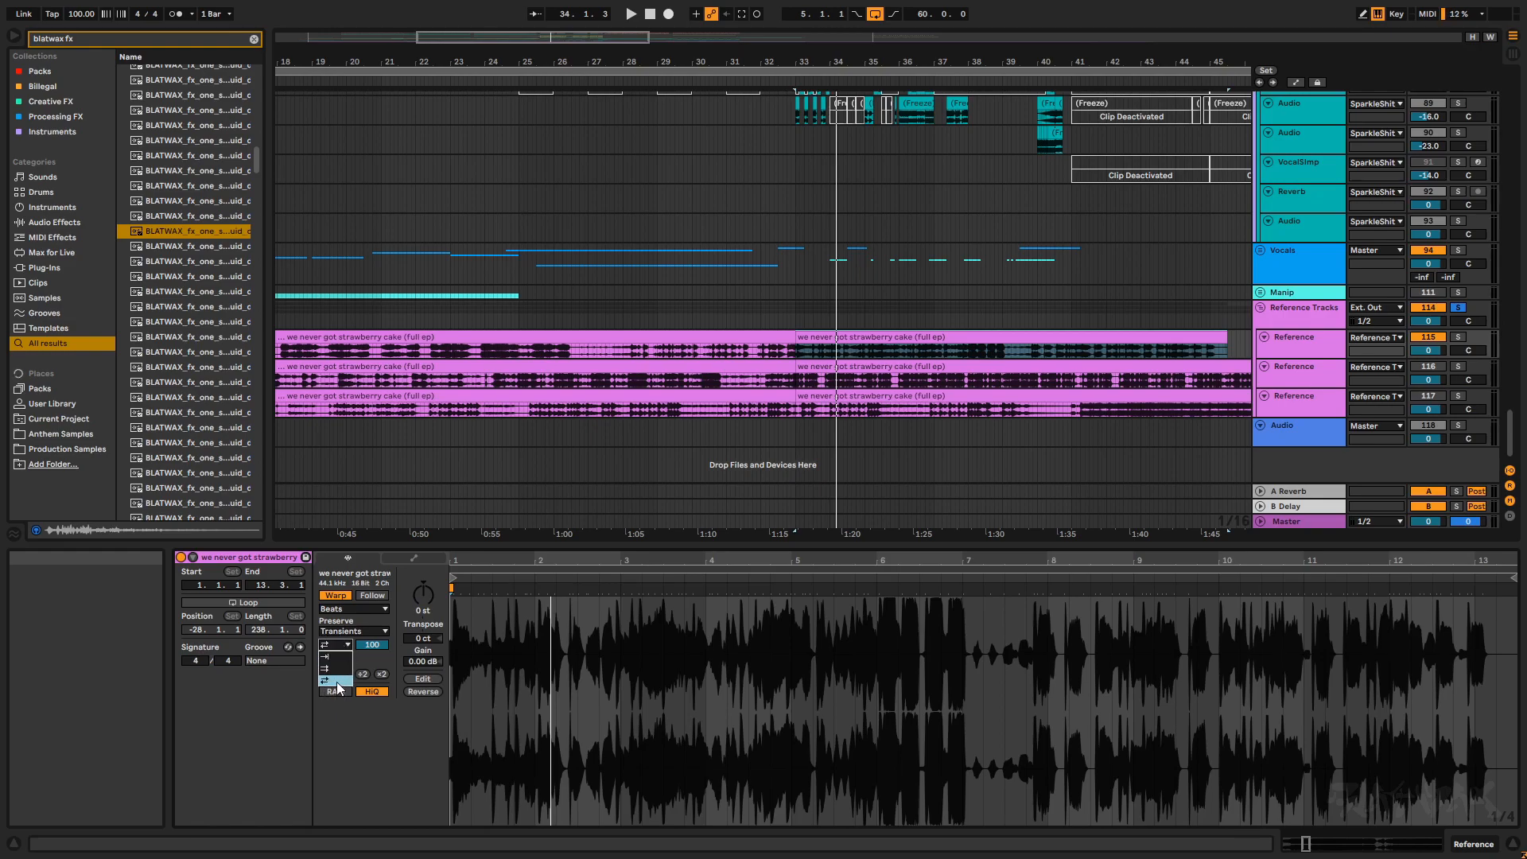
left_click(334, 690)
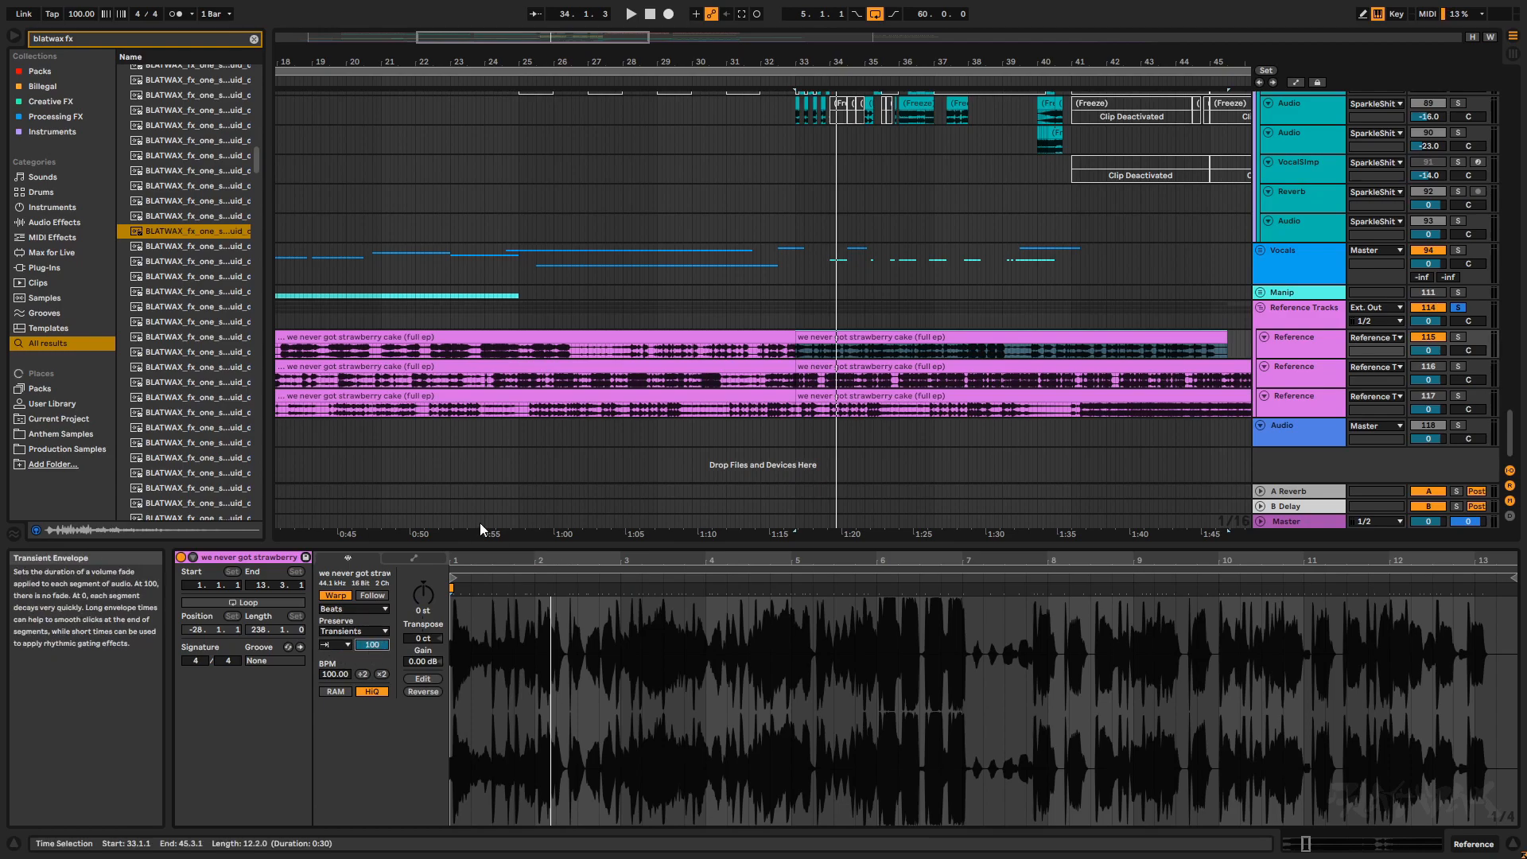
left_click(631, 13)
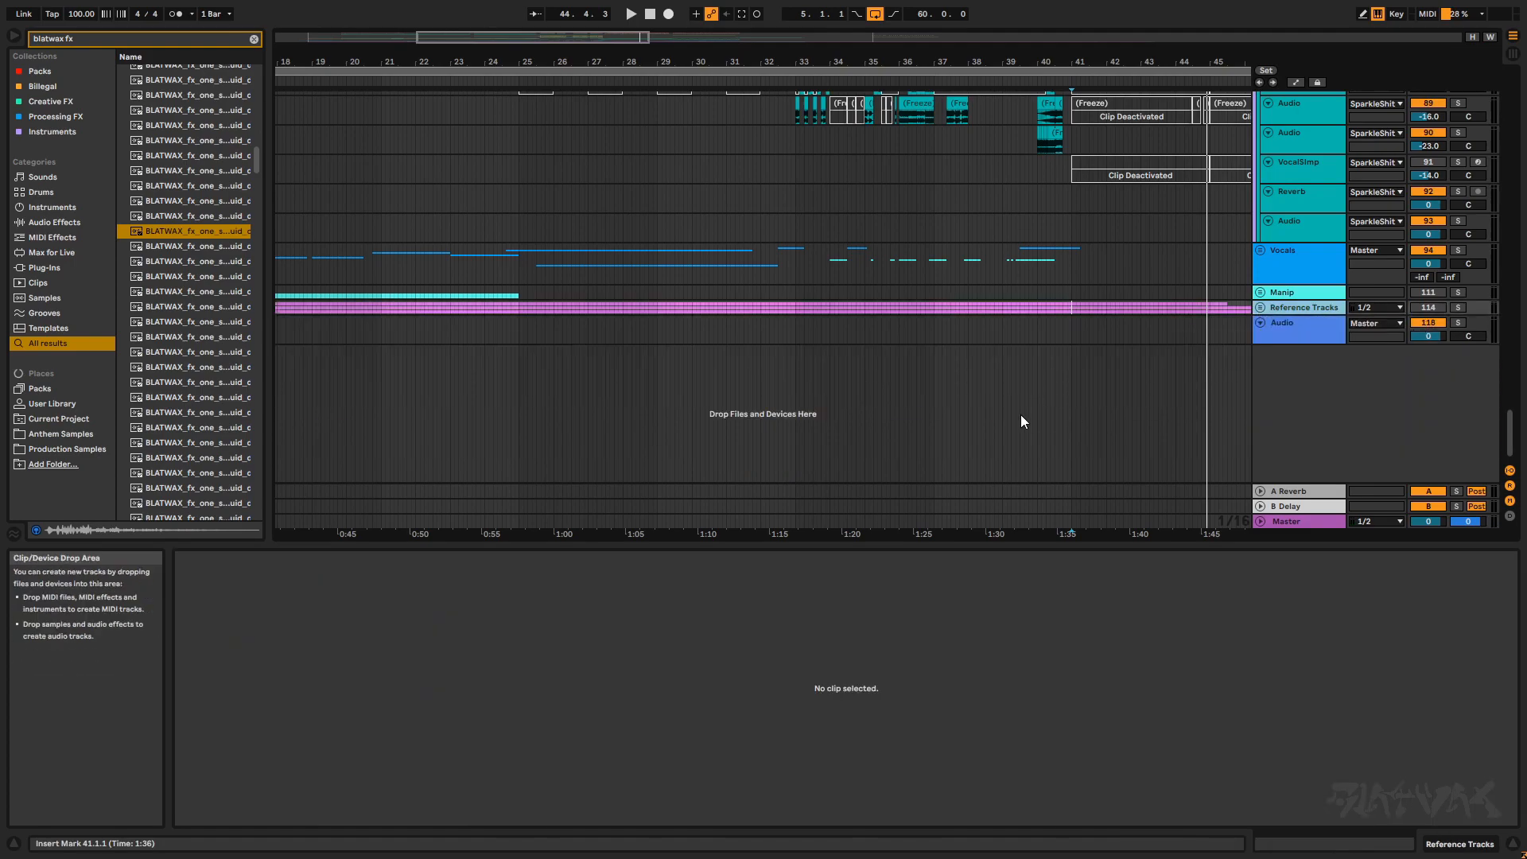
Step: Scroll down toward the Sparkles tracks around bars 32–37
scroll("down", 3)
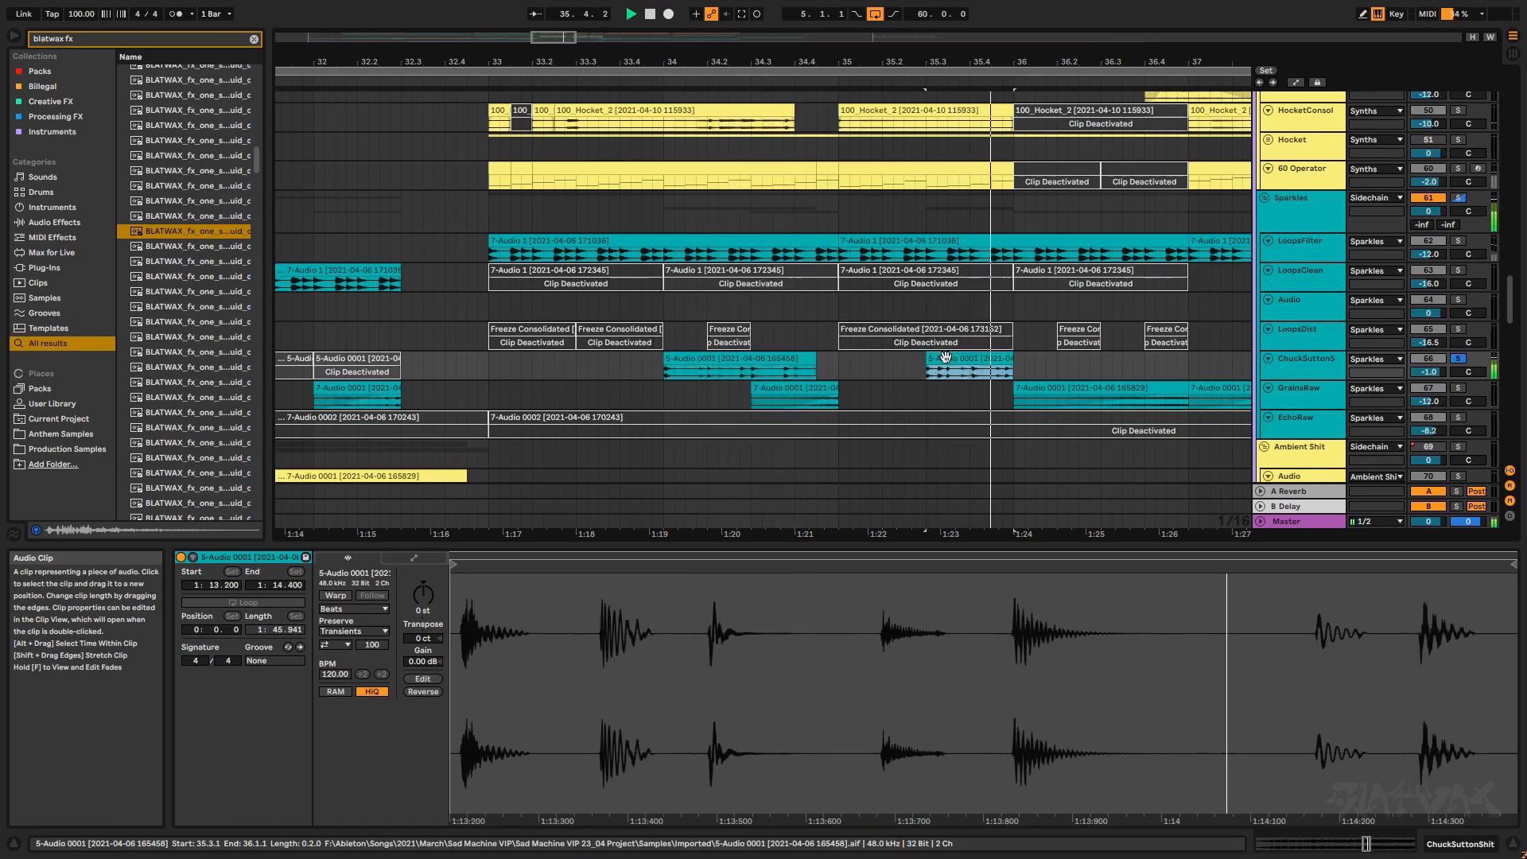
Step: Select a ChuckSuttonShit glitch clip and mark the time range before the next one
left_click(485, 371)
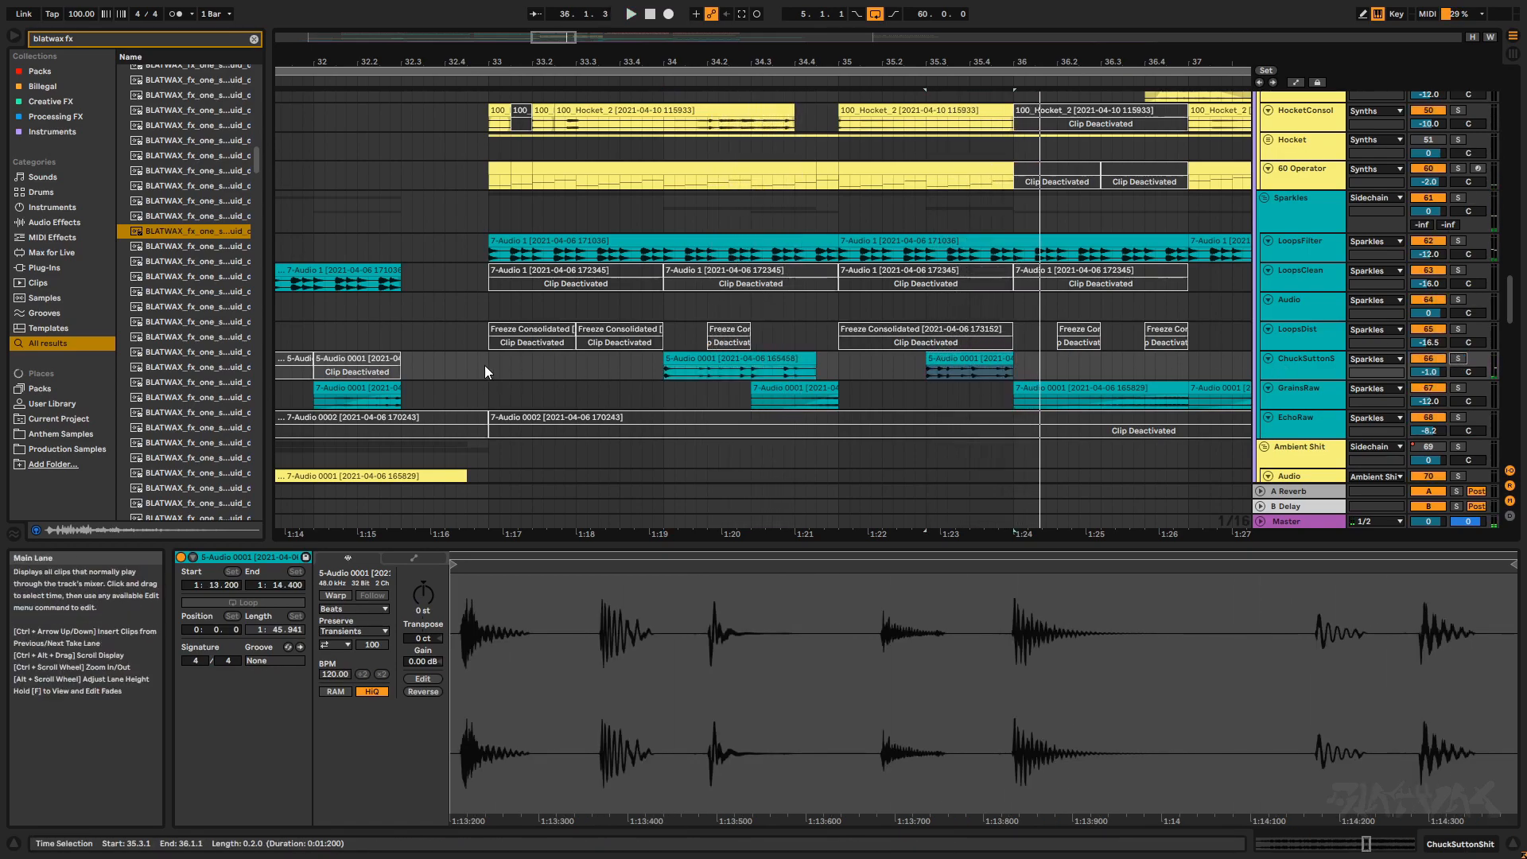
left_click(578, 465)
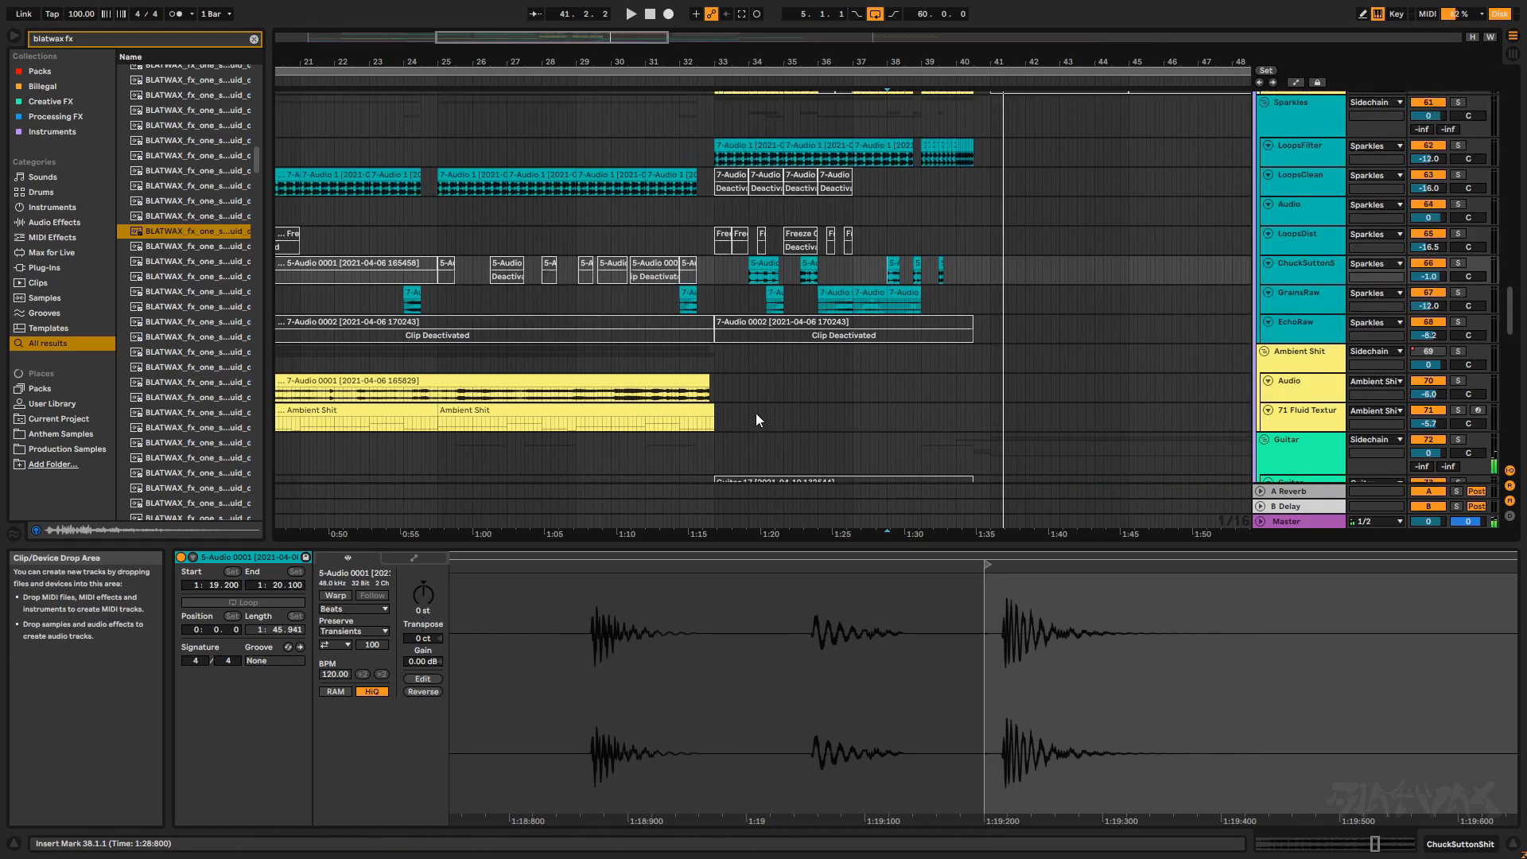
Step: Scroll down to the Guitar Comp lanes and back up to the Sparkles tracks
scroll("down", 3)
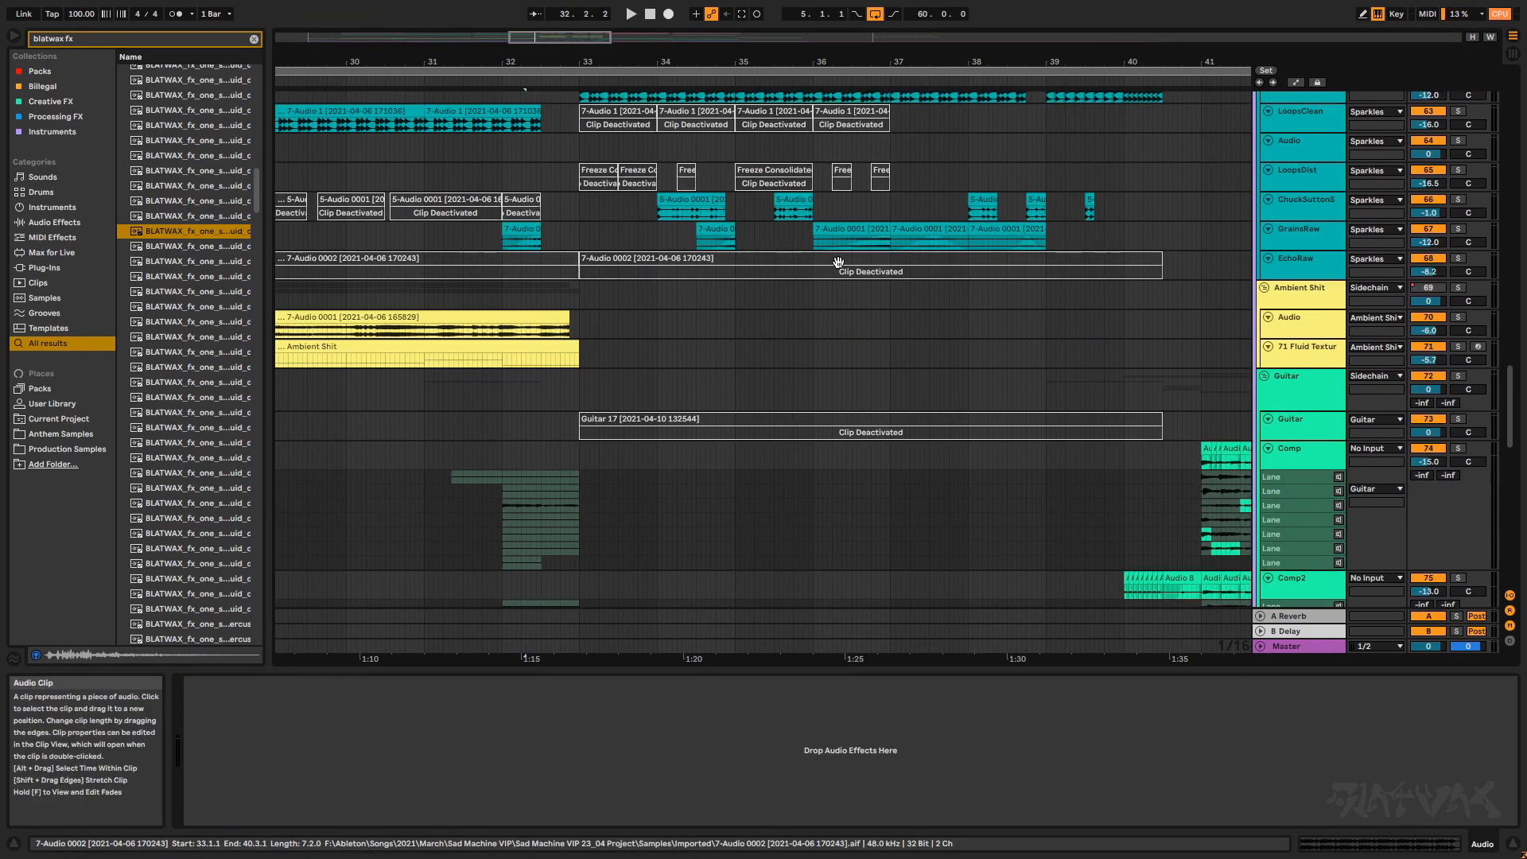
scroll("up", 3)
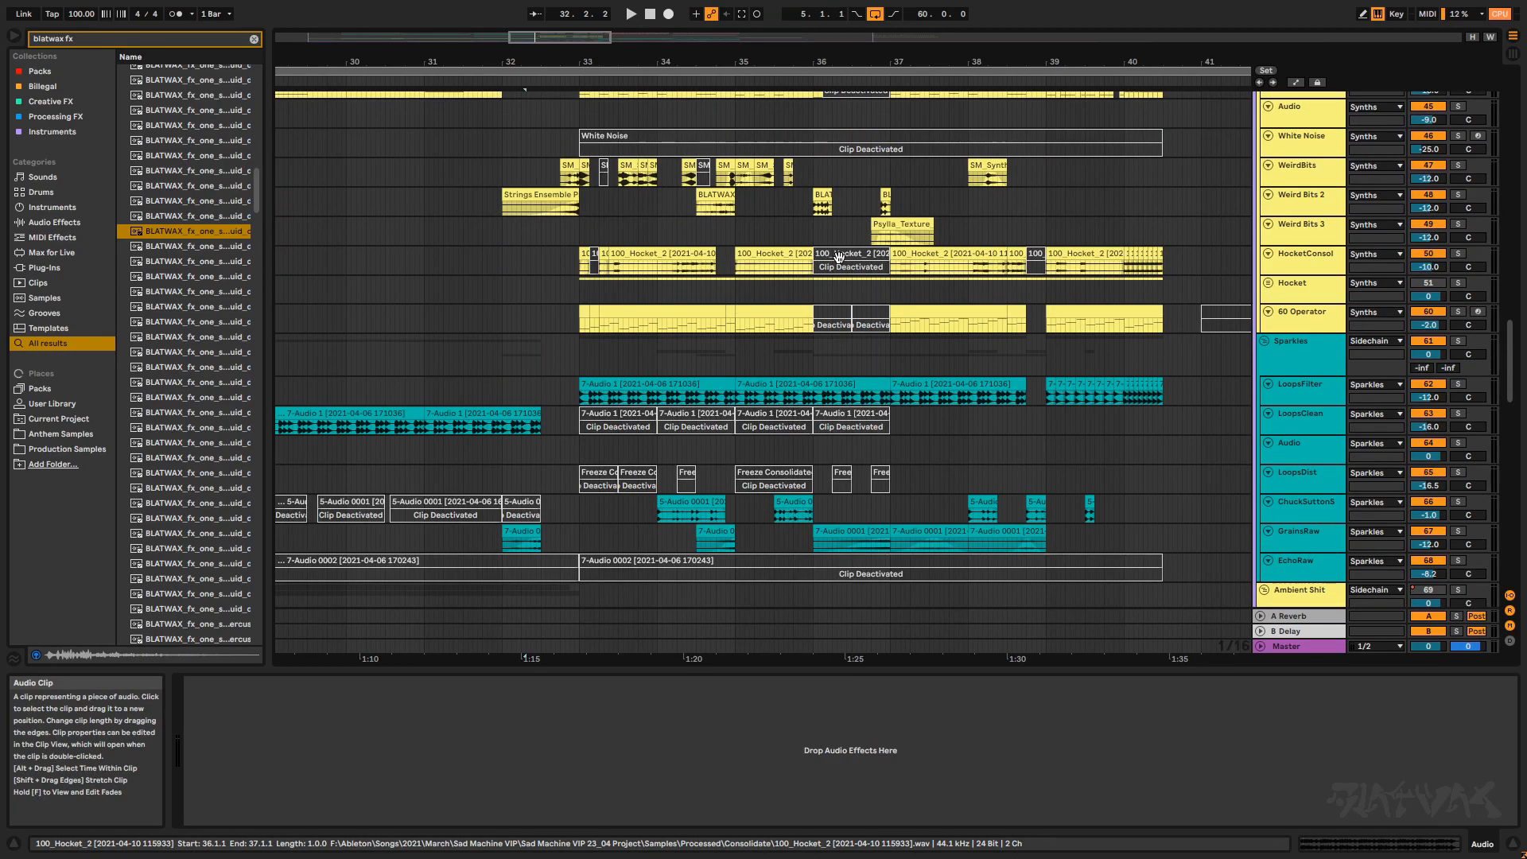